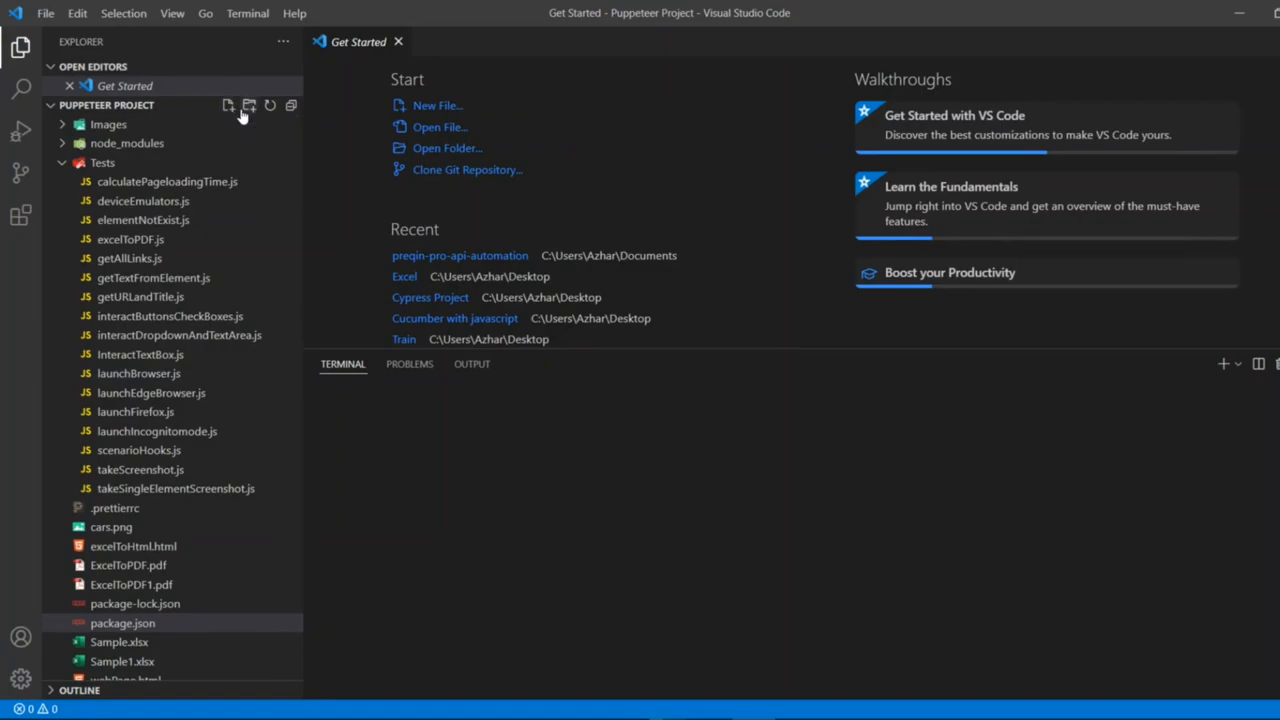
mouse_move(230, 118)
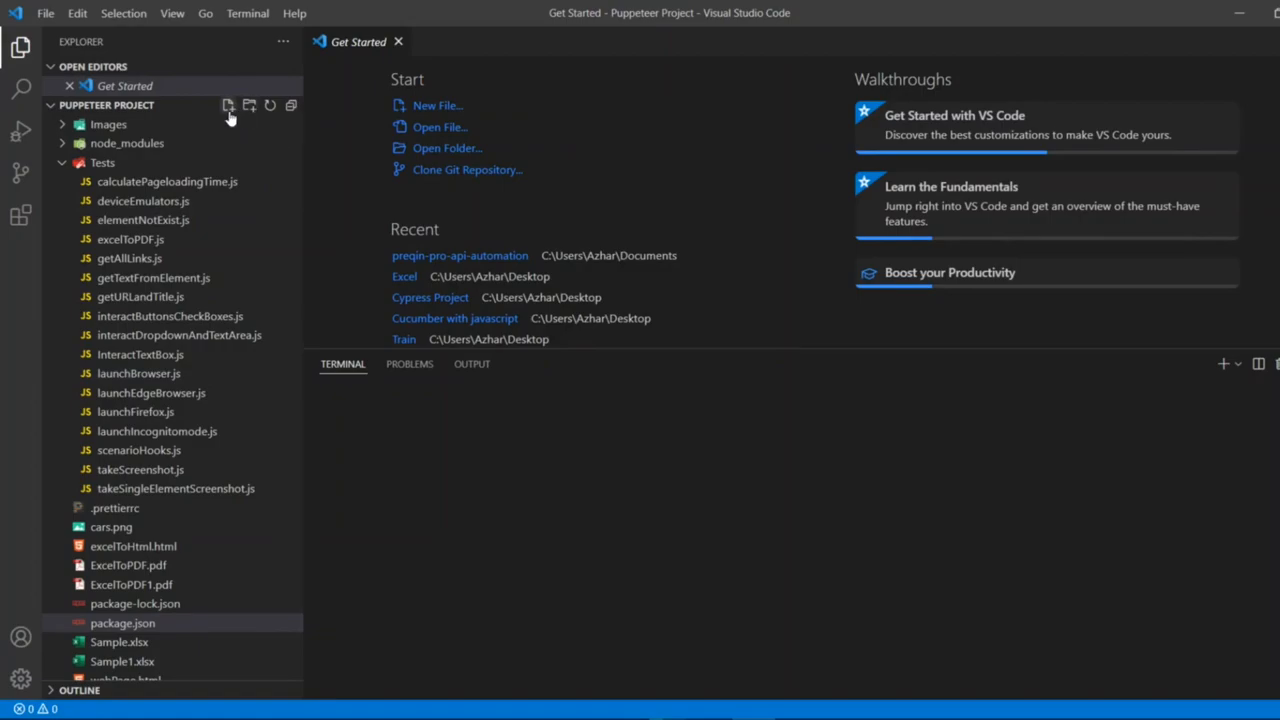
Create handlingAlertsPupeteer.js and select the puppeteer require line in calculatePageloadingTime.js to copy.
click(228, 104)
text(handlingAlertsPupeteer.js)
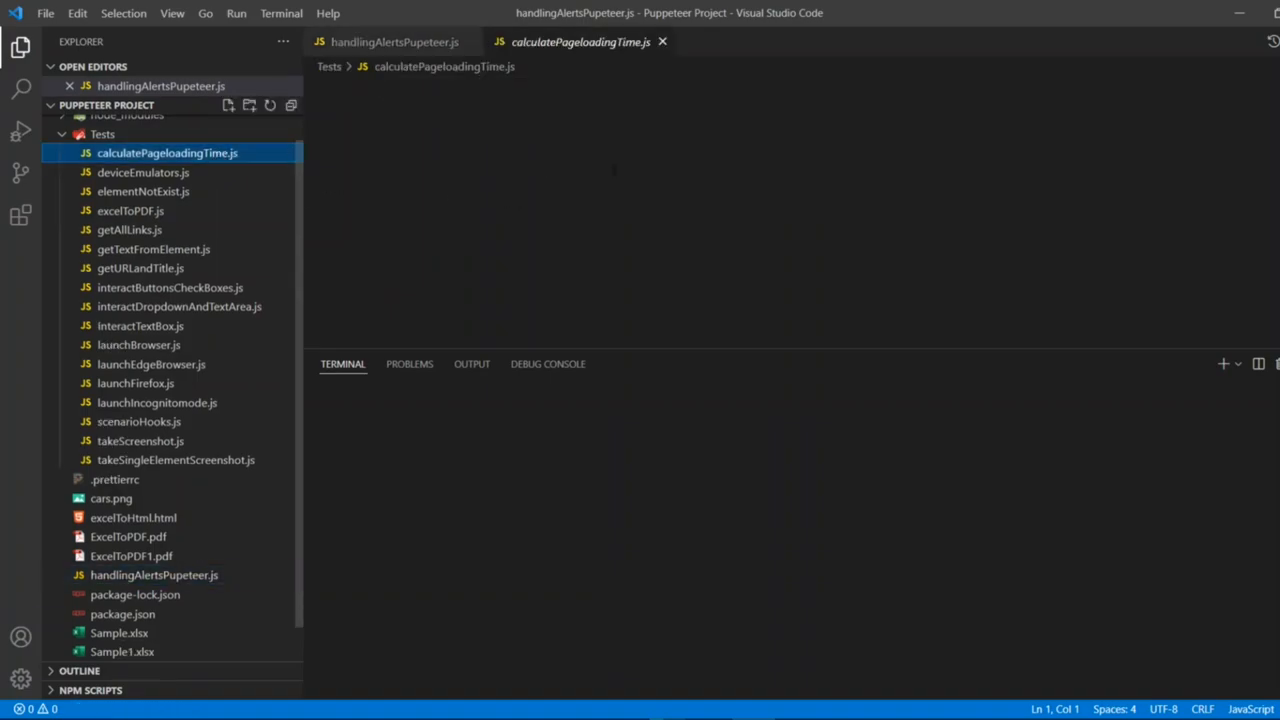
click(168, 152)
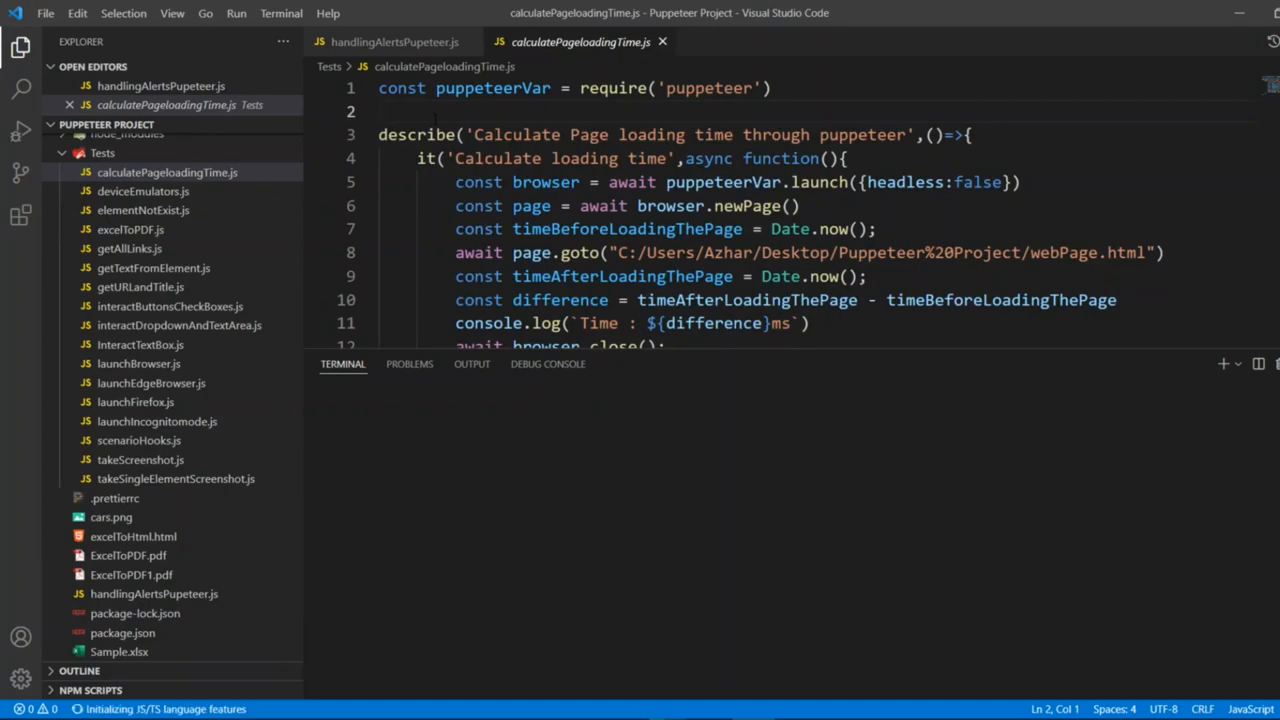
click(378, 88)
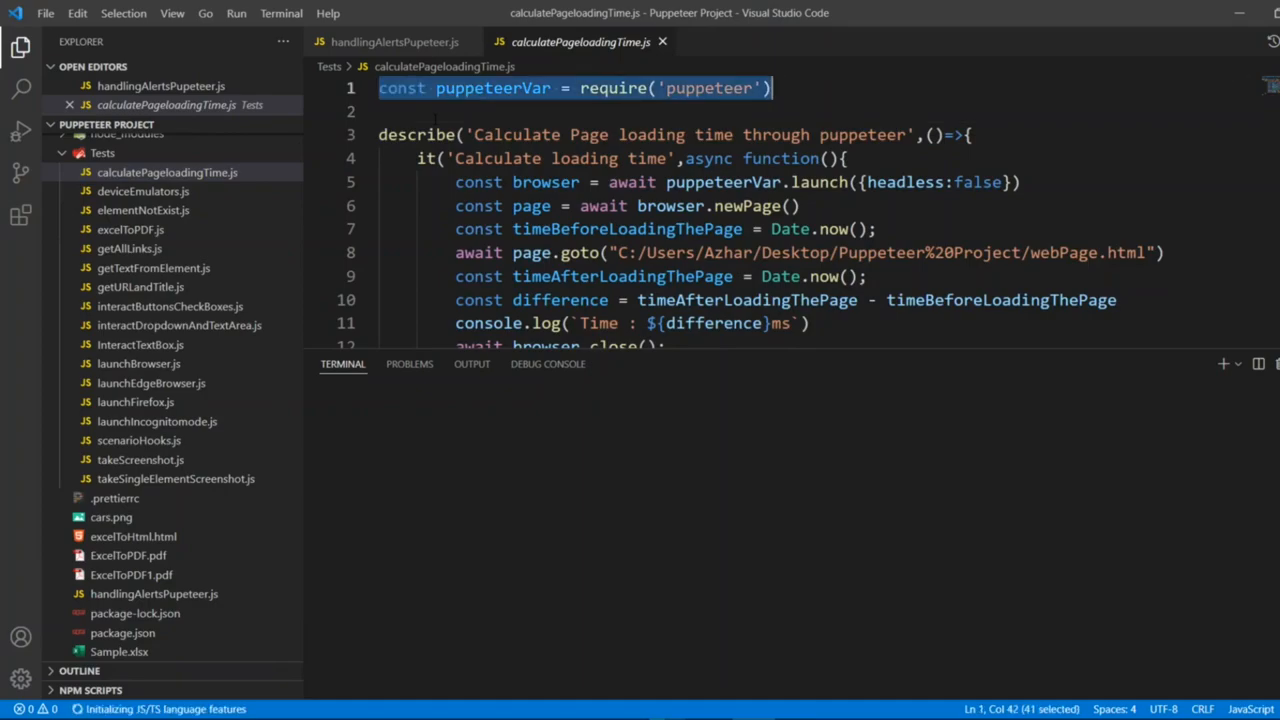
Add const puppeteerVar = require('puppeteer') as line 1 of handlingAlertsPupeteer.js.
click(394, 42)
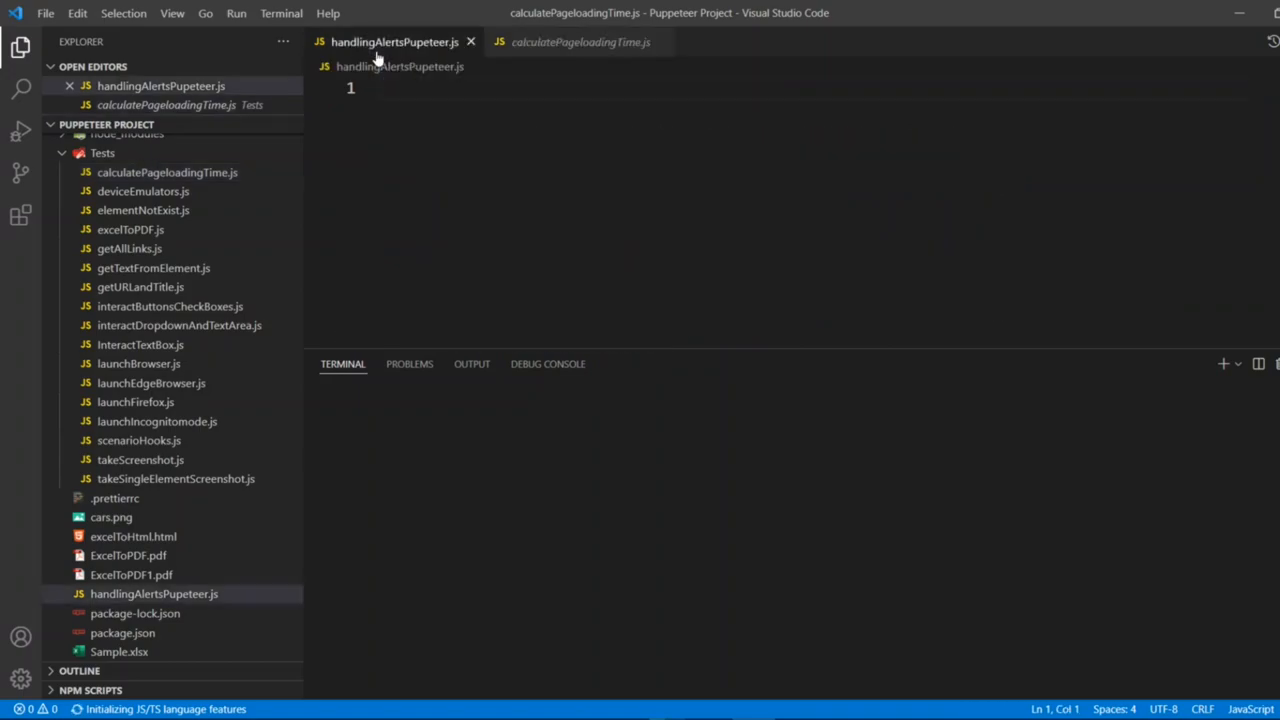
text(const puppeteerVar = require('puppeteer'))
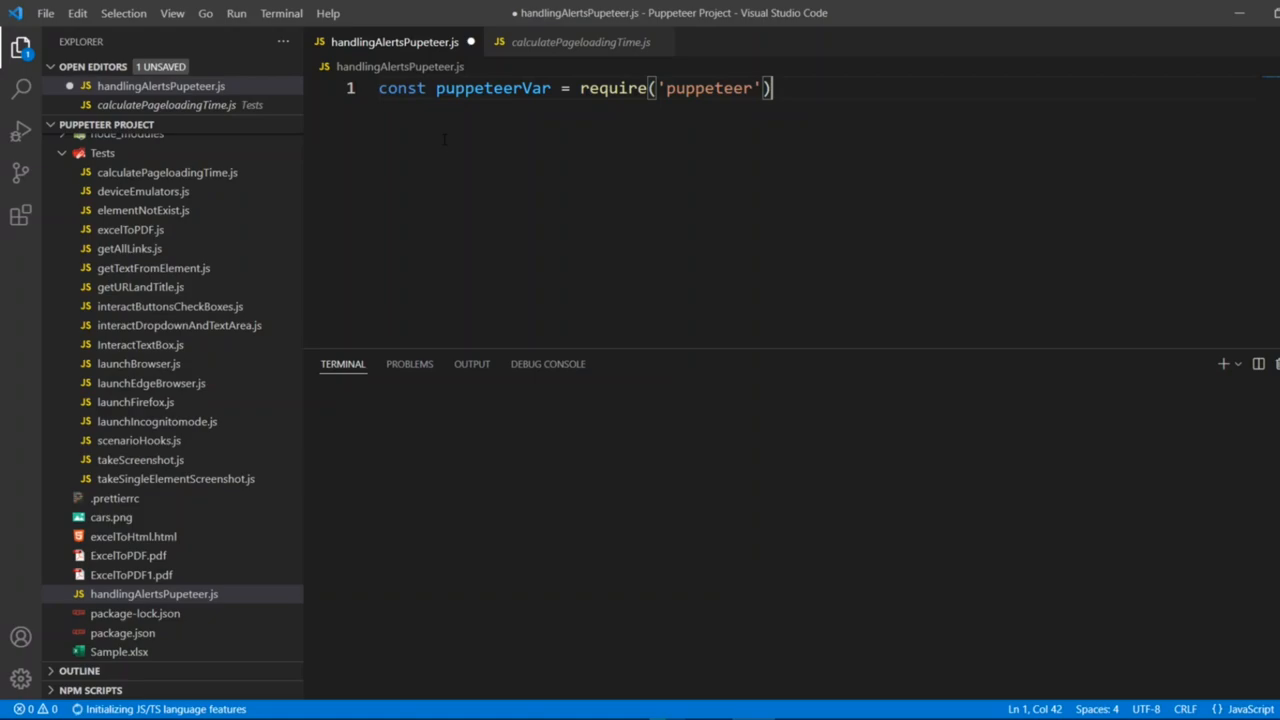
double_click(492, 88)
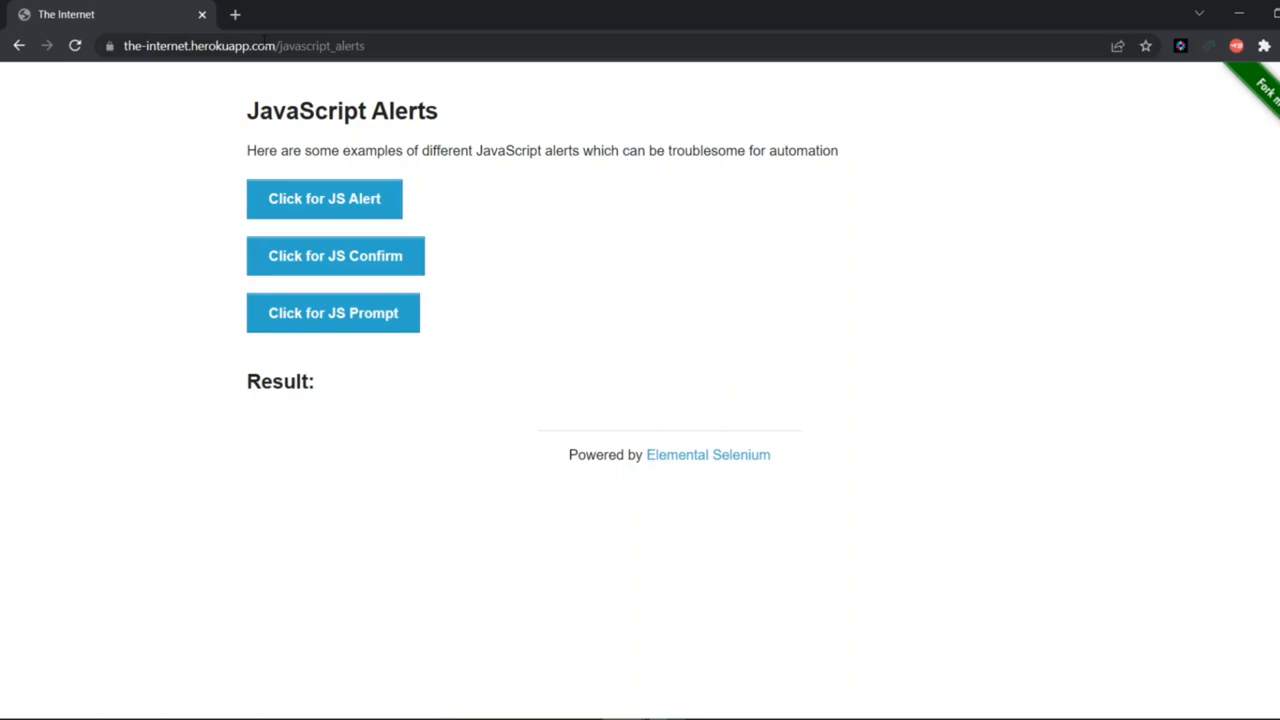
mouse_move(396, 164)
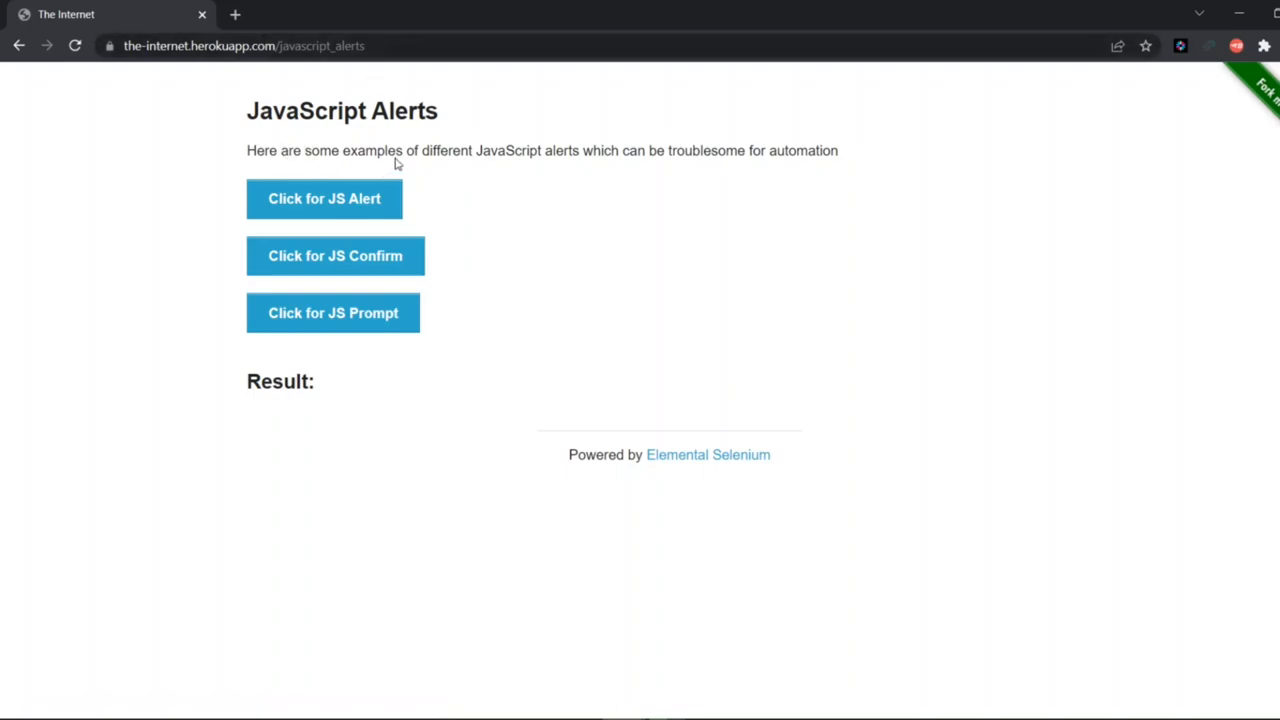
mouse_move(548, 168)
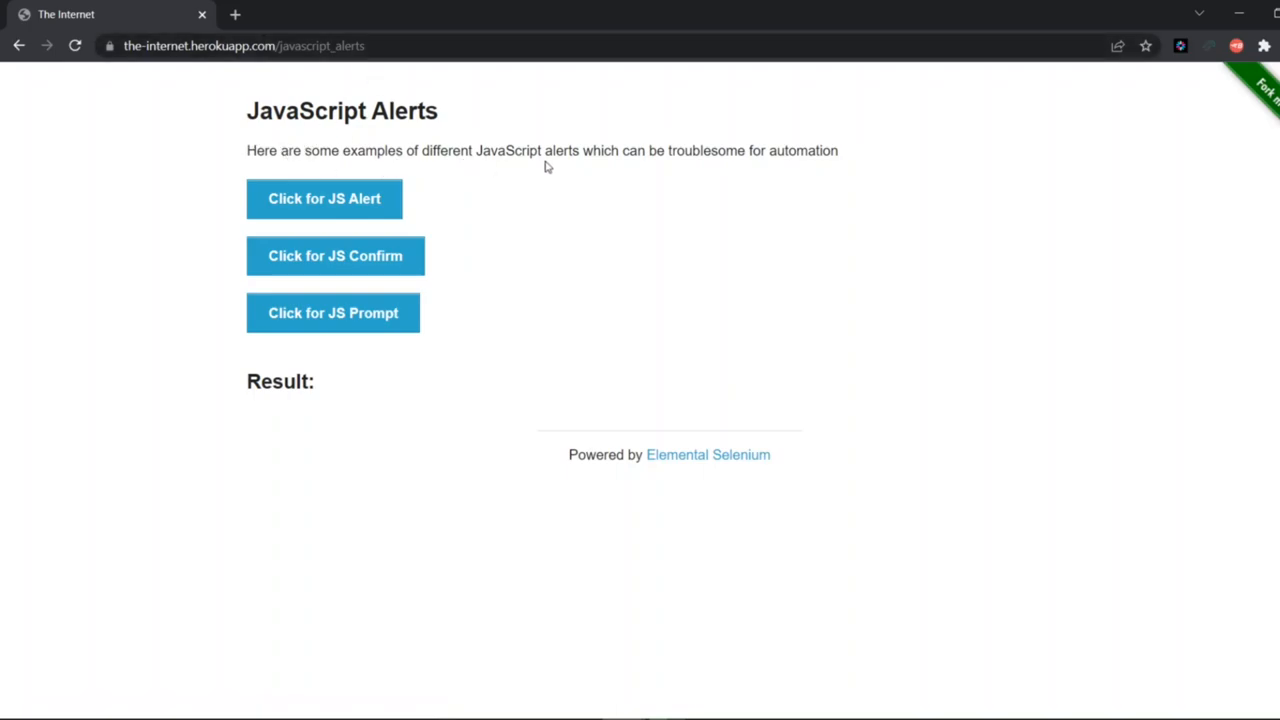
mouse_move(800, 176)
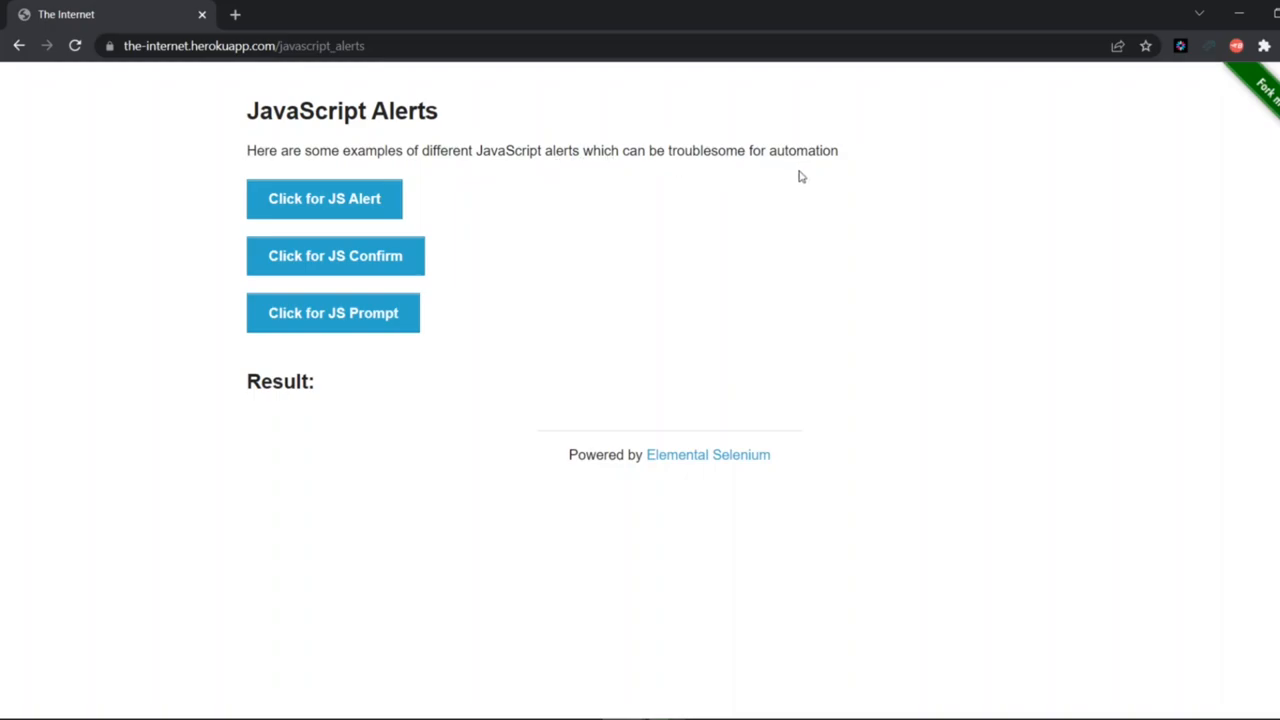
Trigger and dismiss the JS Alert, then trigger and accept the JS Confirm dialog.
click(324, 198)
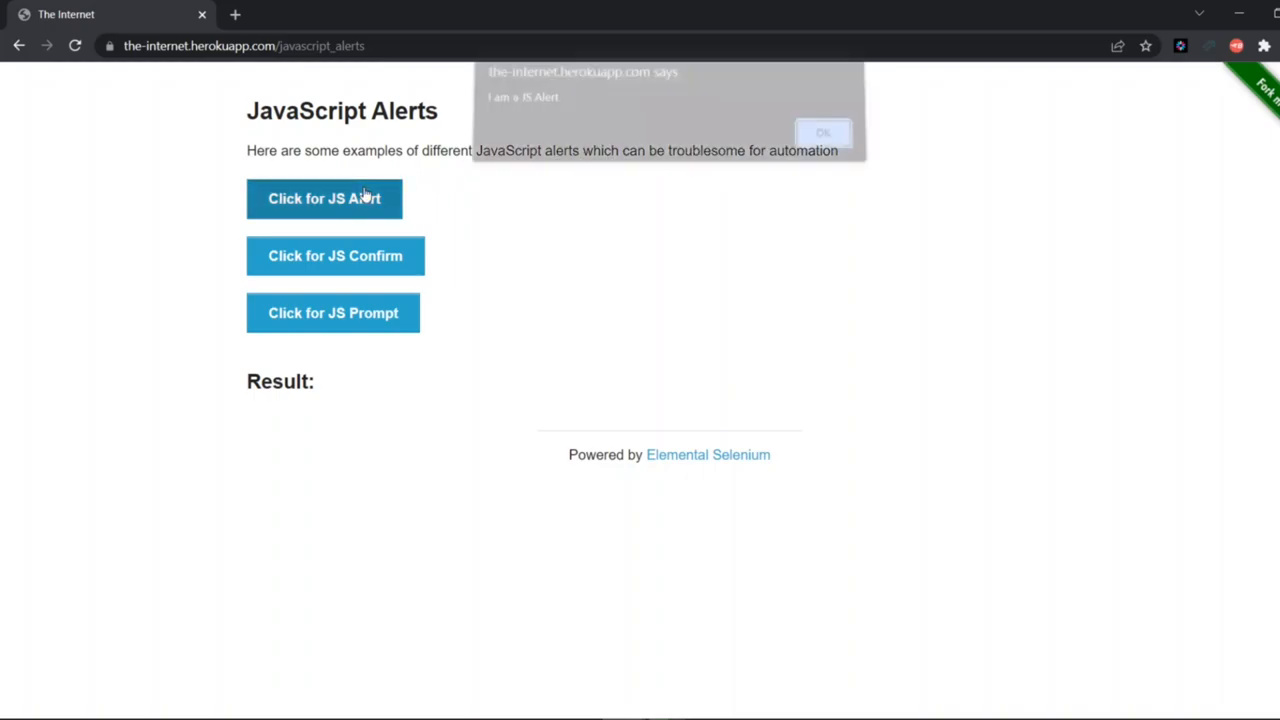
click(324, 198)
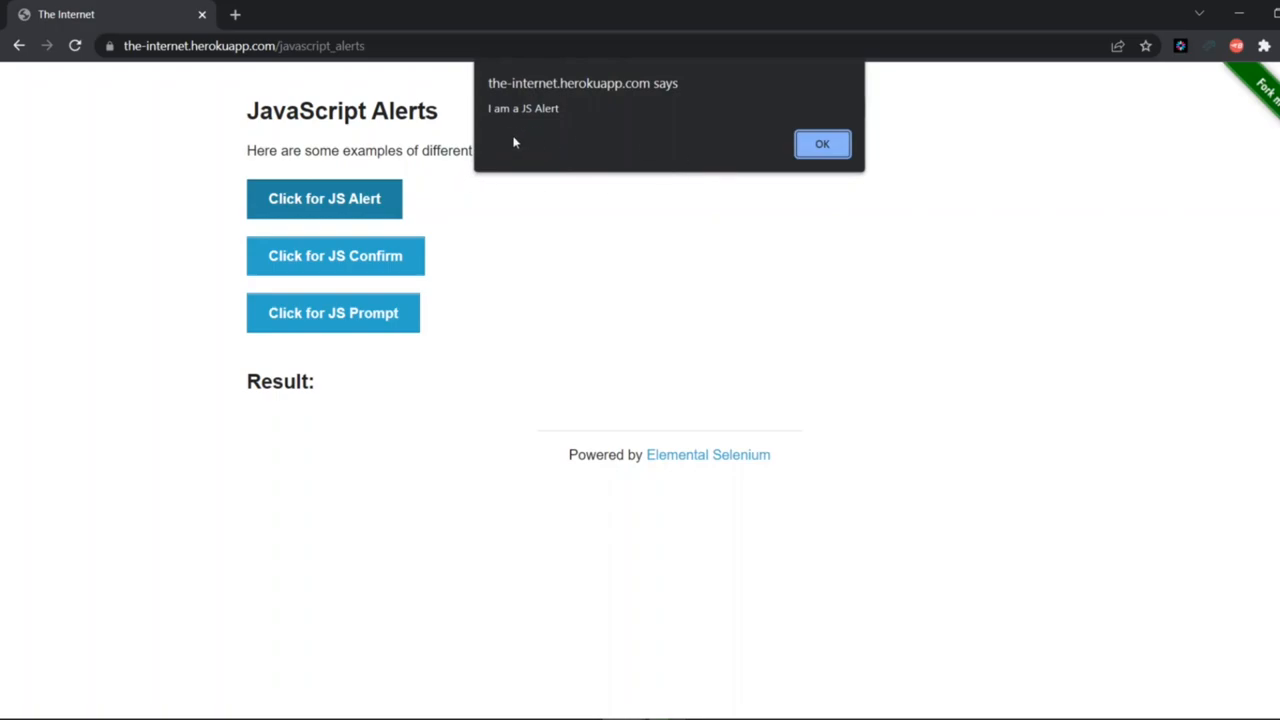
click(820, 144)
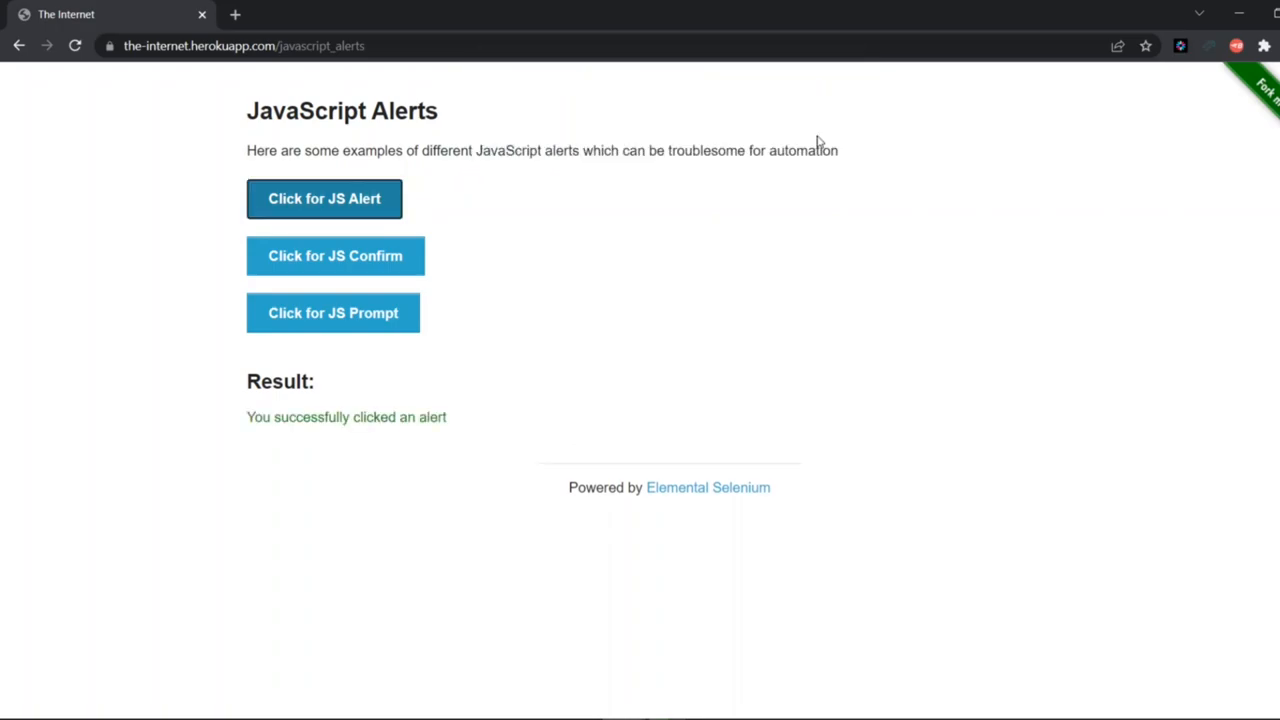
click(334, 256)
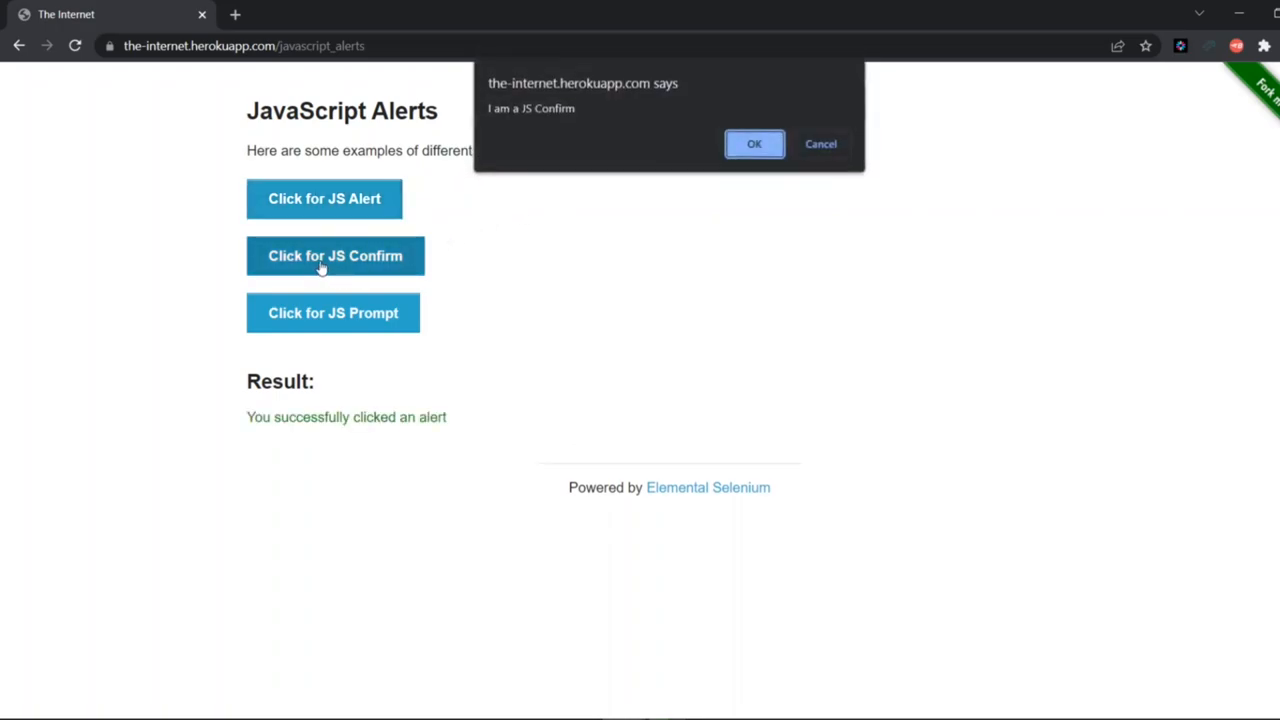
mouse_move(542, 152)
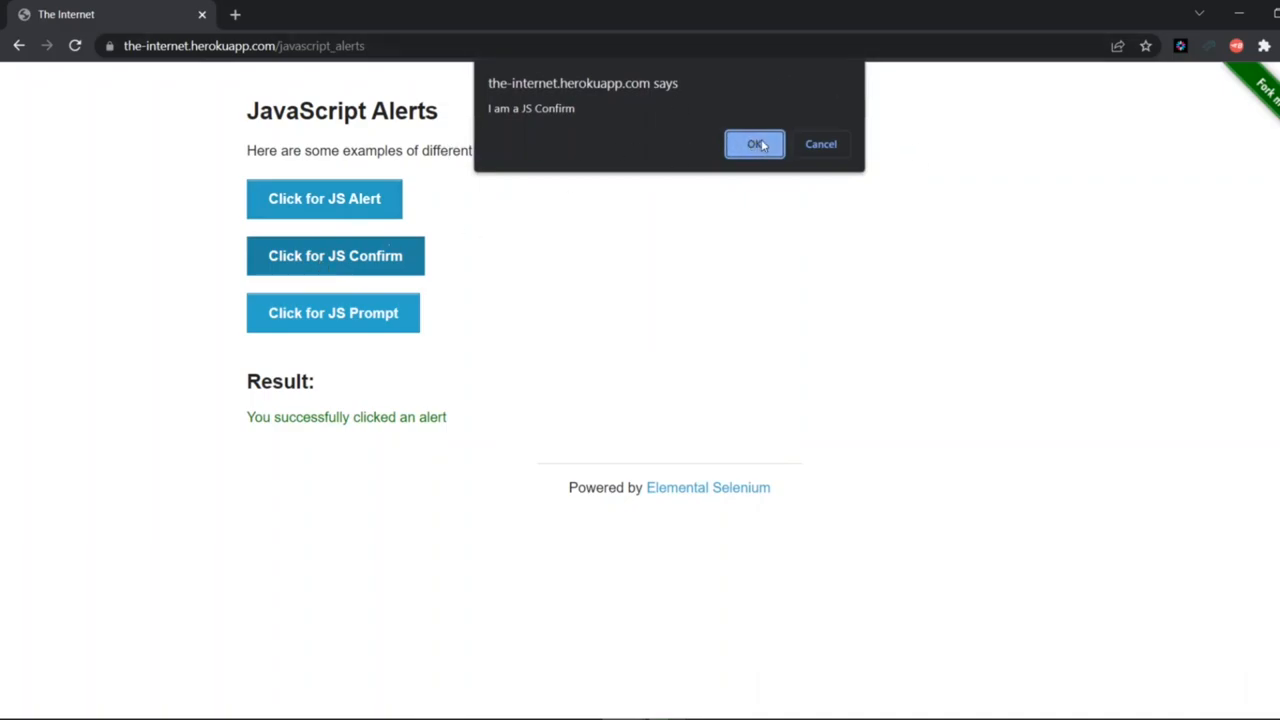
click(754, 144)
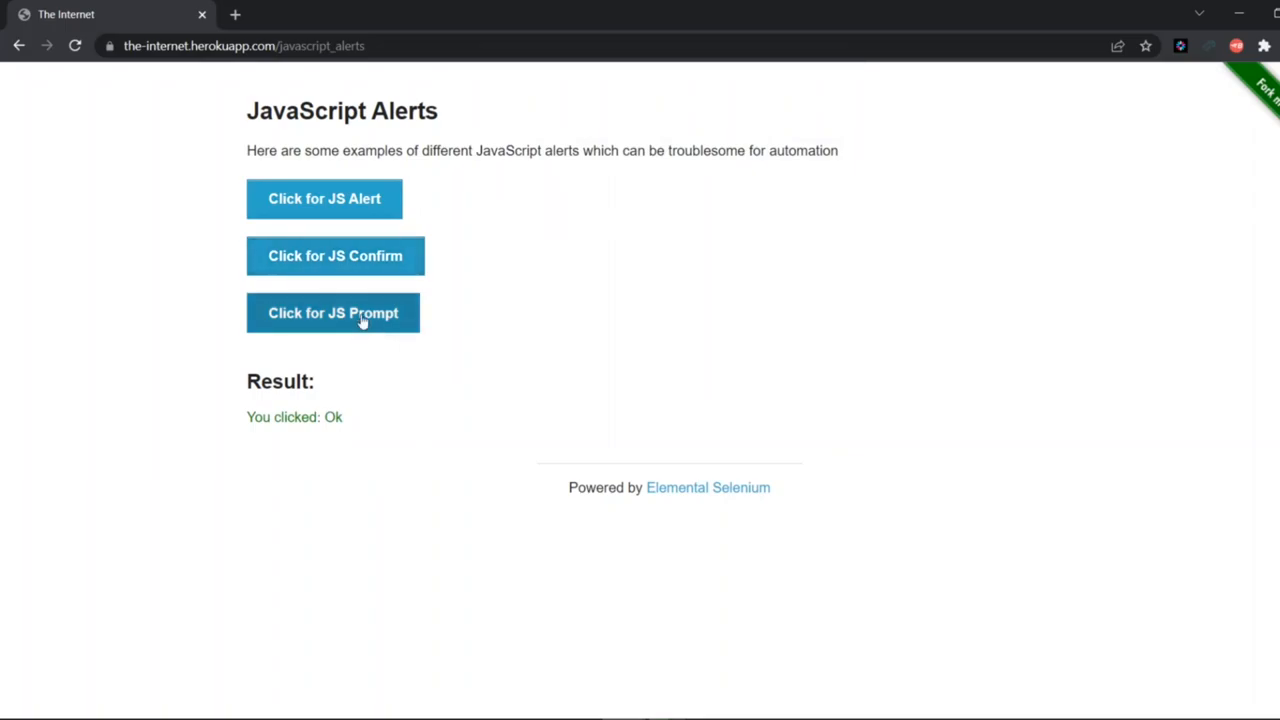
Trigger the JS Prompt, enter test and submit so the page reports You entered: test.
click(332, 312)
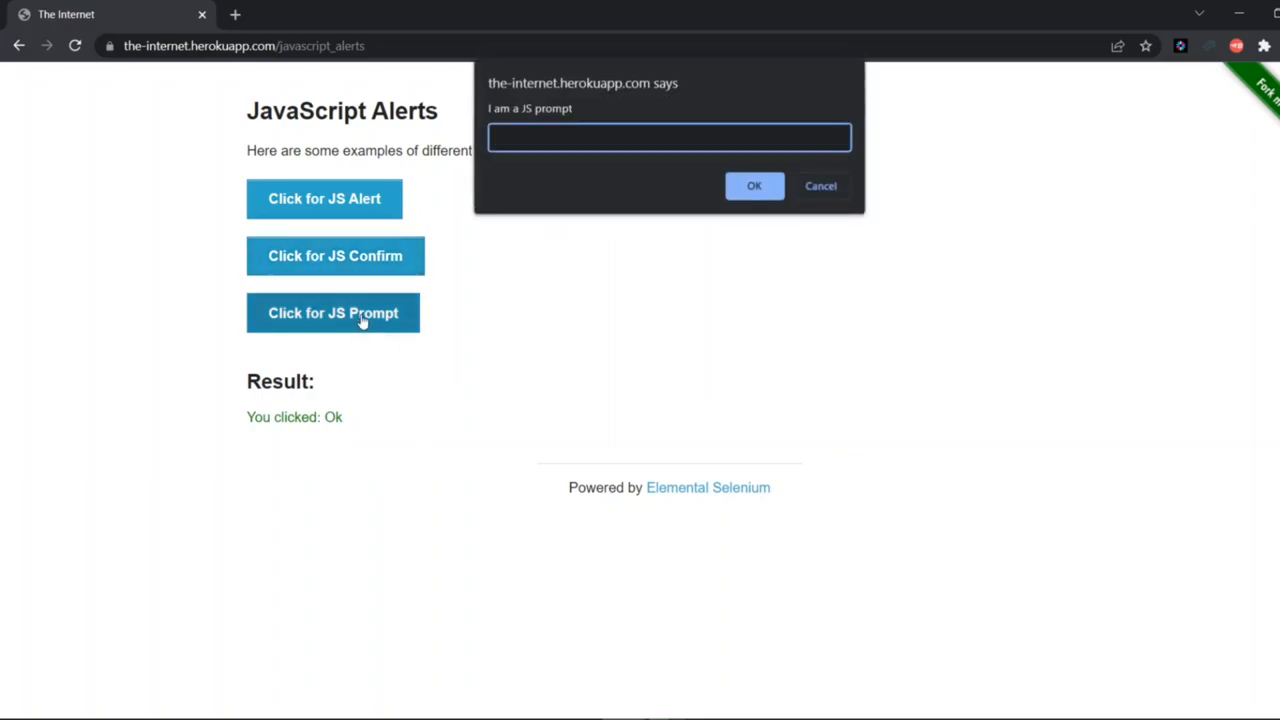
text(test)
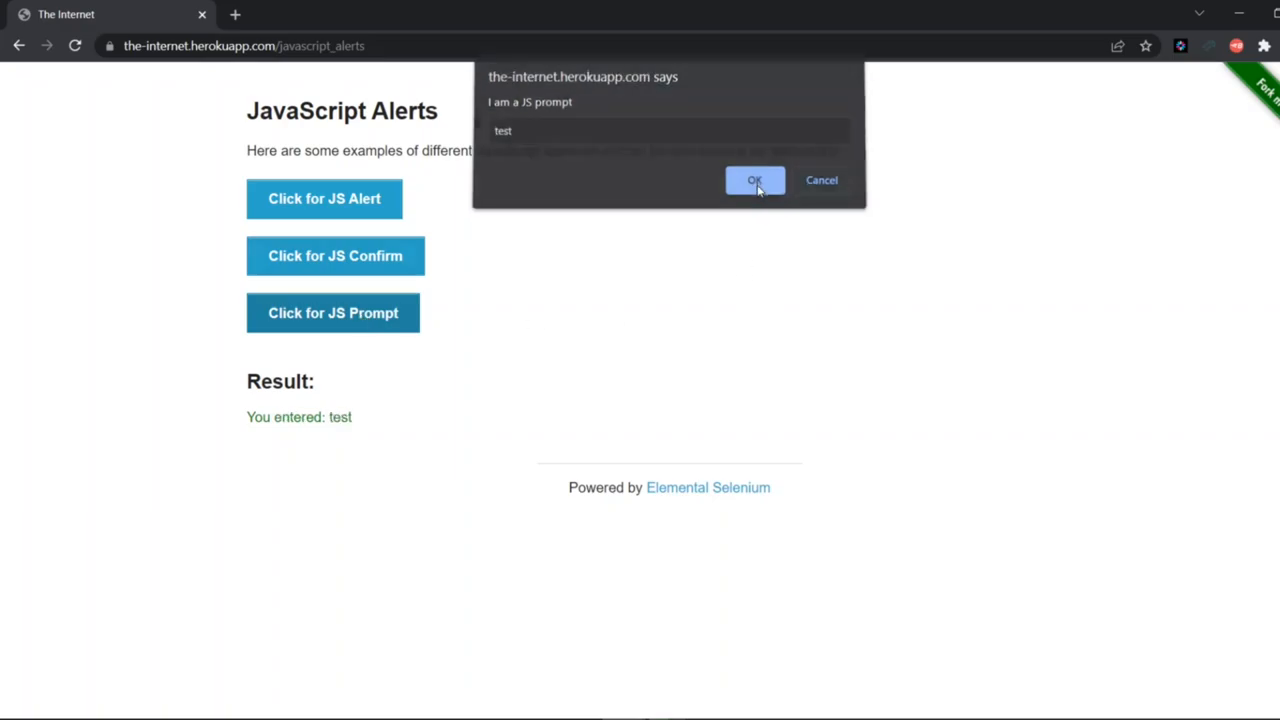
click(754, 180)
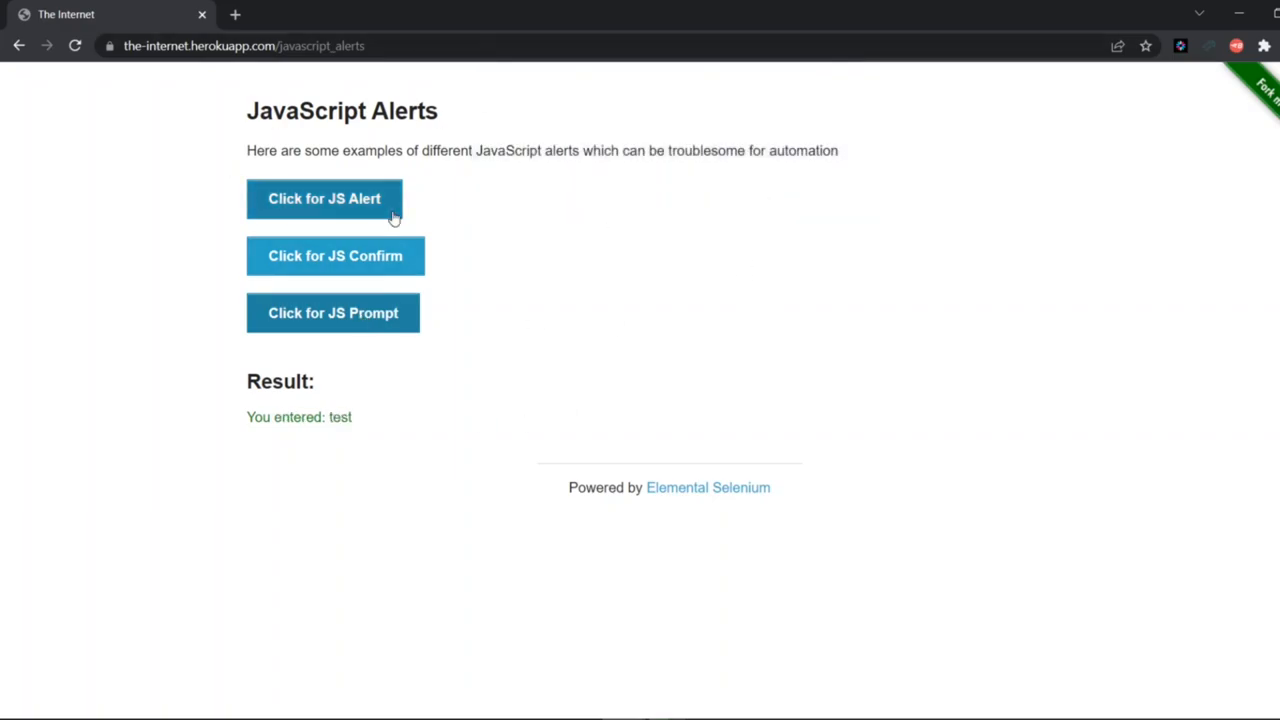
mouse_move(332, 300)
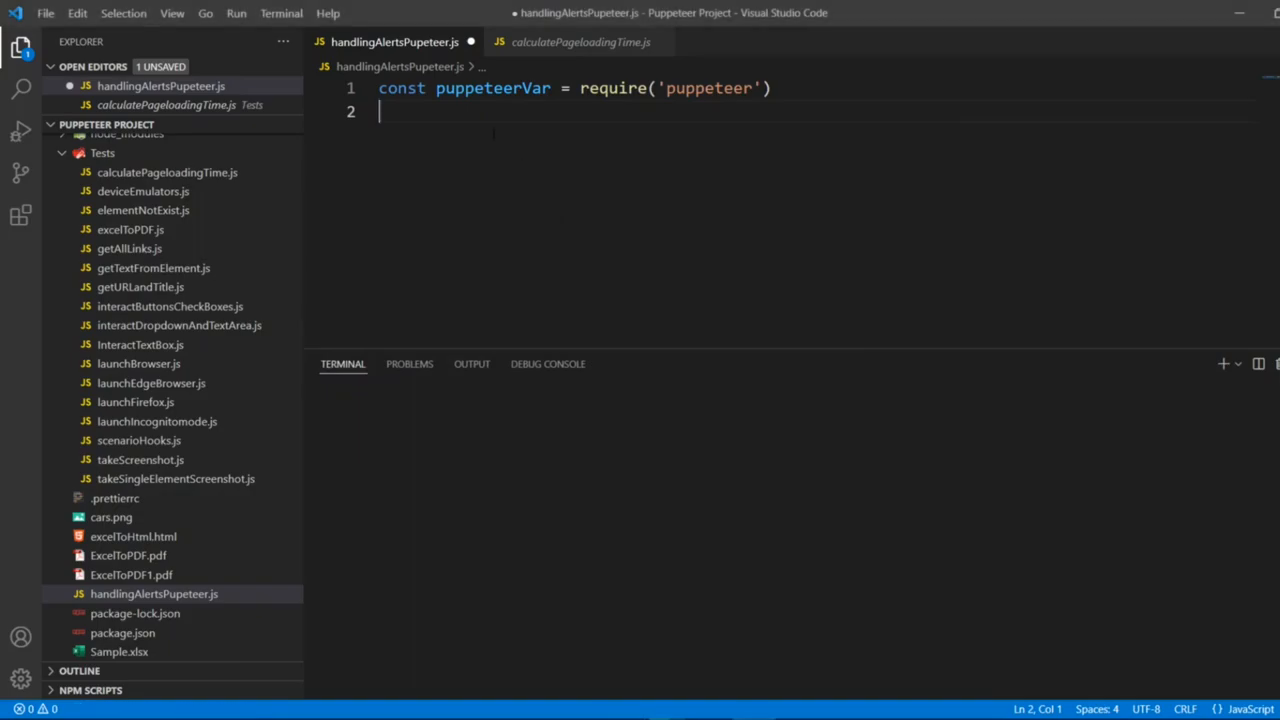
Write an empty async function confirmAlert(){ } below the require line.
key(Enter)
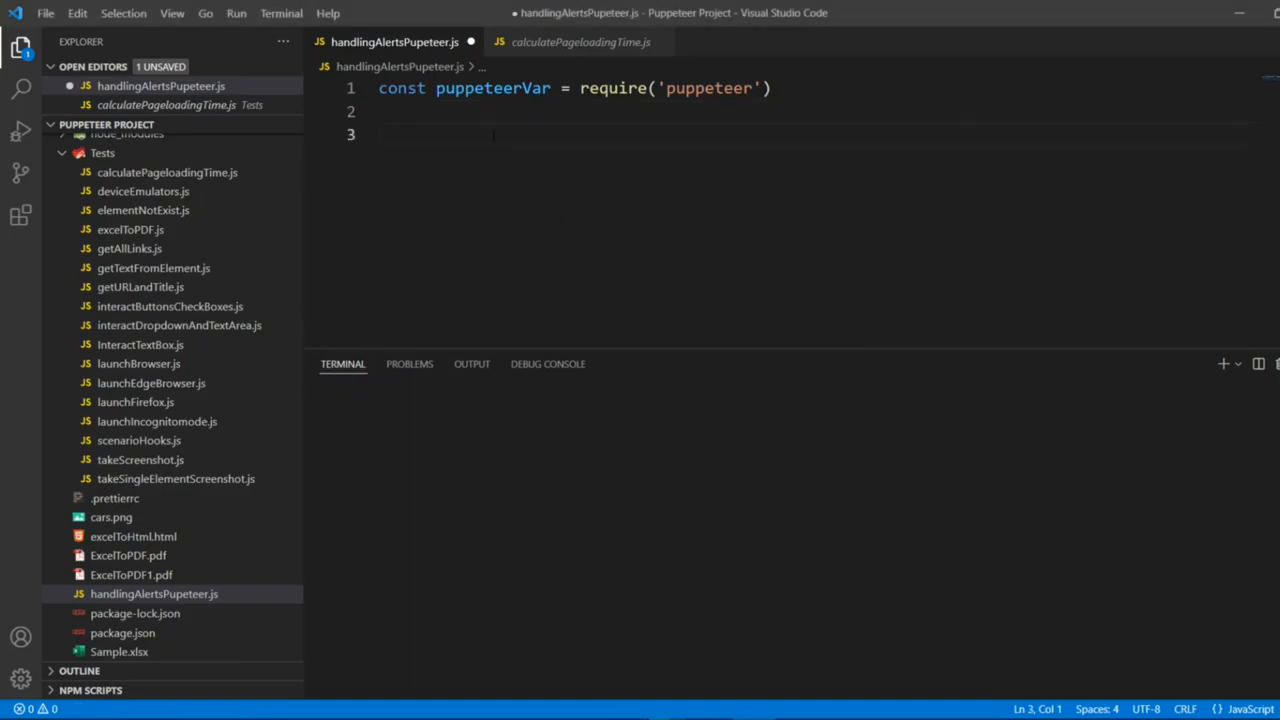
text(a)
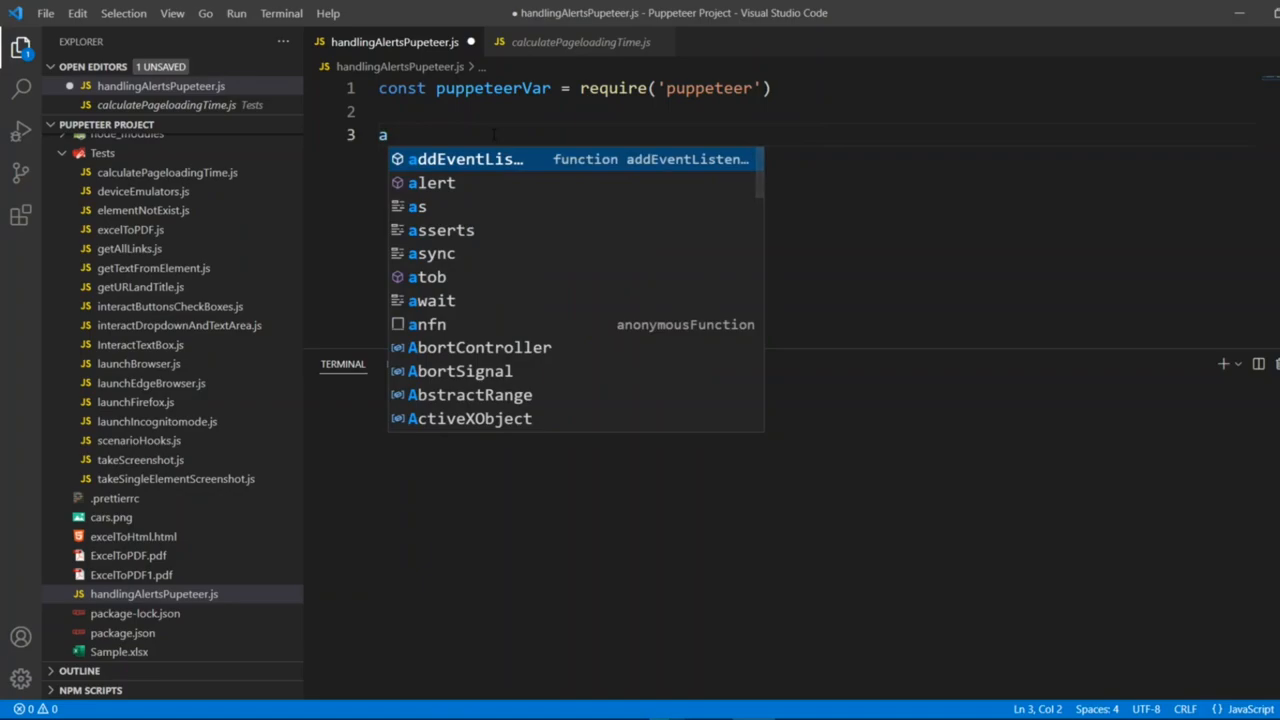
text(sync function confirm)
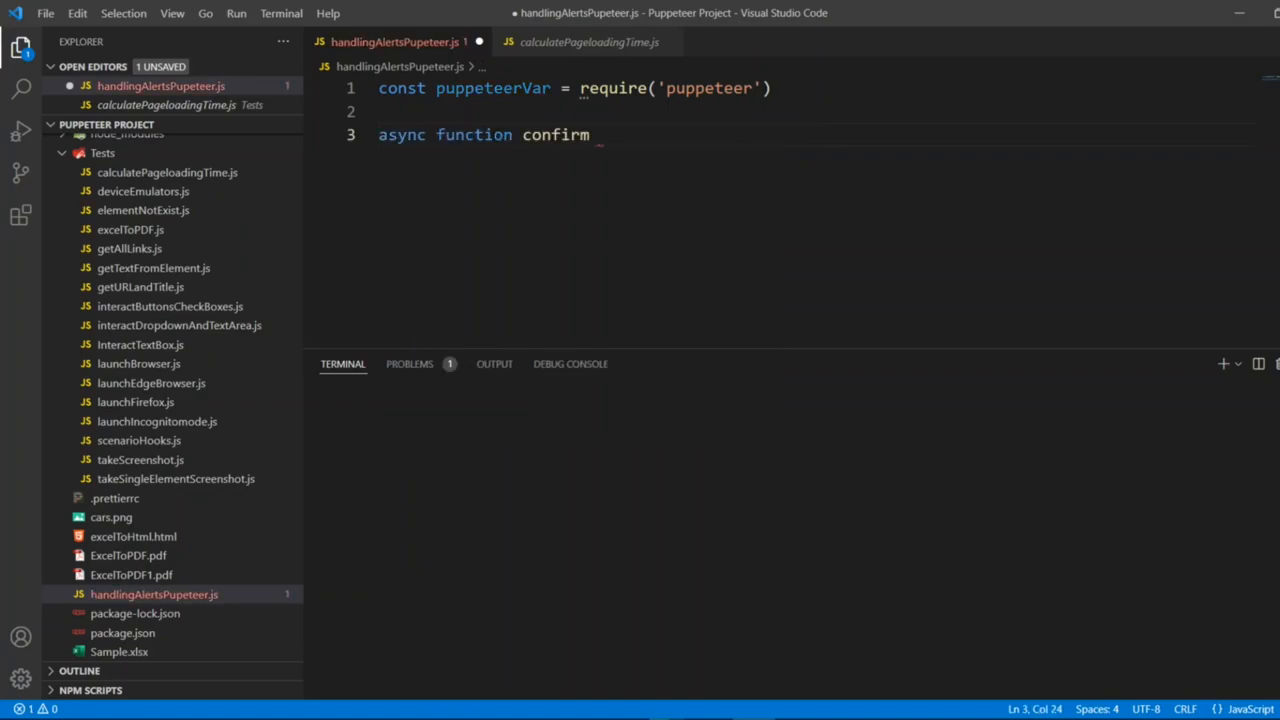
text(Alert)
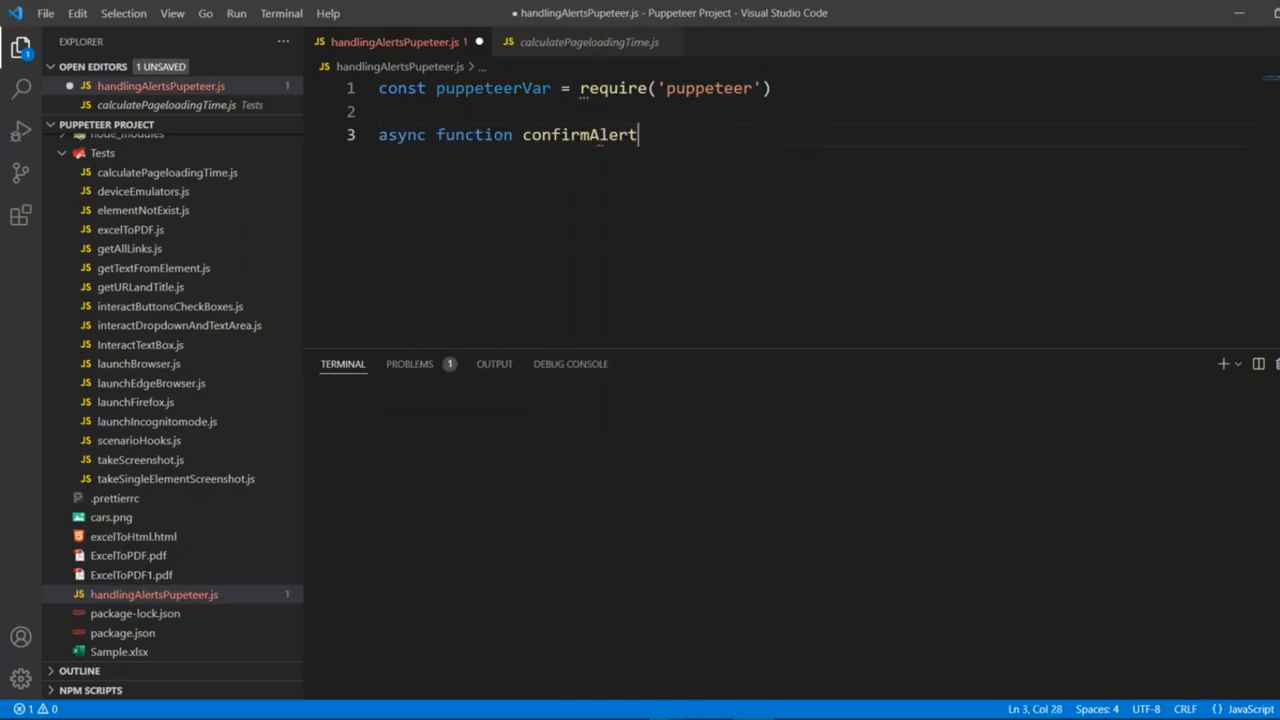
text((){)
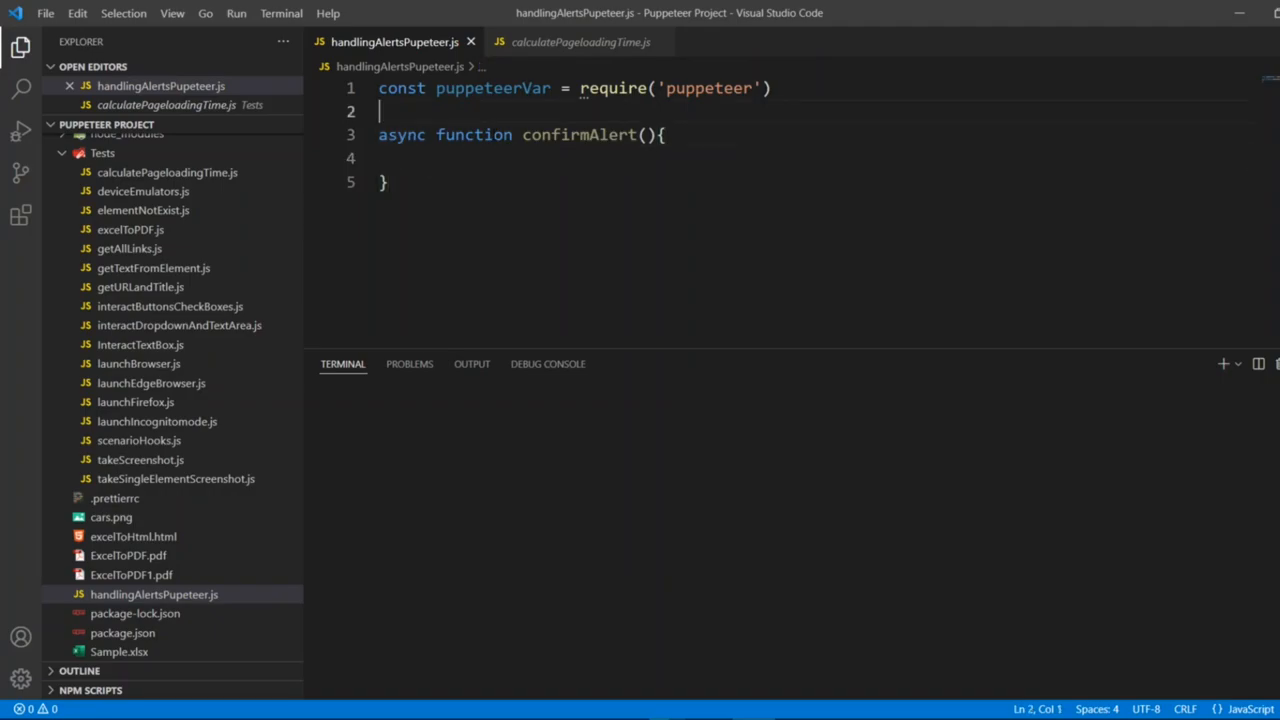
text(d)
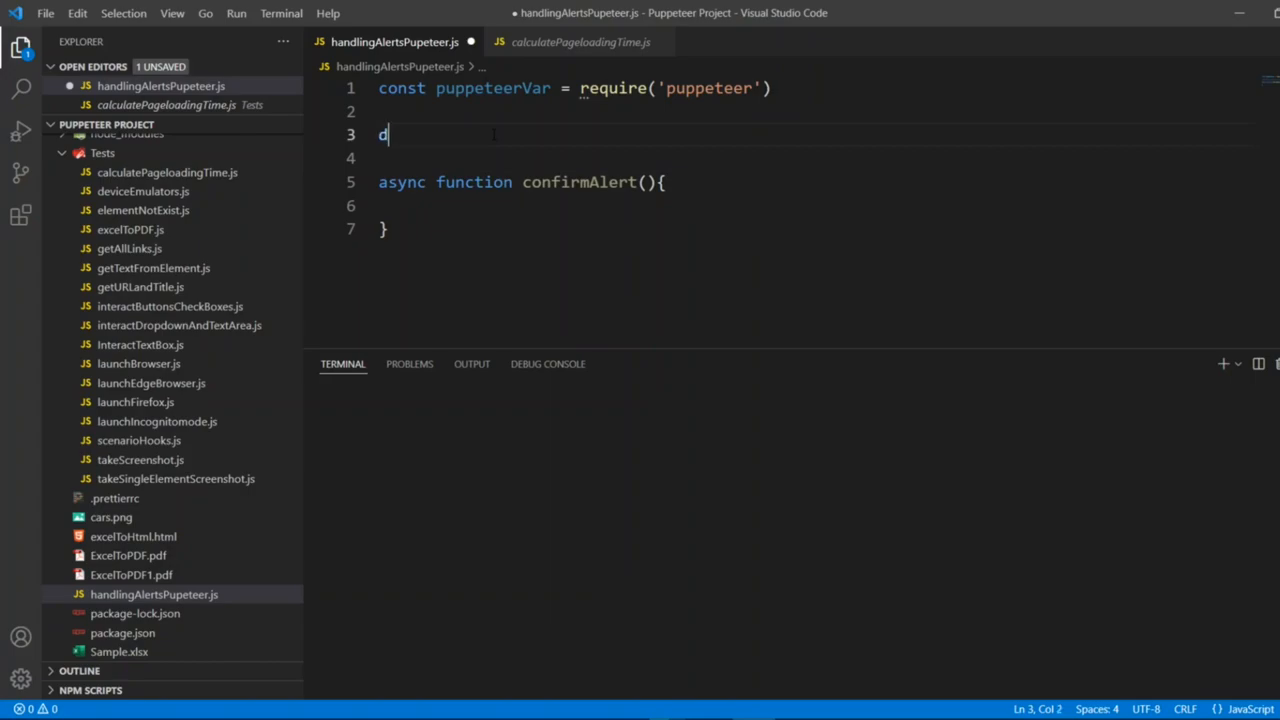
click(580, 42)
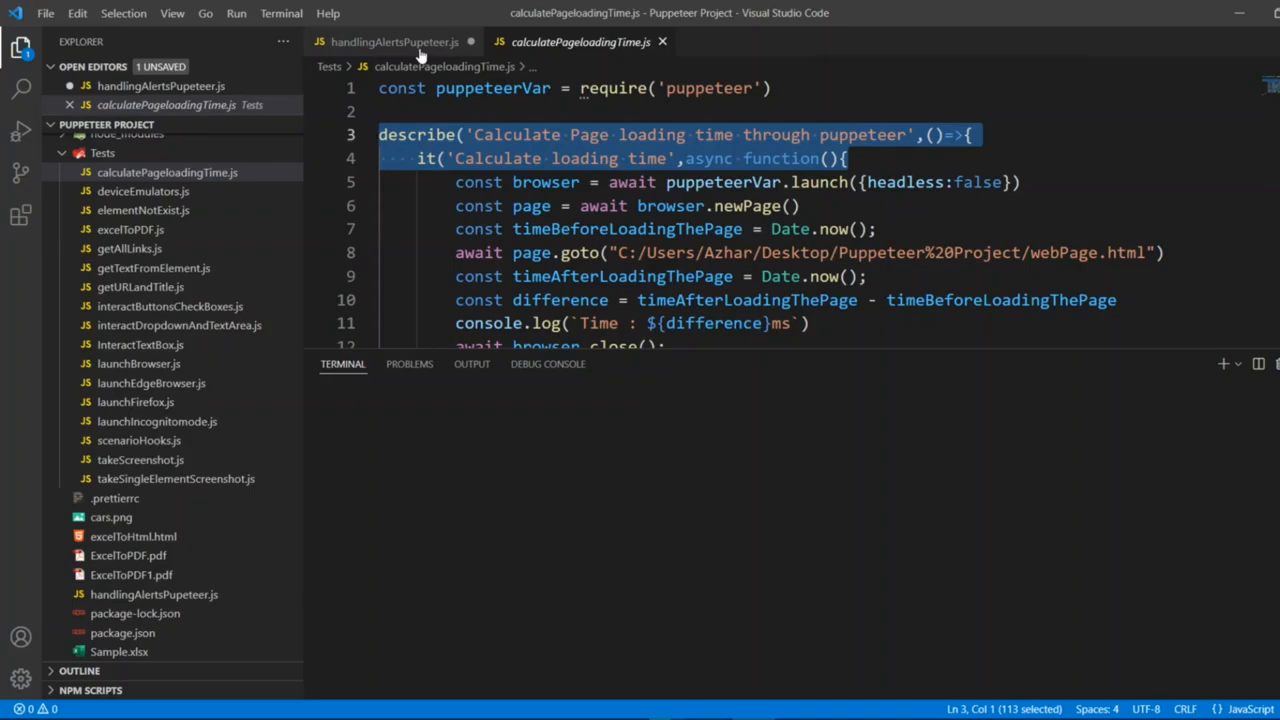
Paste the describe/it skeleton from calculatePageloadingTime.js above confirmAlert with an empty test body.
click(390, 42)
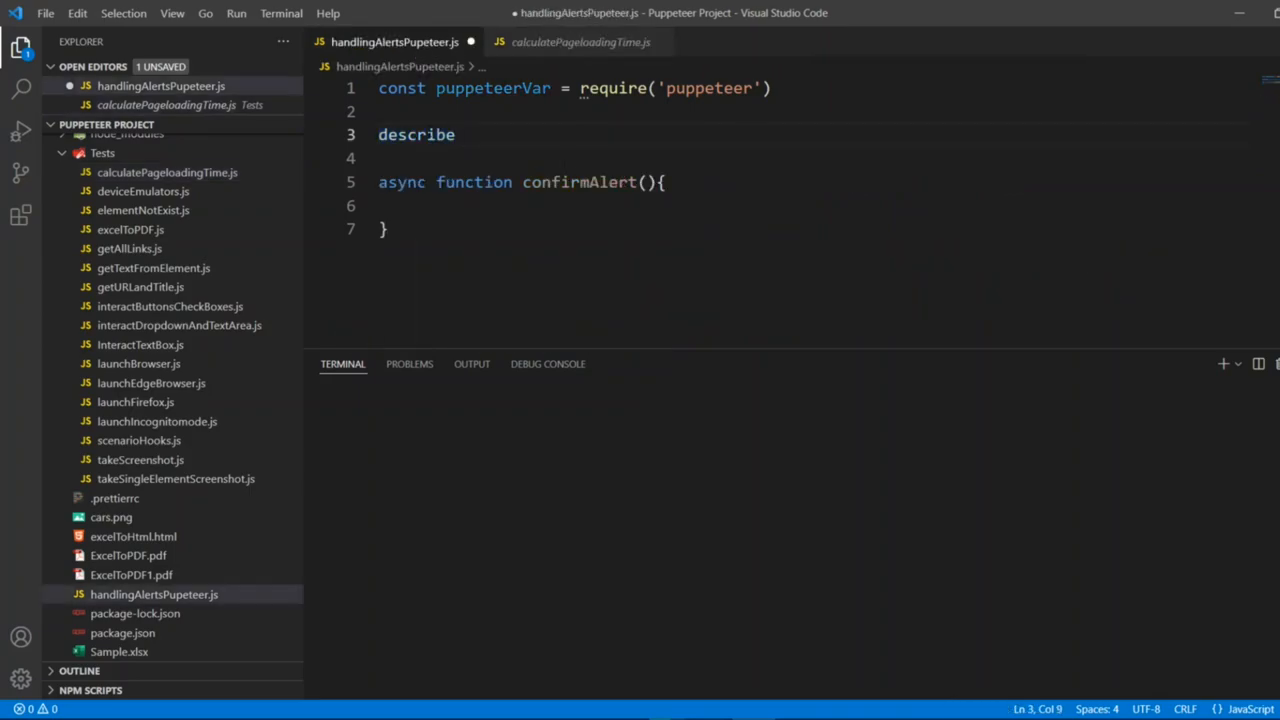
click(580, 42)
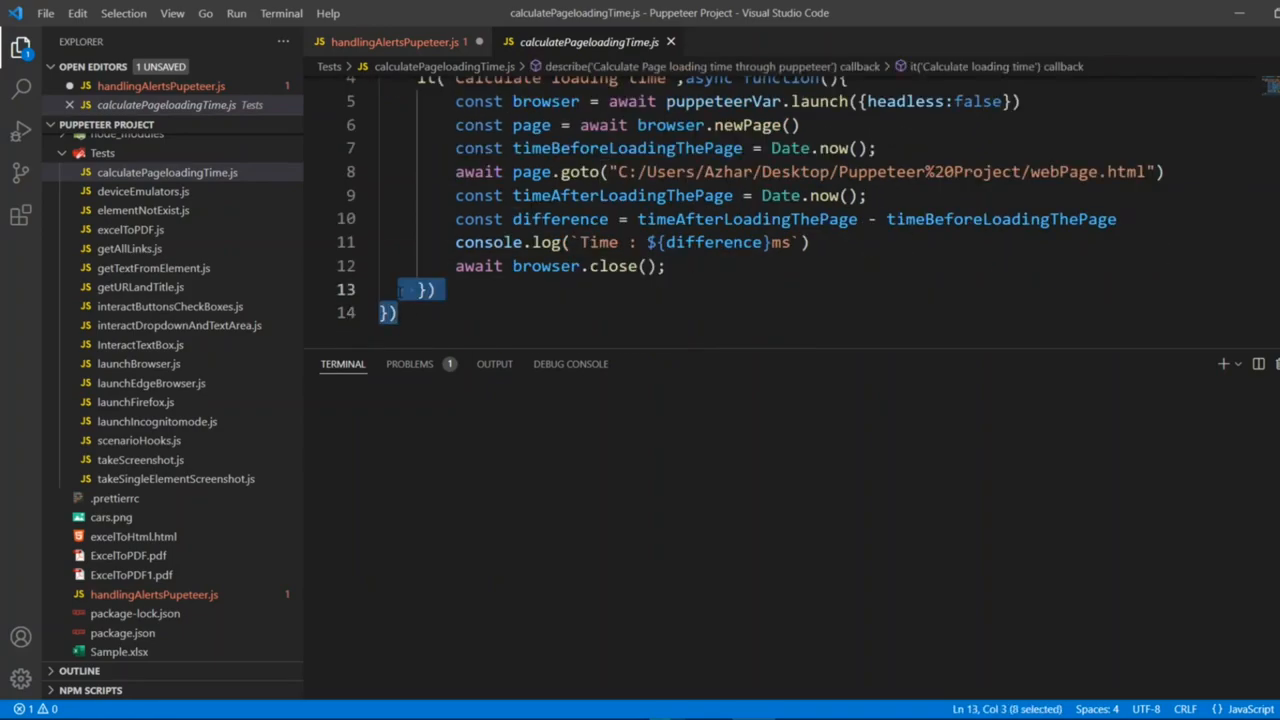
click(390, 42)
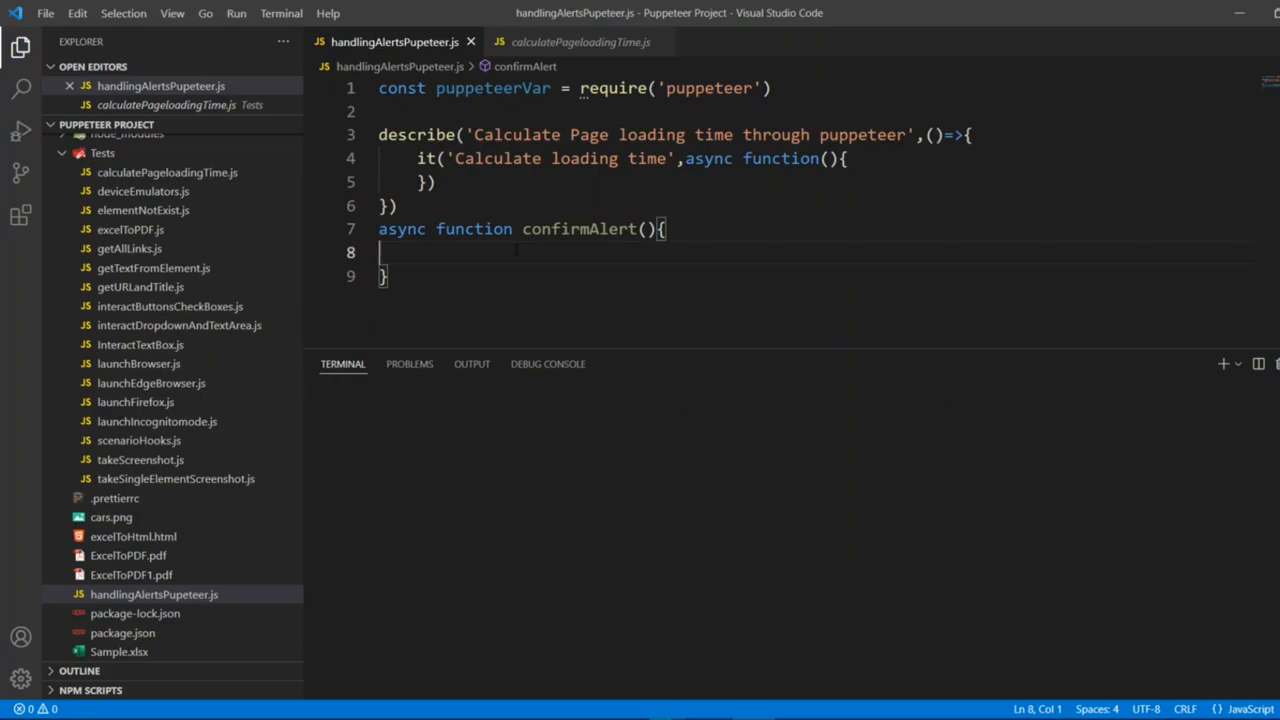
Add const browser = await puppeteerVar.launch() inside confirmAlert.
key(Tab)
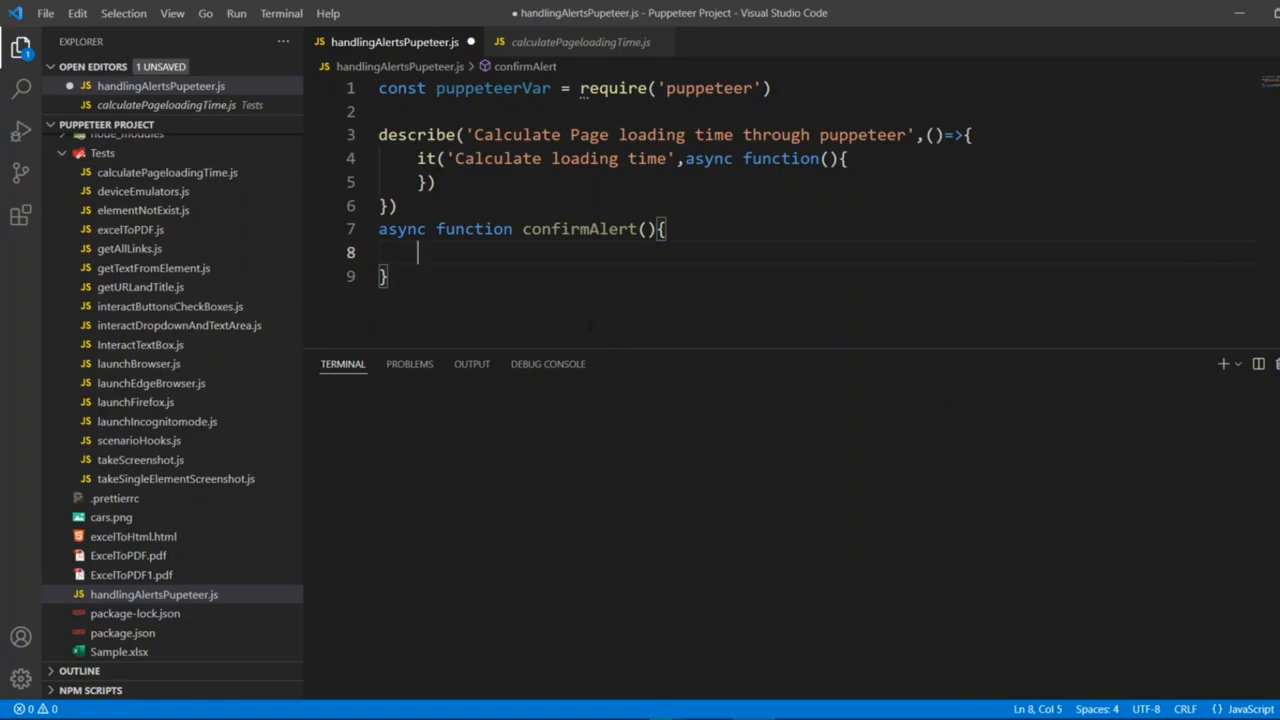
text(cons)
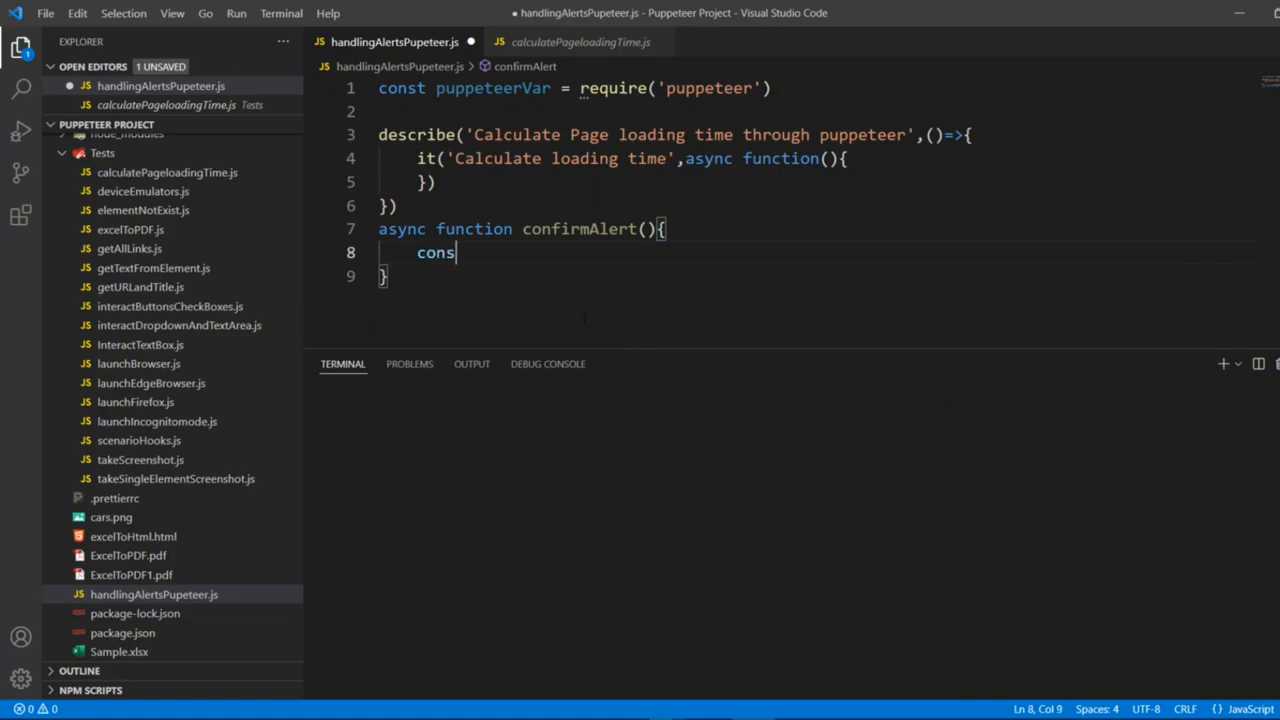
text(t browser =)
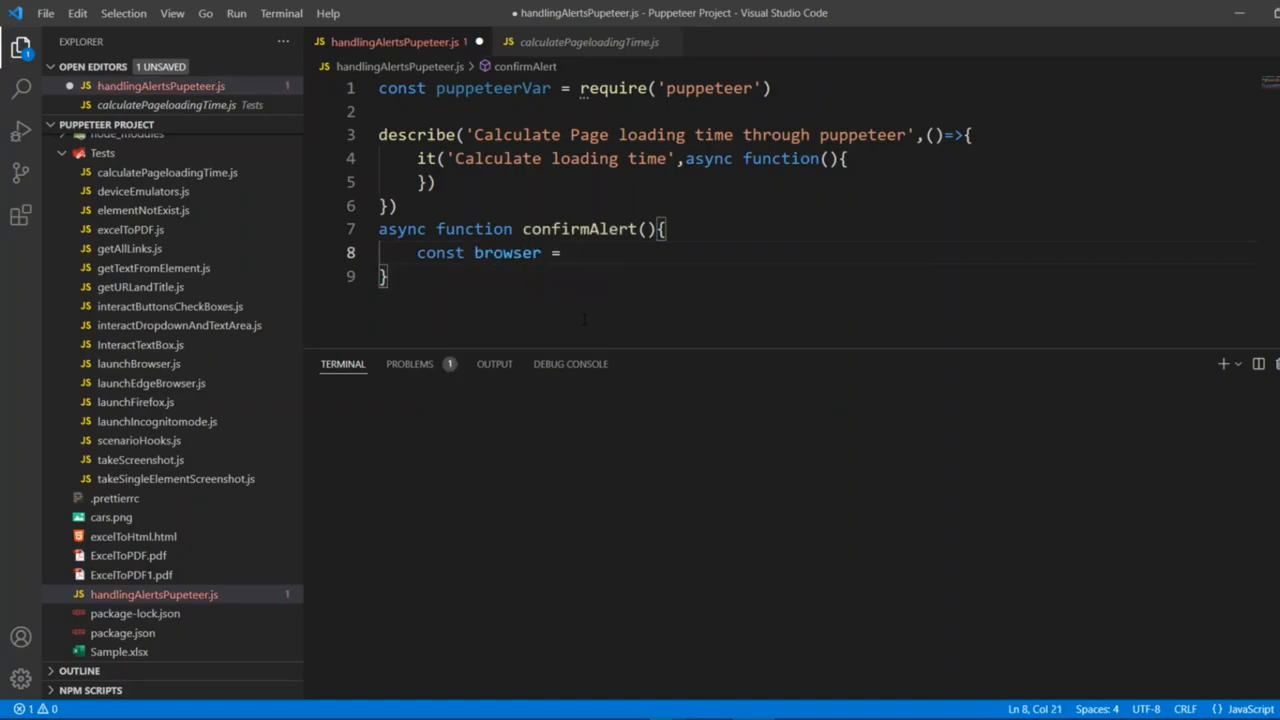
text(await)
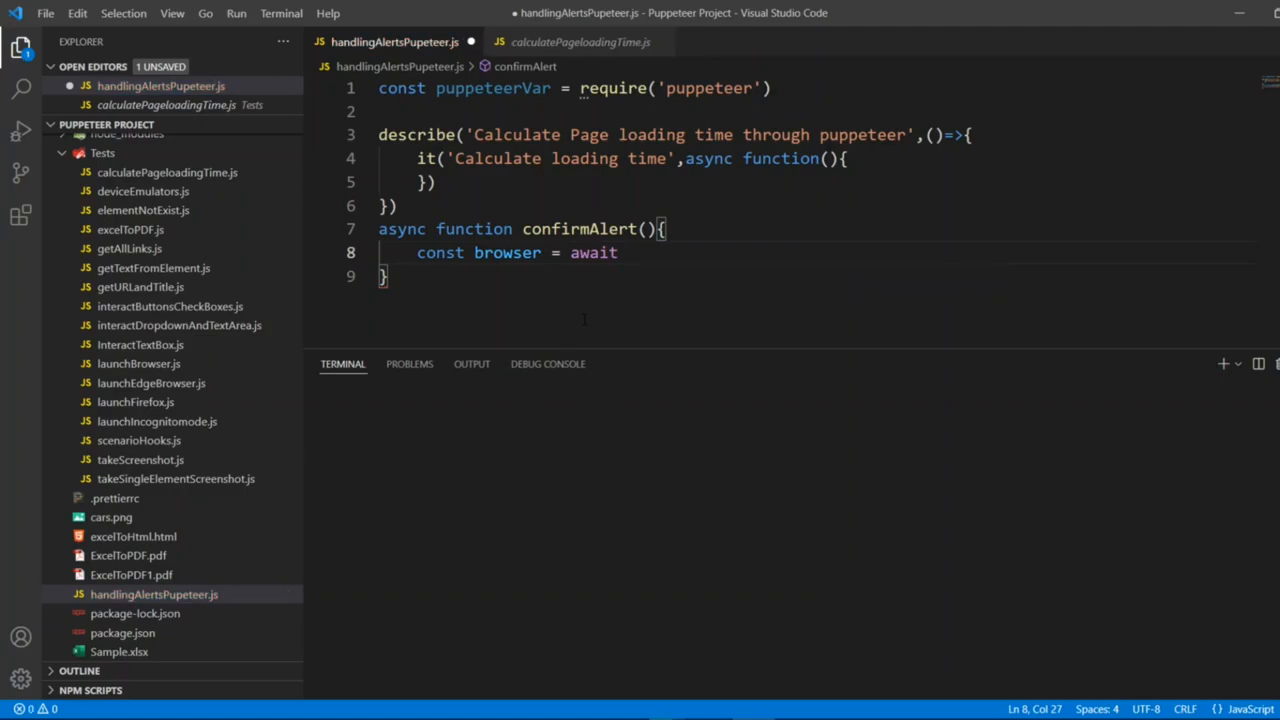
text(puppeteerVar)
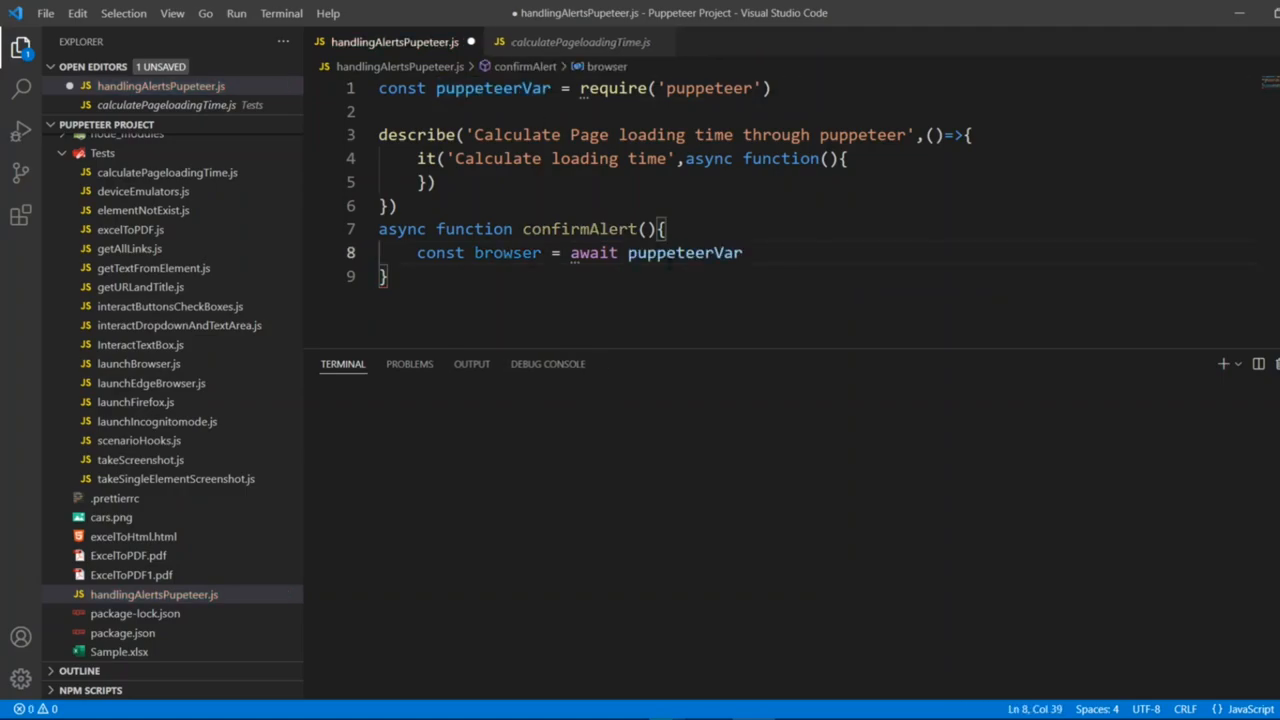
text(.launch()
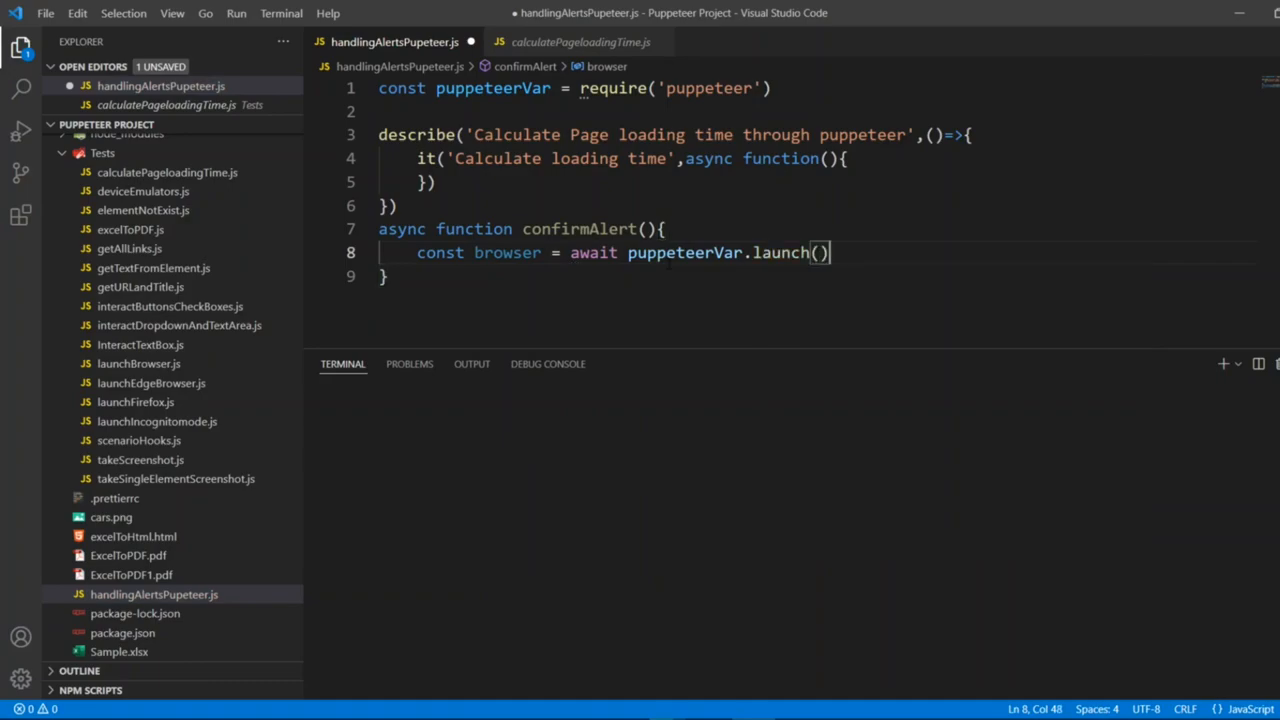
Add const page = await browser.newPage(); on the next line.
key(Enter)
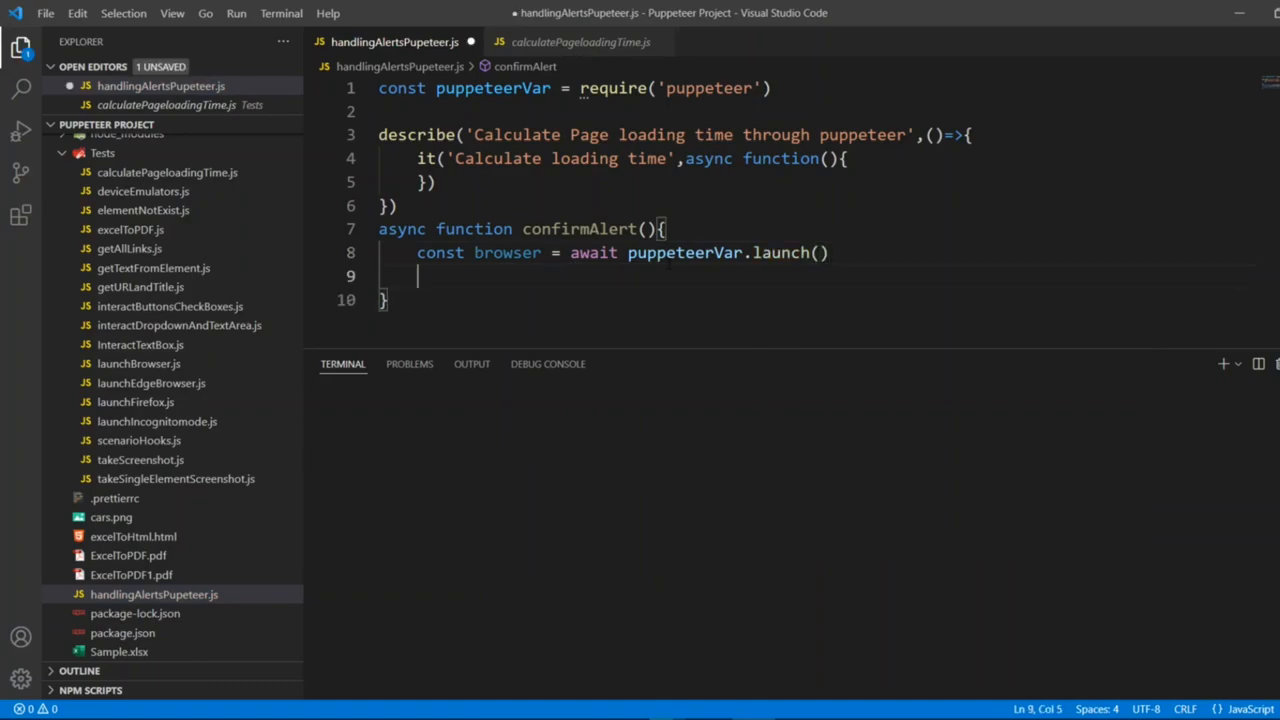
text(const page = await bro)
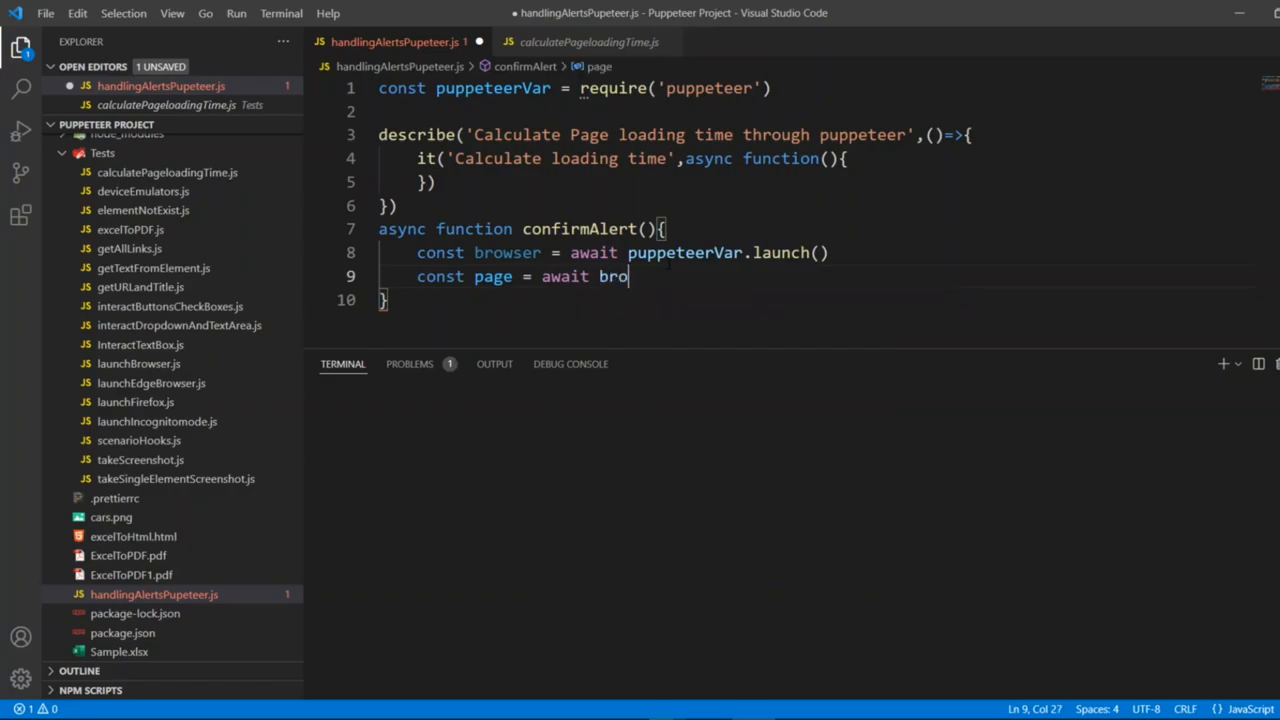
text(wser.newPage();)
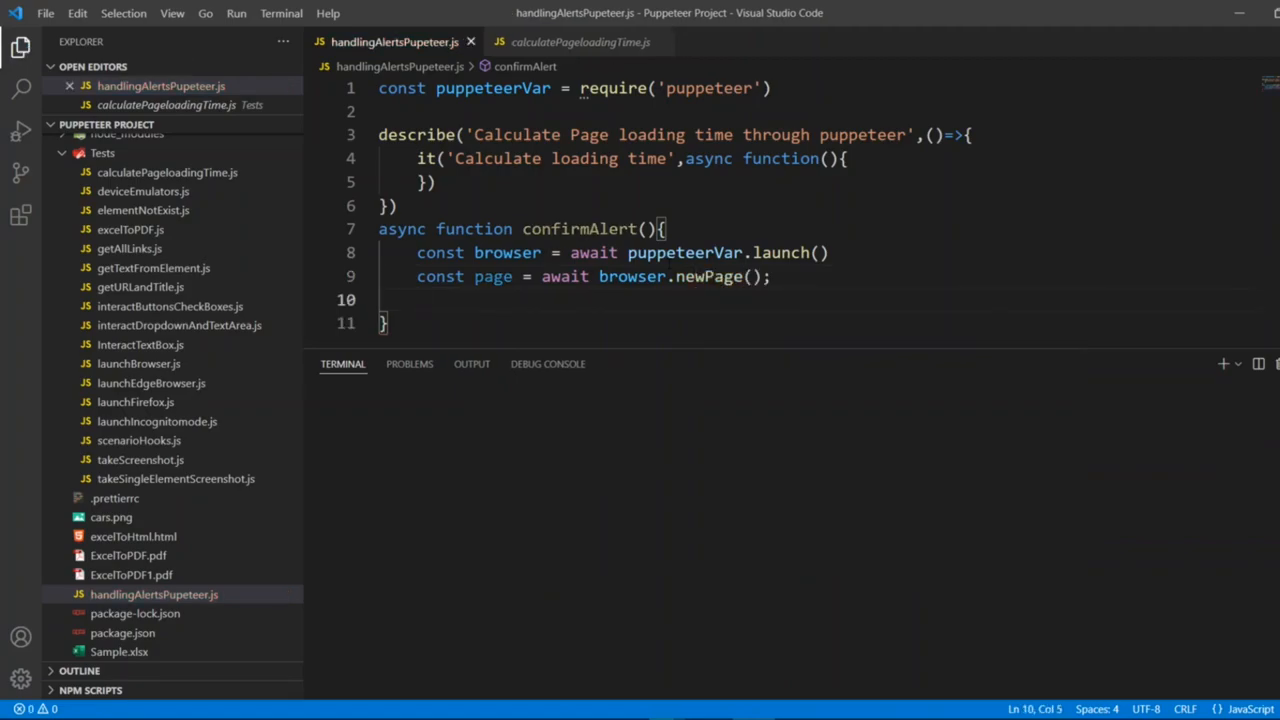
Start a page.on('dialog', async dialog => { }) listener inside confirmAlert.
text(pag)
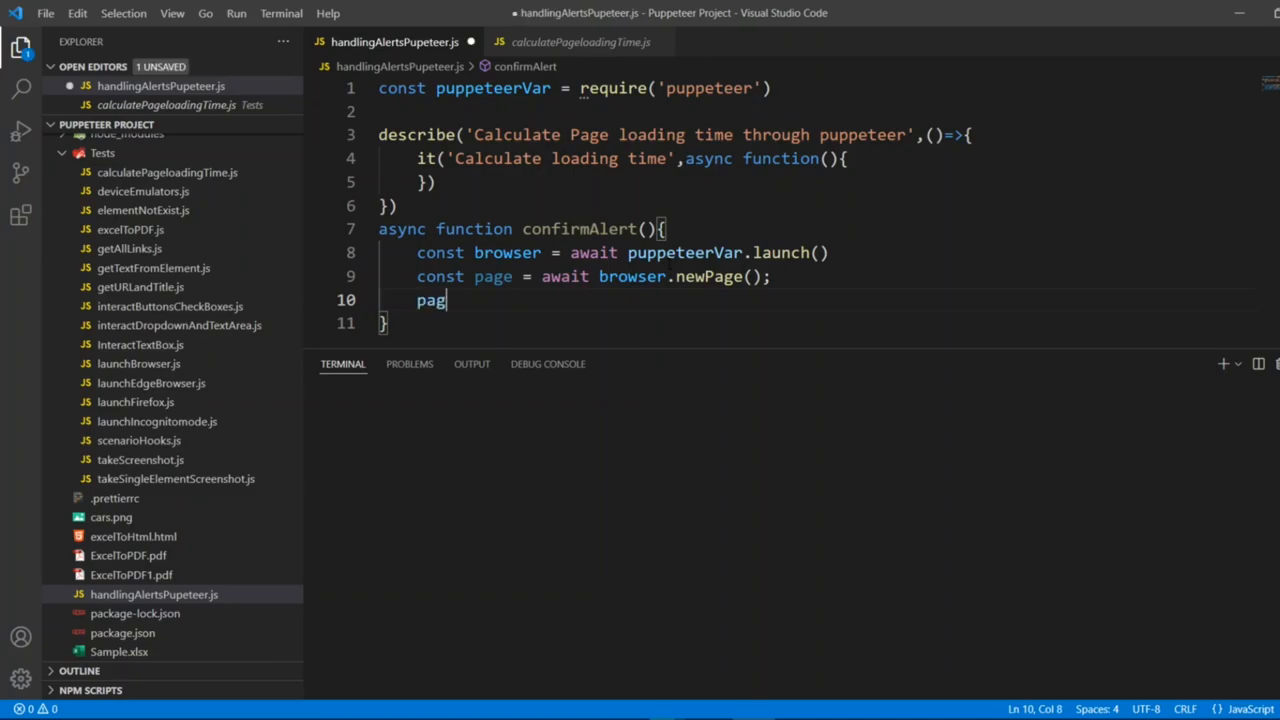
text(e.)
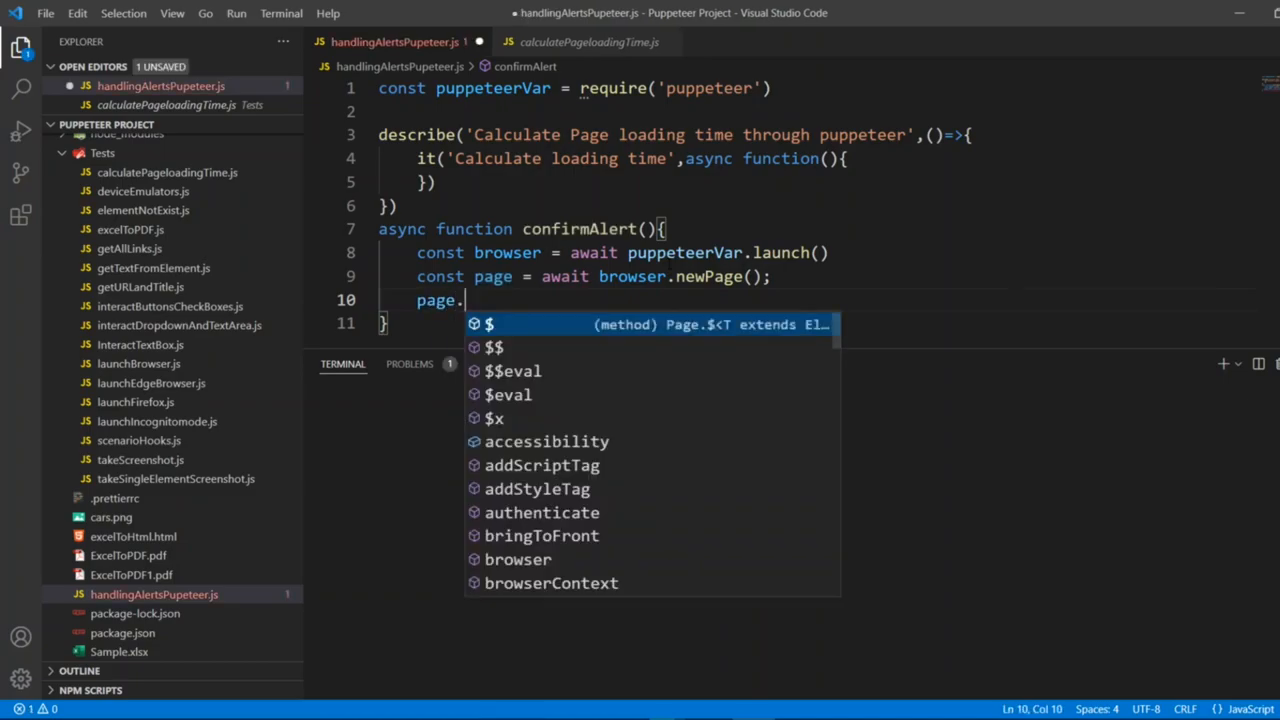
text(on)
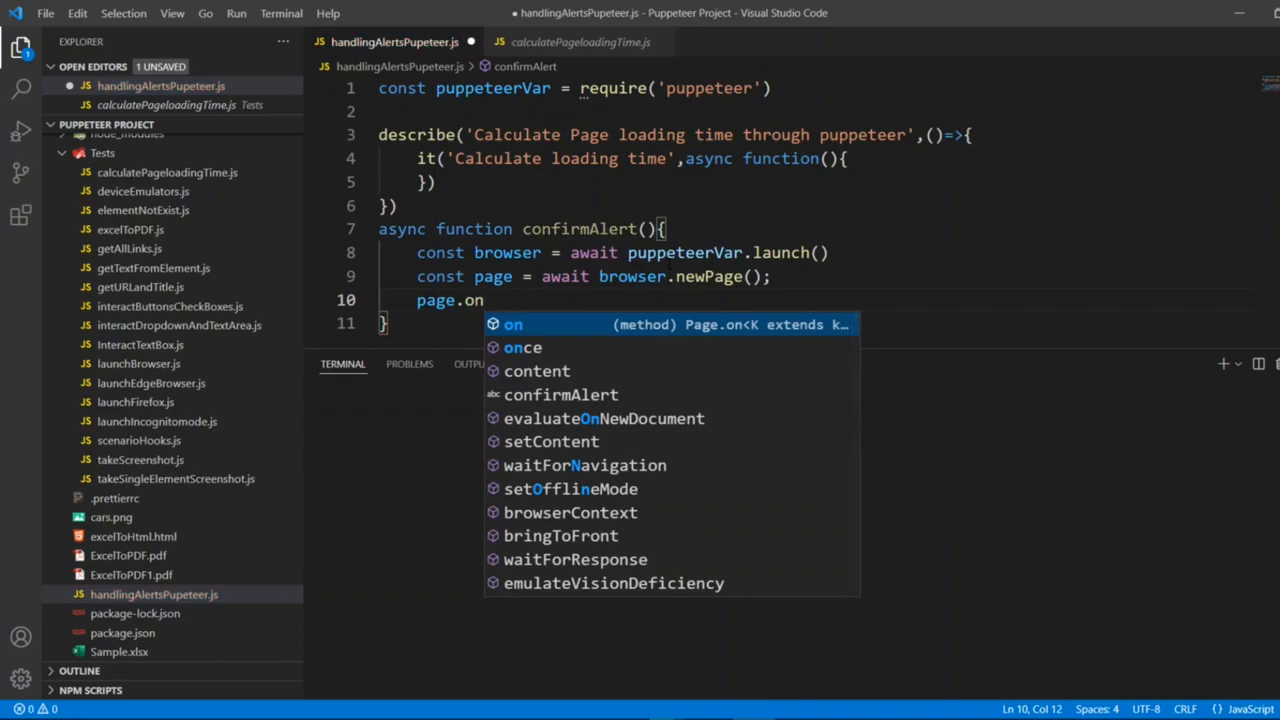
text(()
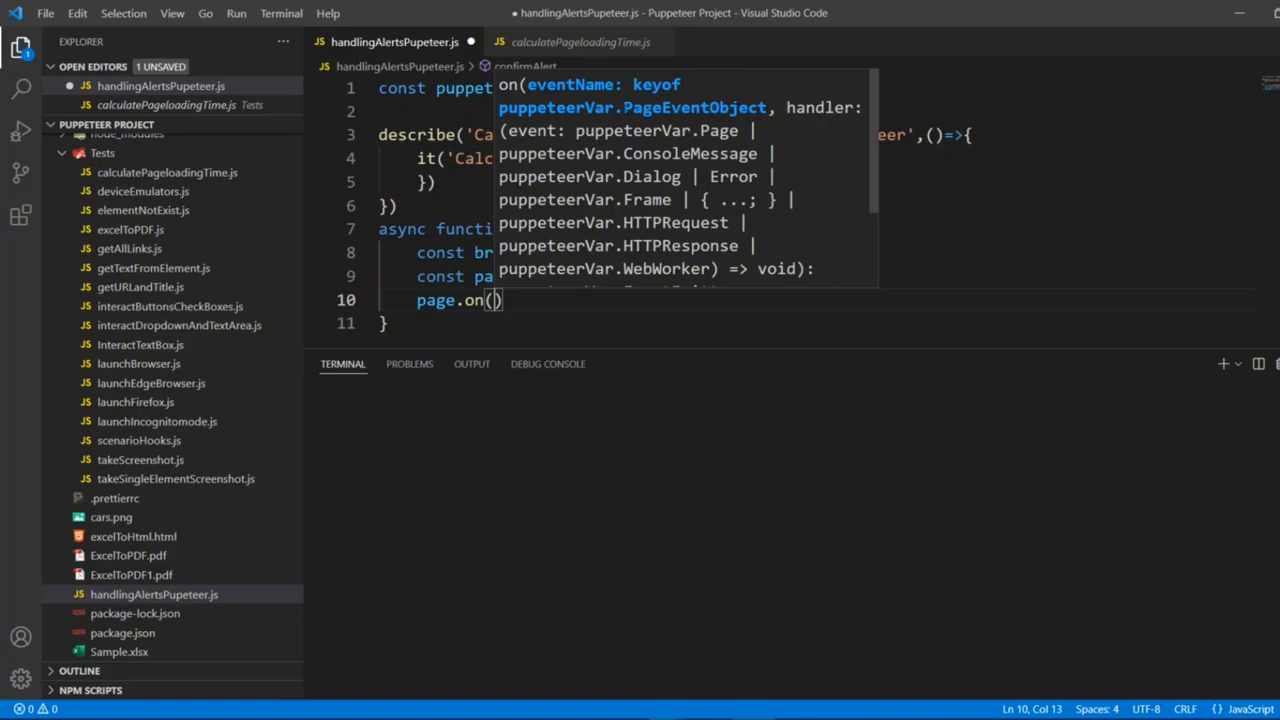
mouse_move(548, 364)
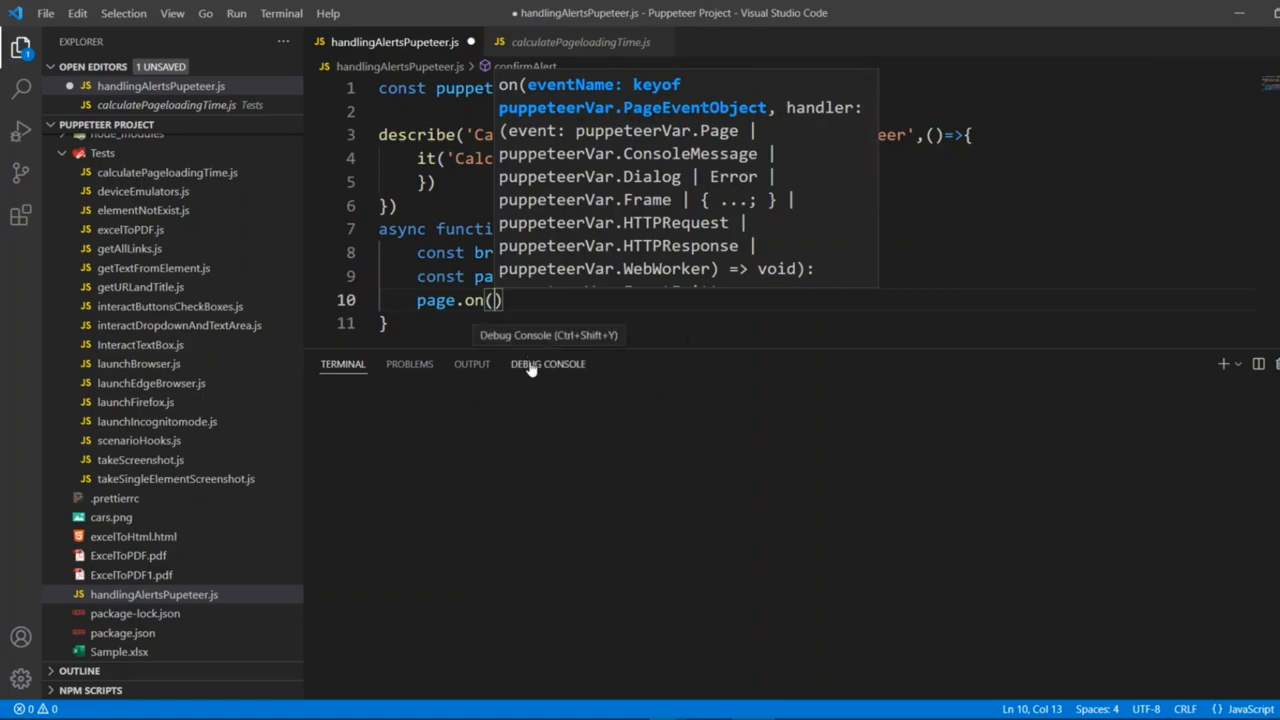
text('')
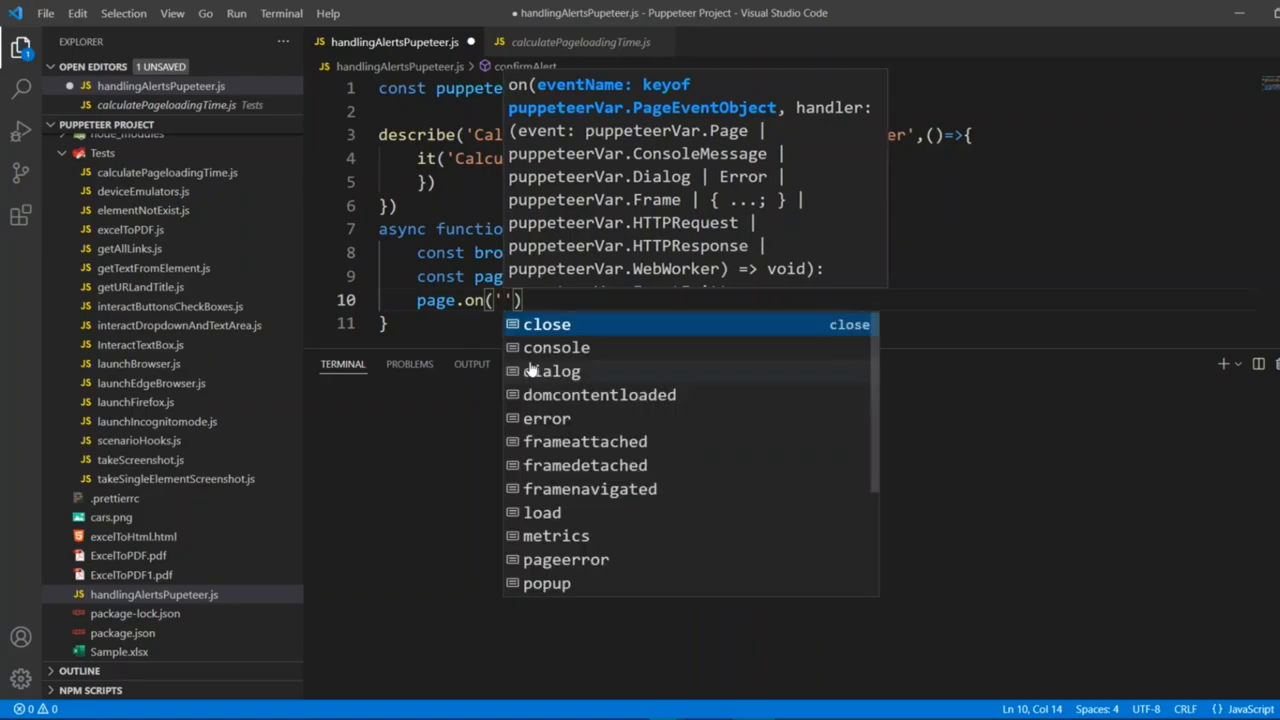
text(dialog)
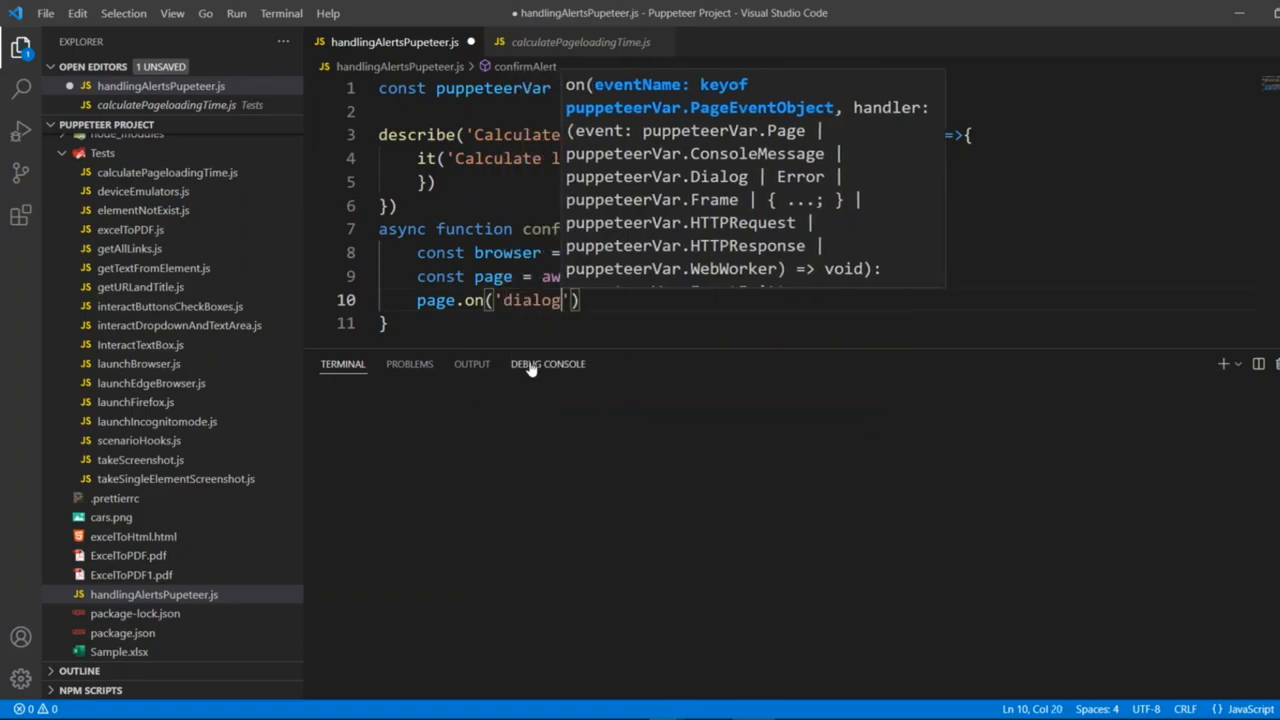
text(,a)
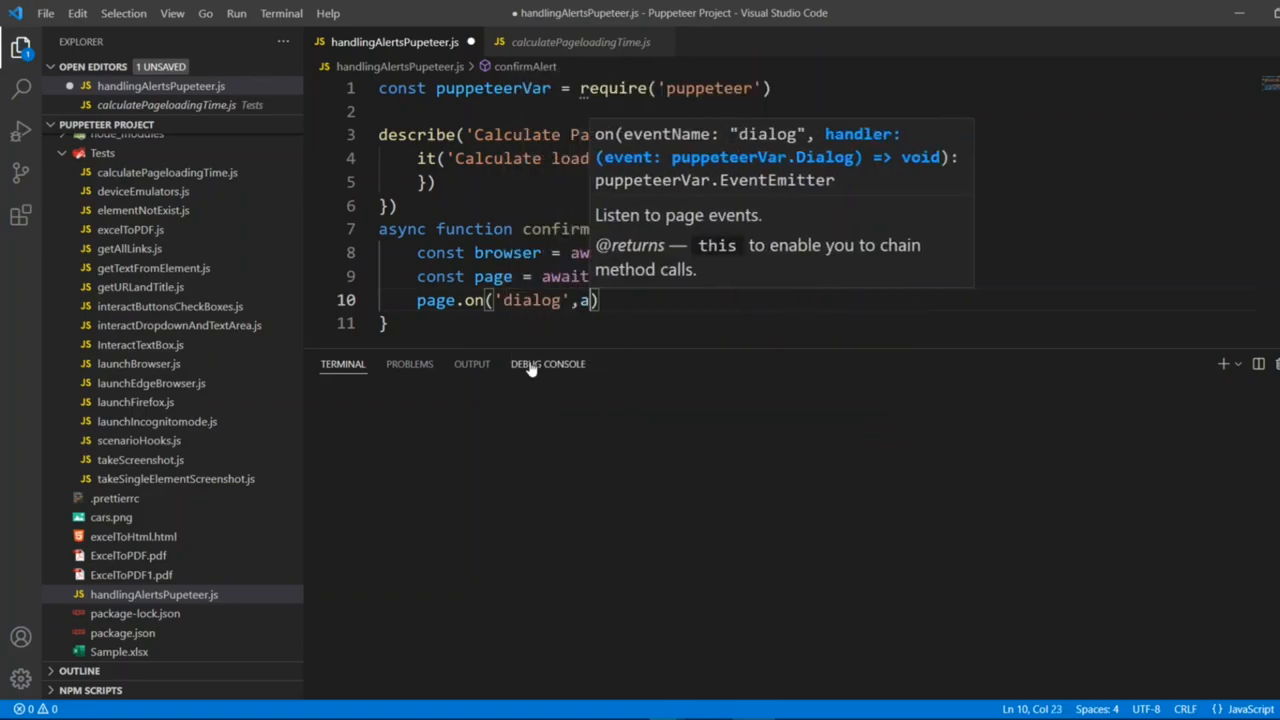
text(sync dialog =>{)
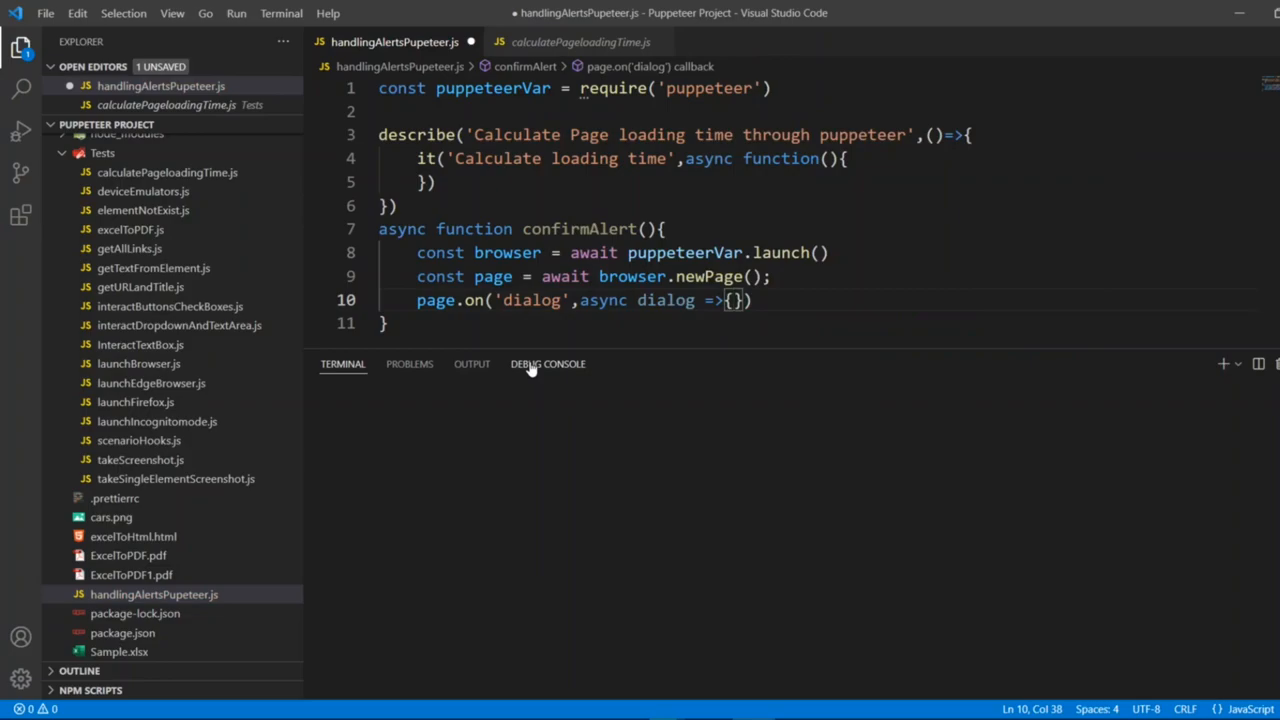
Log dialog.message() in the handler and begin an await dialog. call.
text(co)
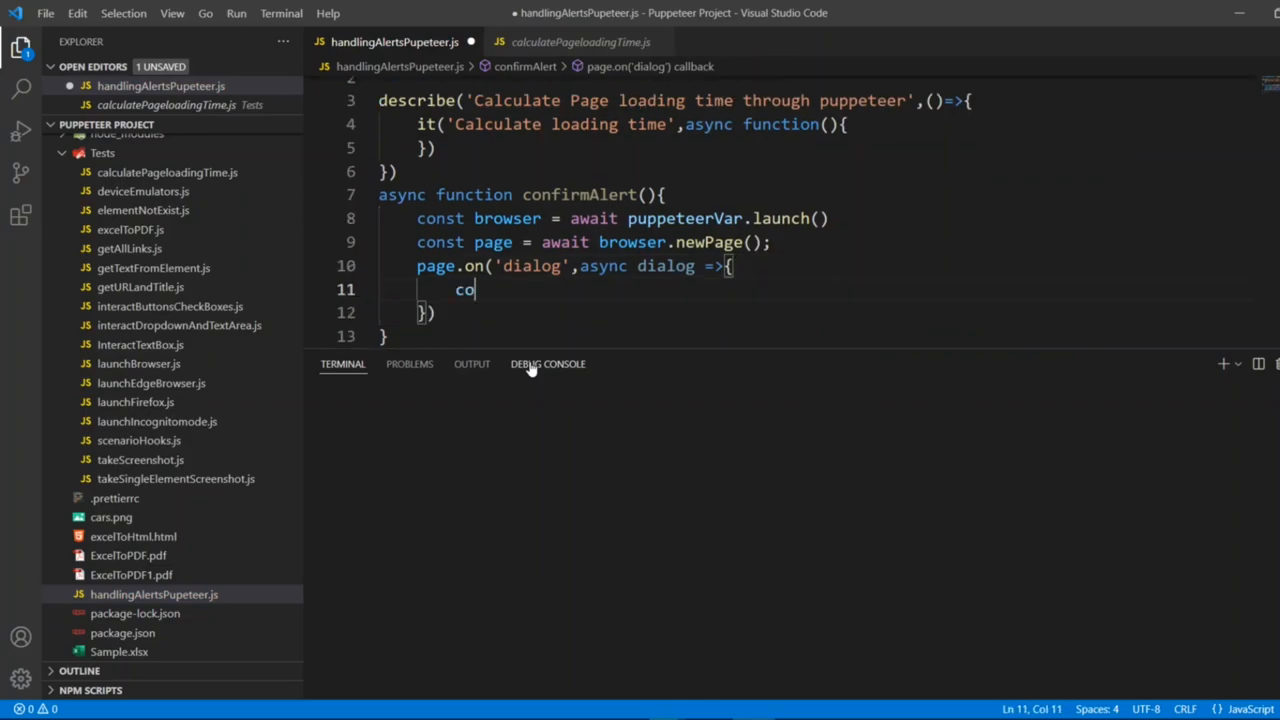
text(nsole.)
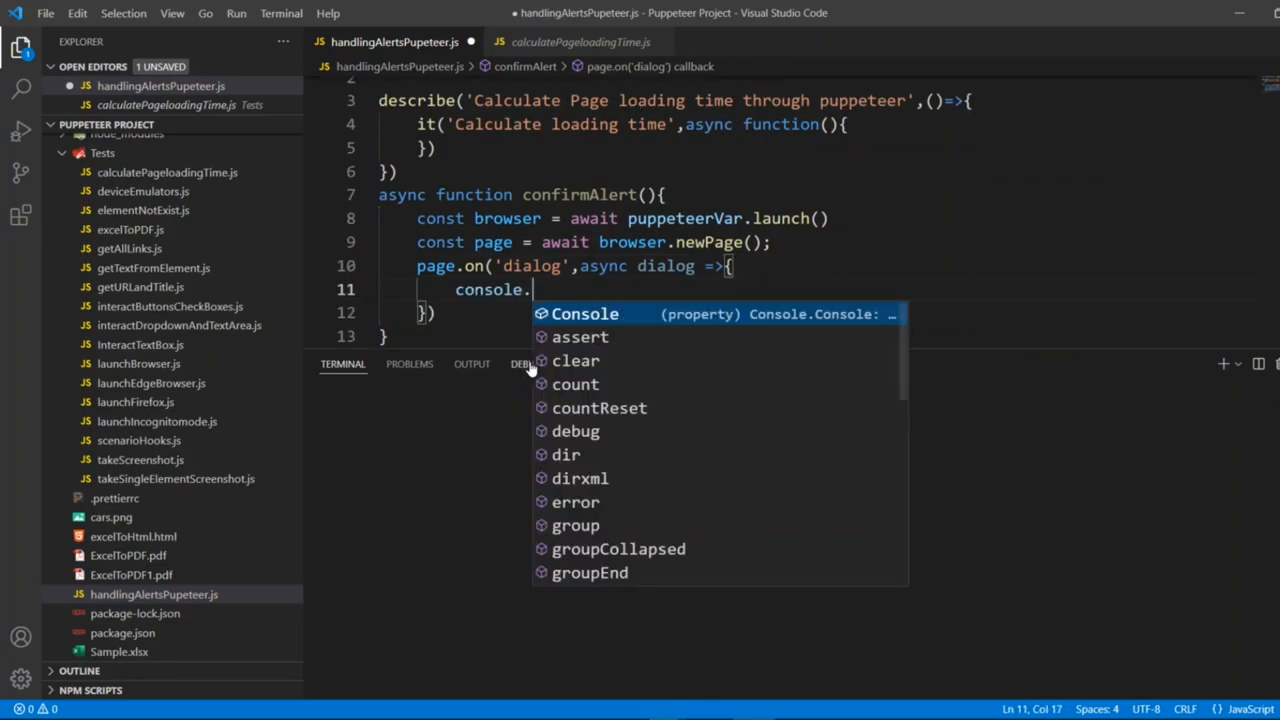
text(lo)
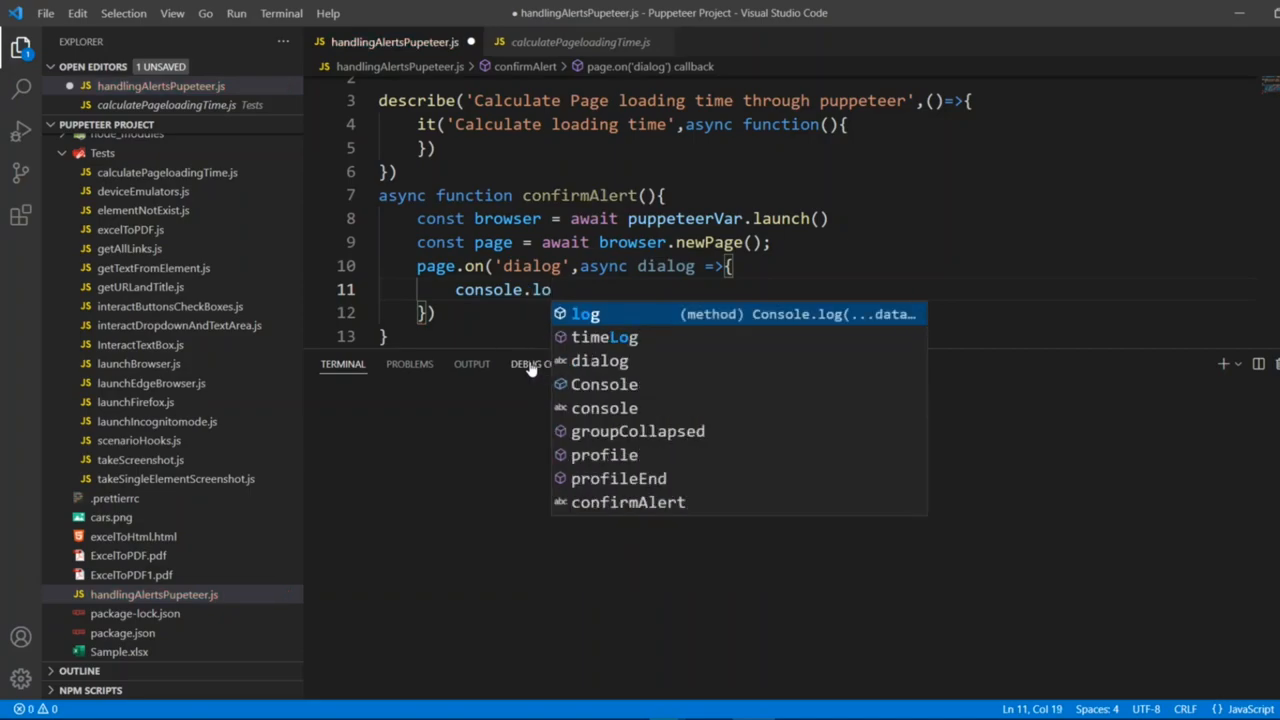
text(g(dialog.)
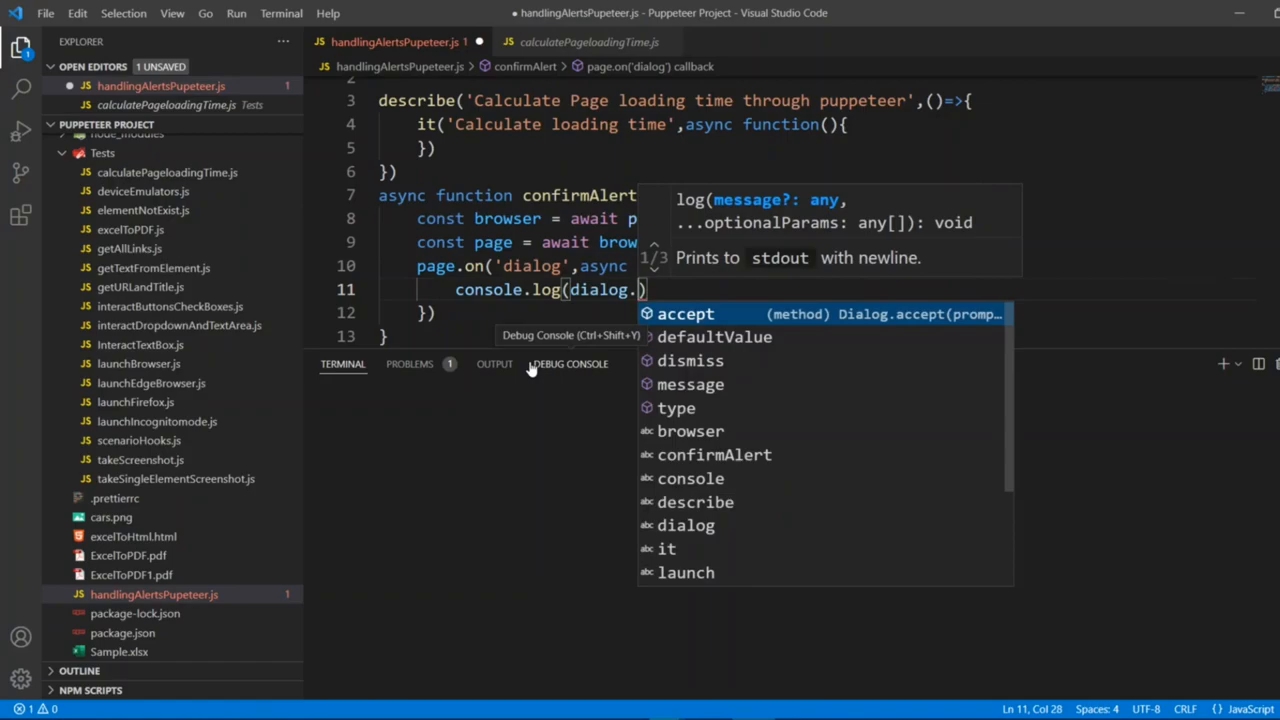
text(message)
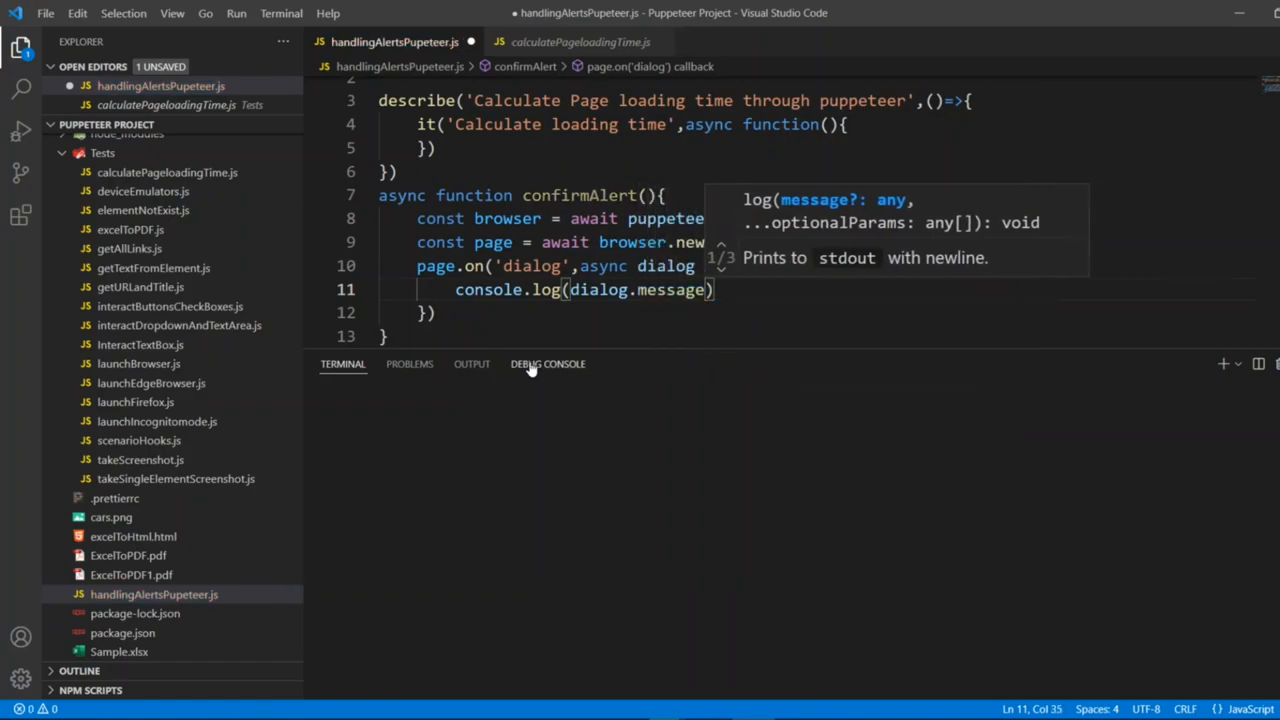
key(ctrl+s)
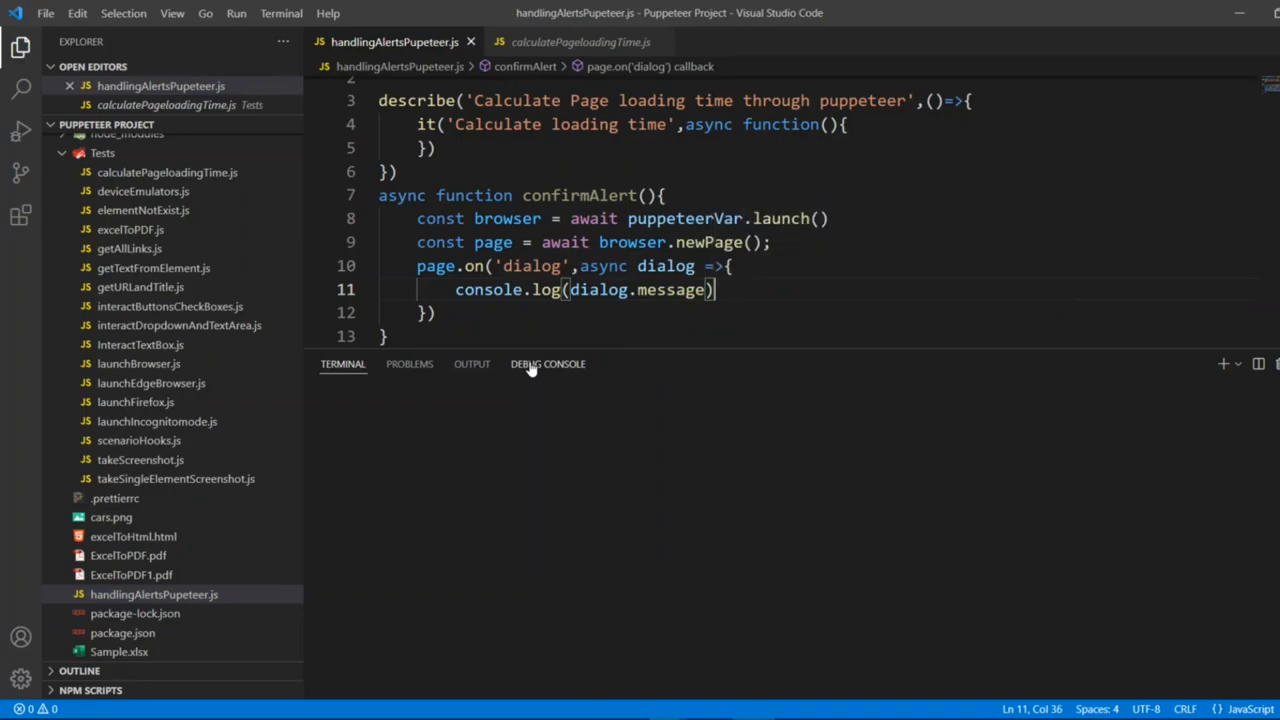
text(())
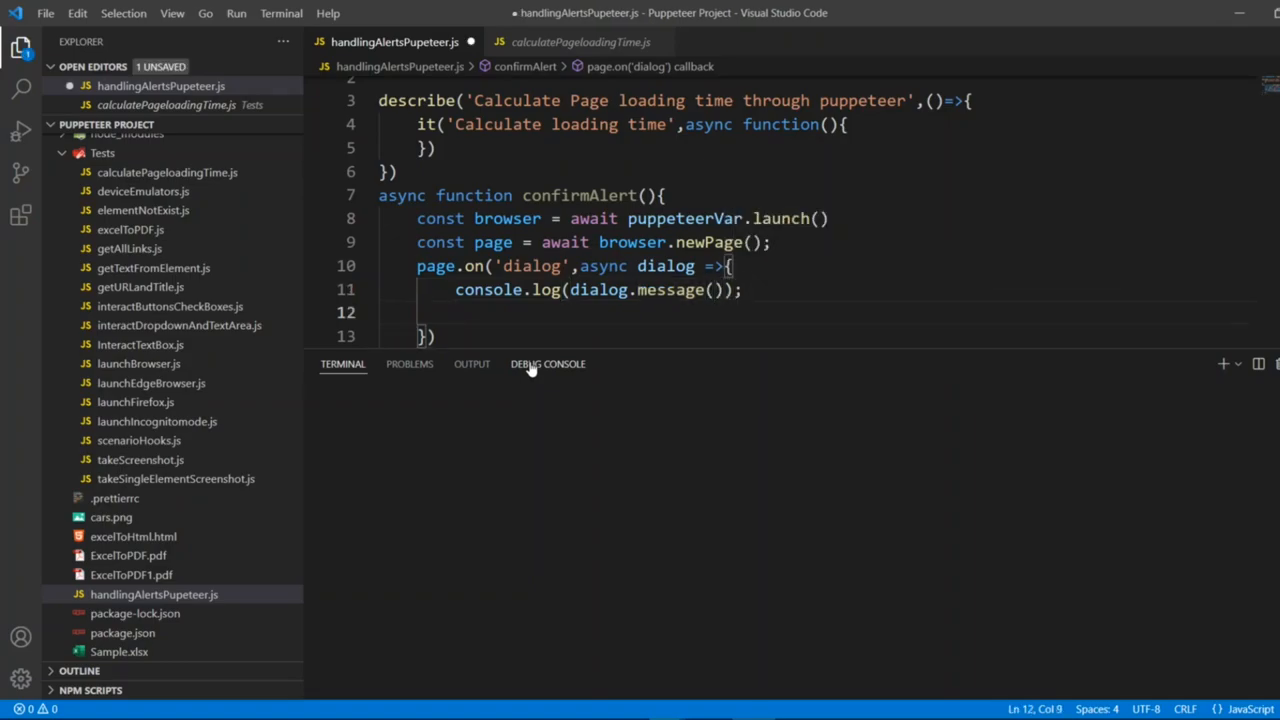
text(await)
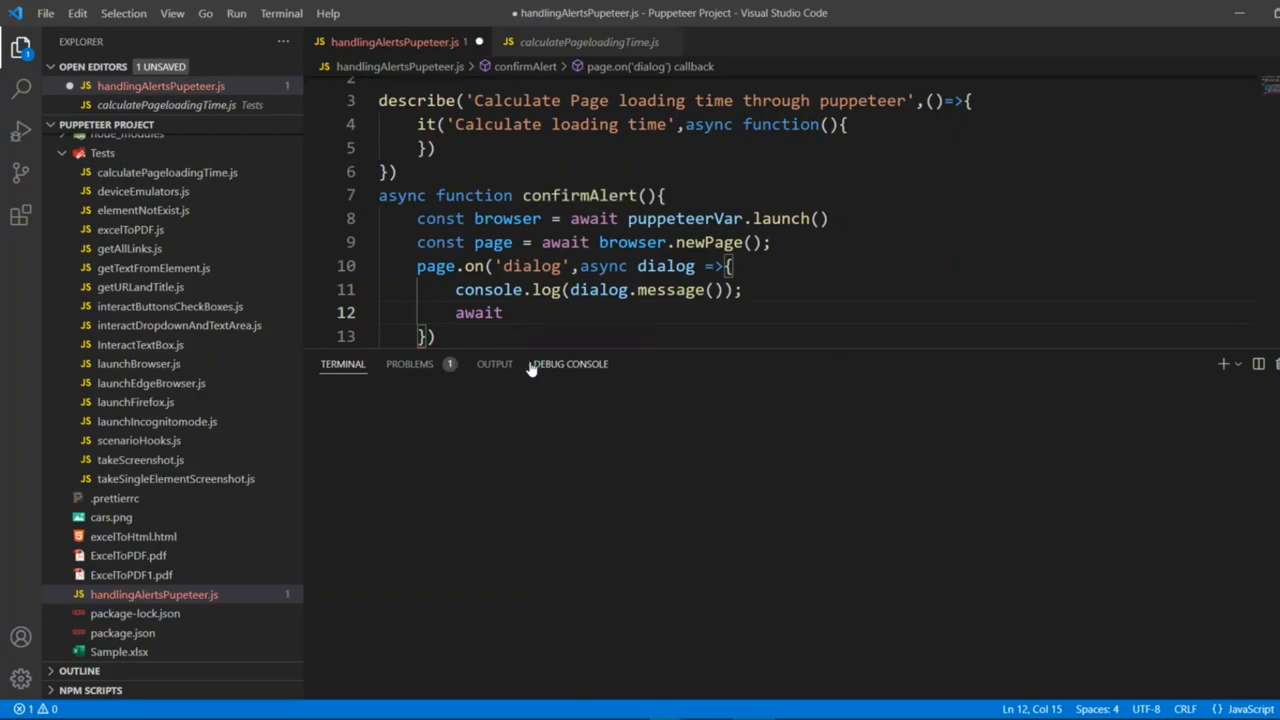
text(dialog.)
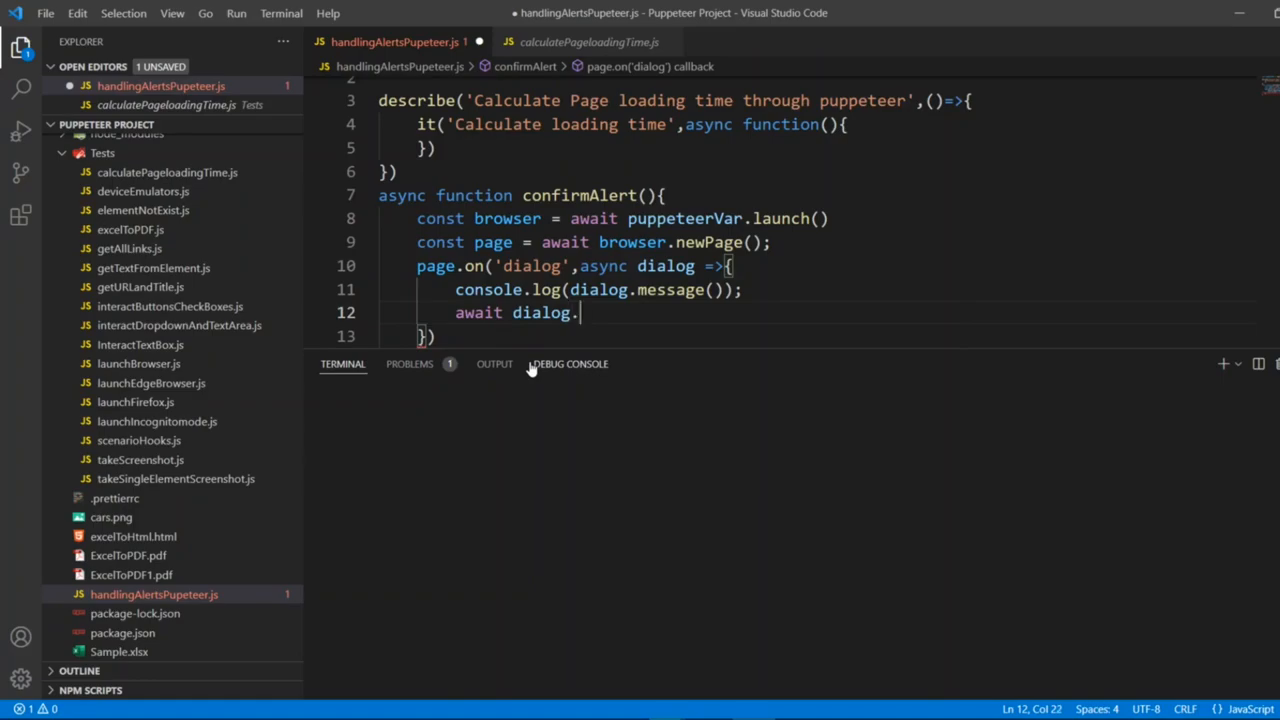
Complete await dialog.accept(); and begin await page.goto( after the listener.
text(accept();)
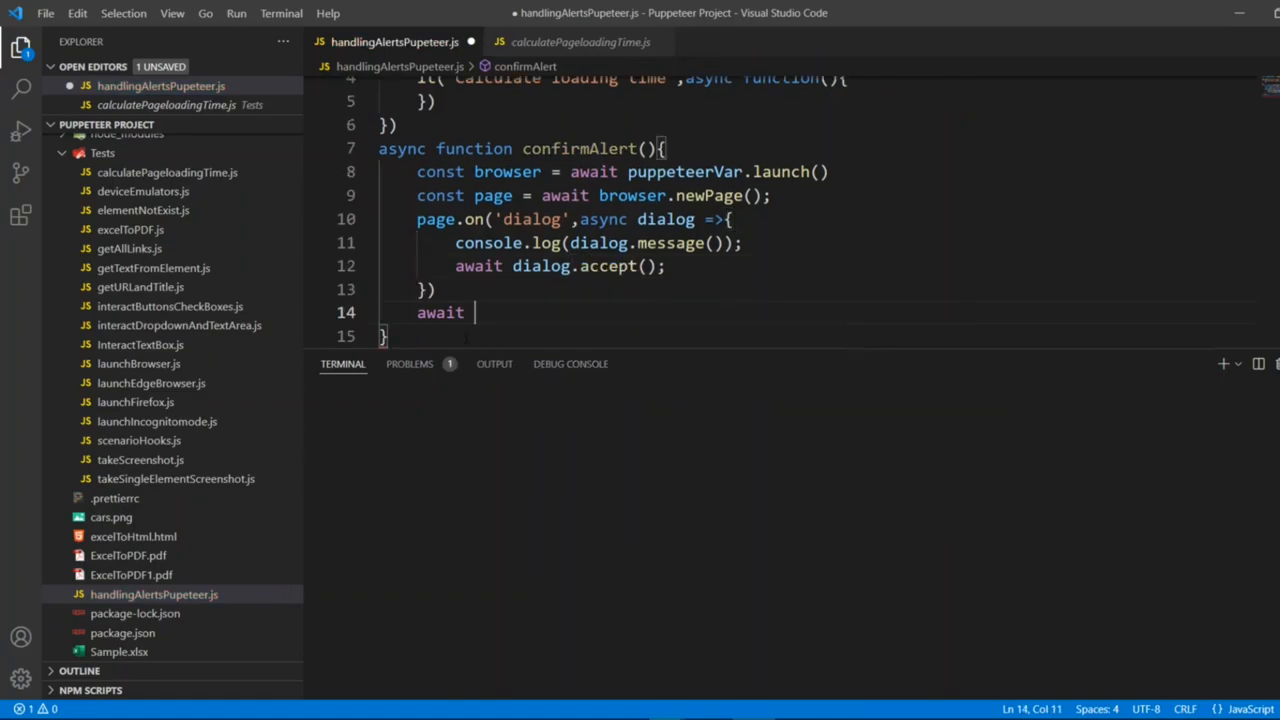
text(page)
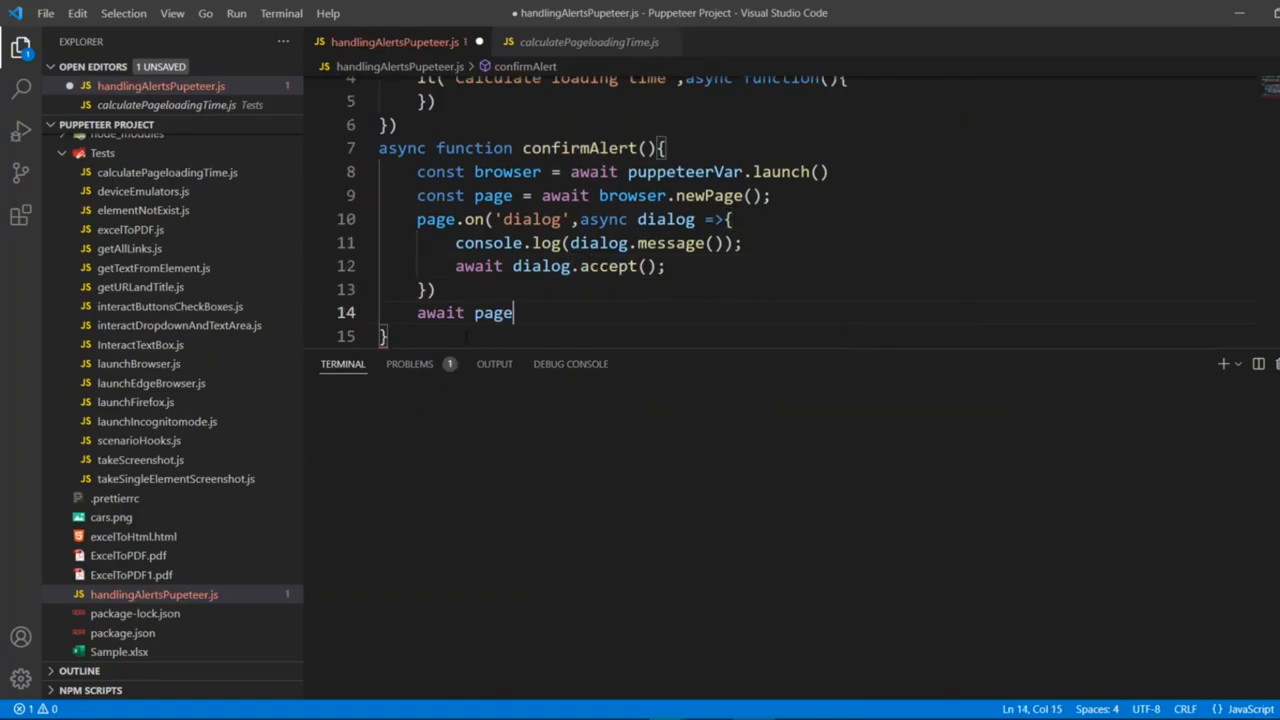
text(.goto)
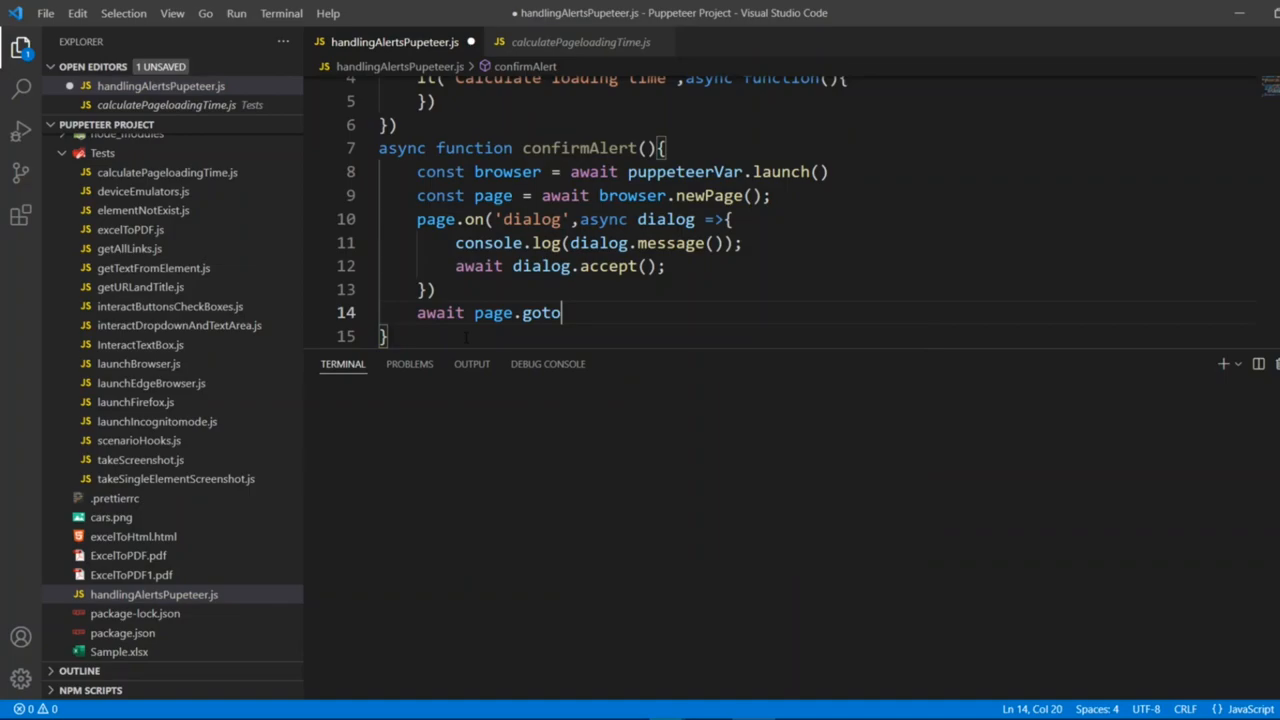
text(()
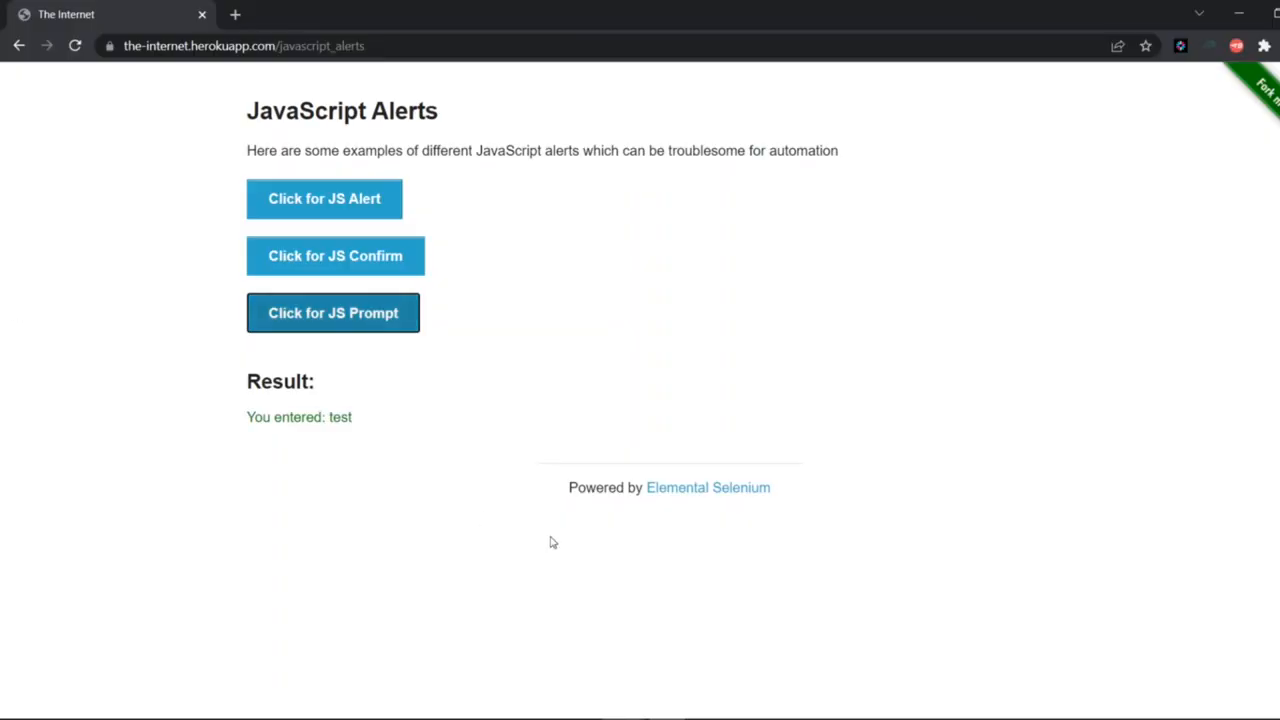
mouse_move(788, 336)
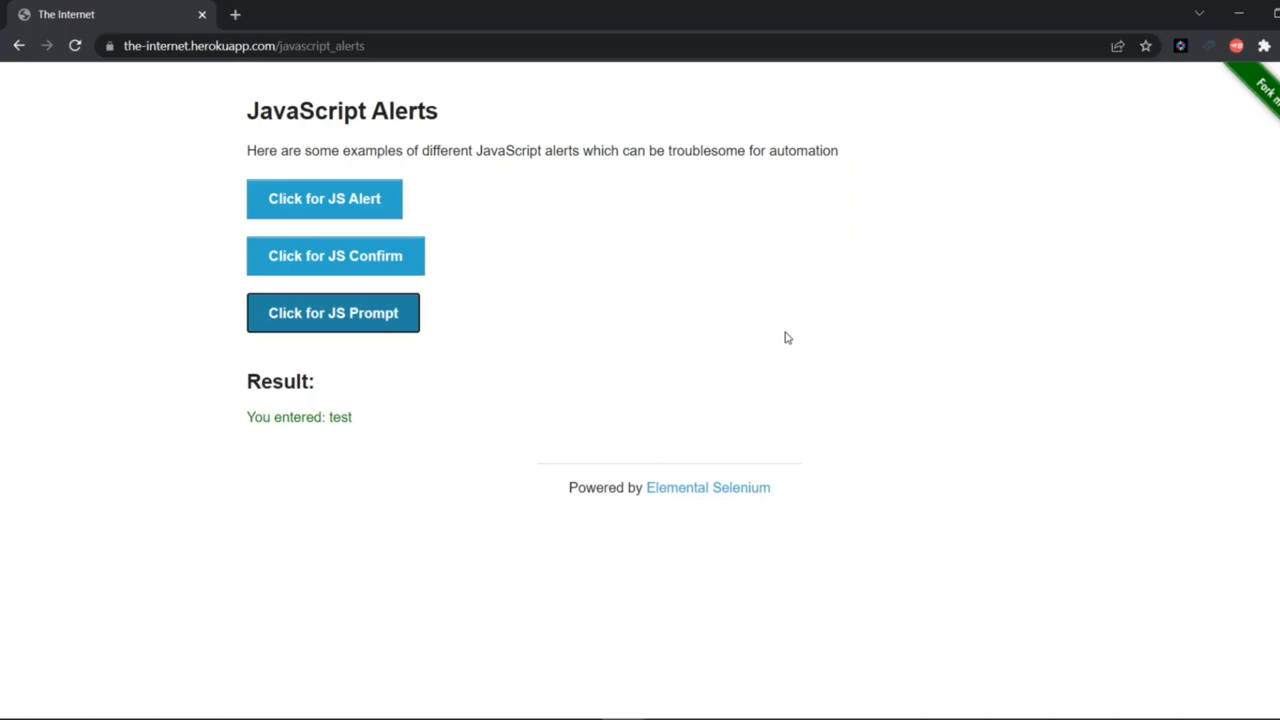
Inspect the JS Confirm button in DevTools and search its markup with a //button XPath.
key(F12)
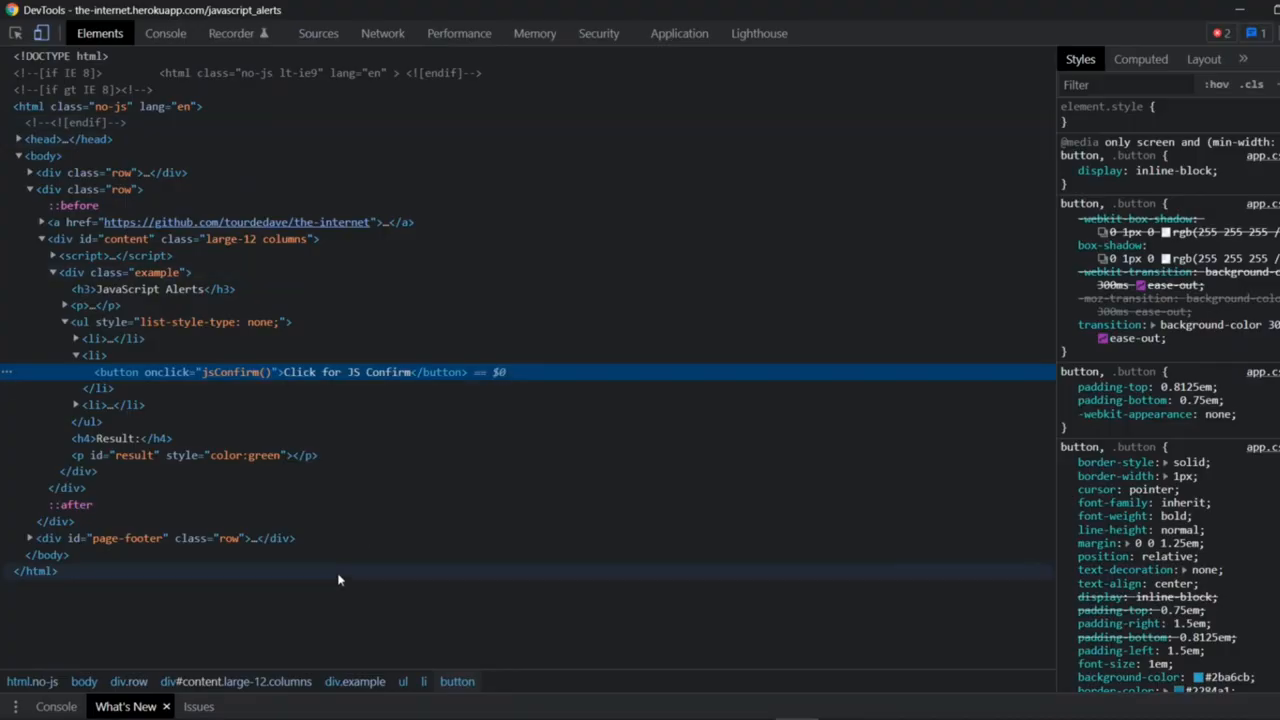
key(Ctrl+f)
text(//button[)
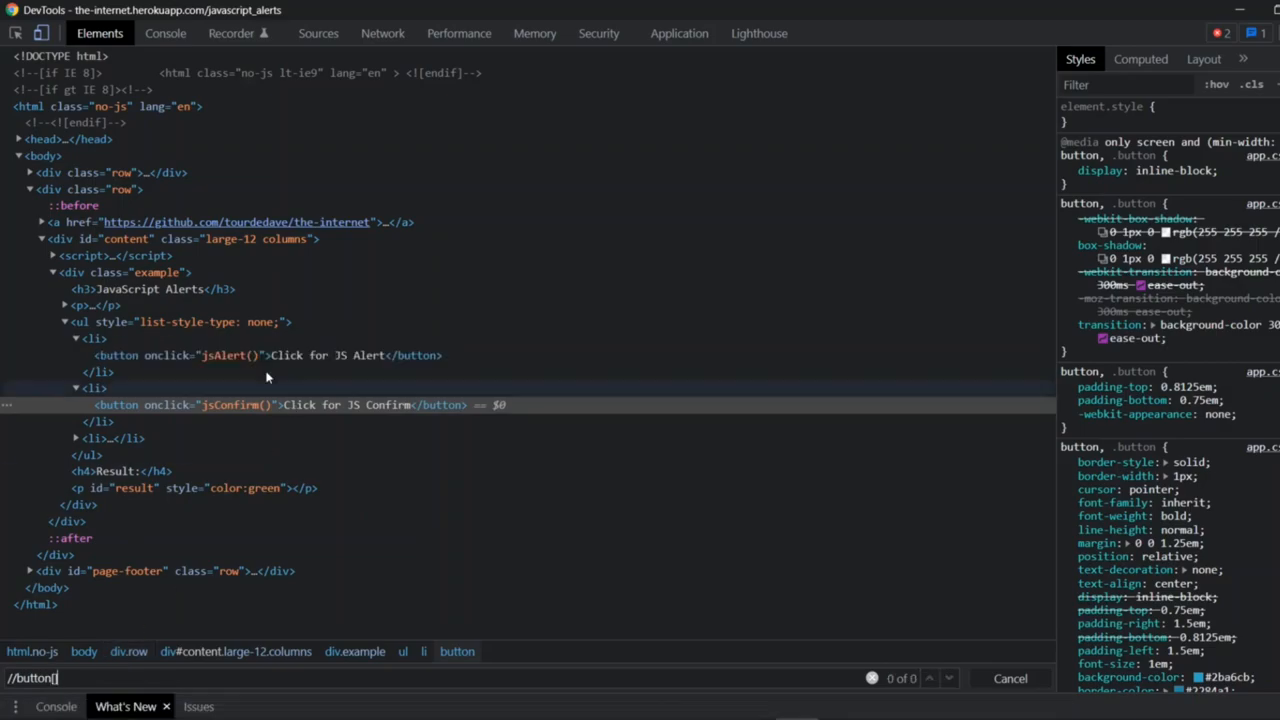
text(onst element =)
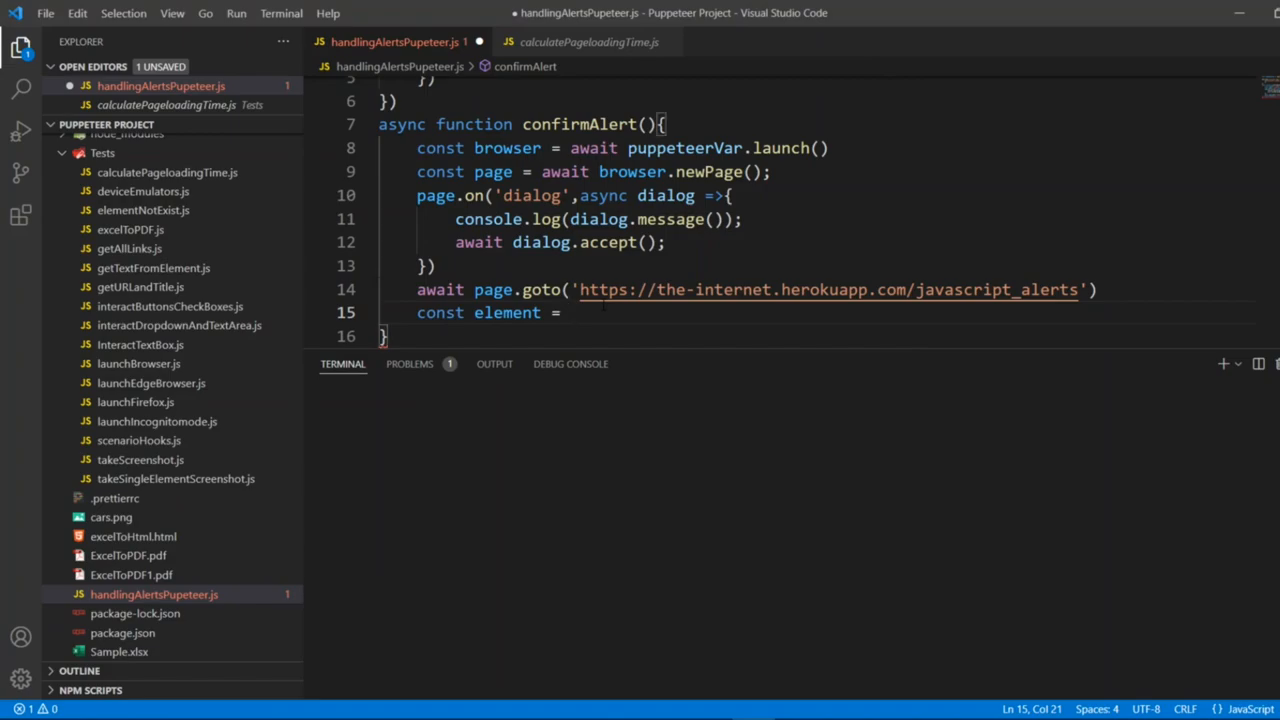
text(await page.)
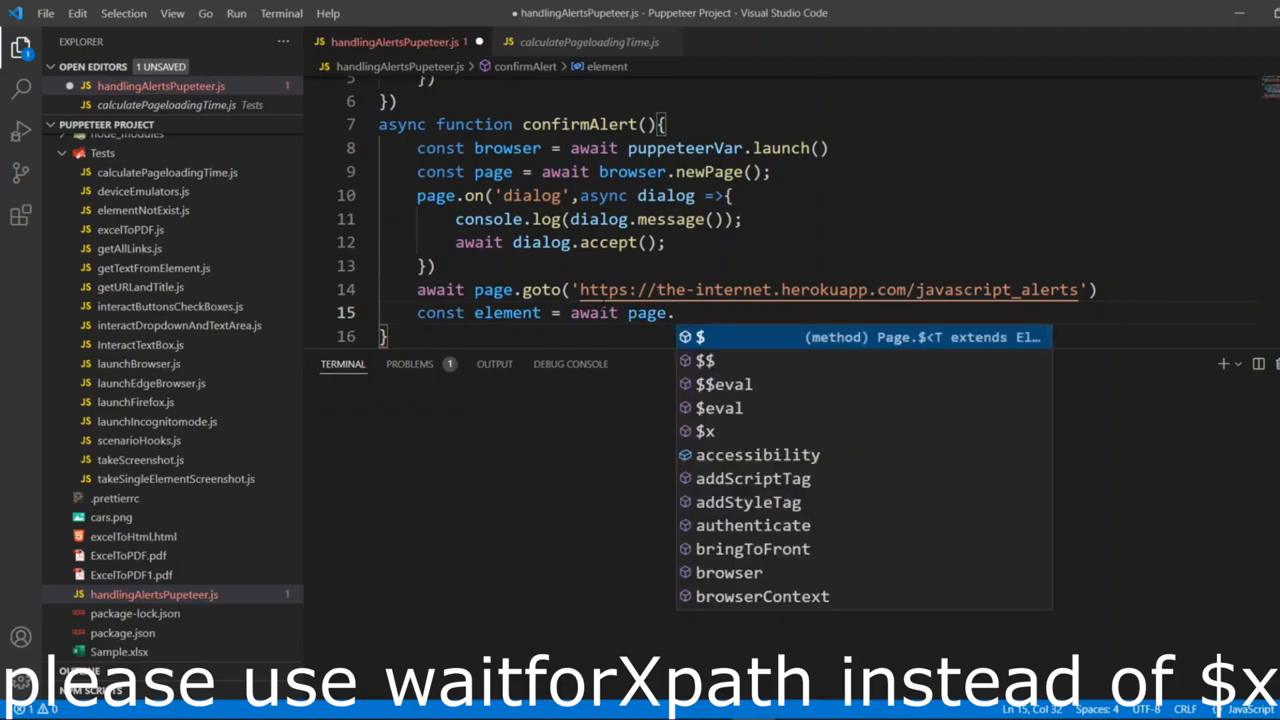
text(x)
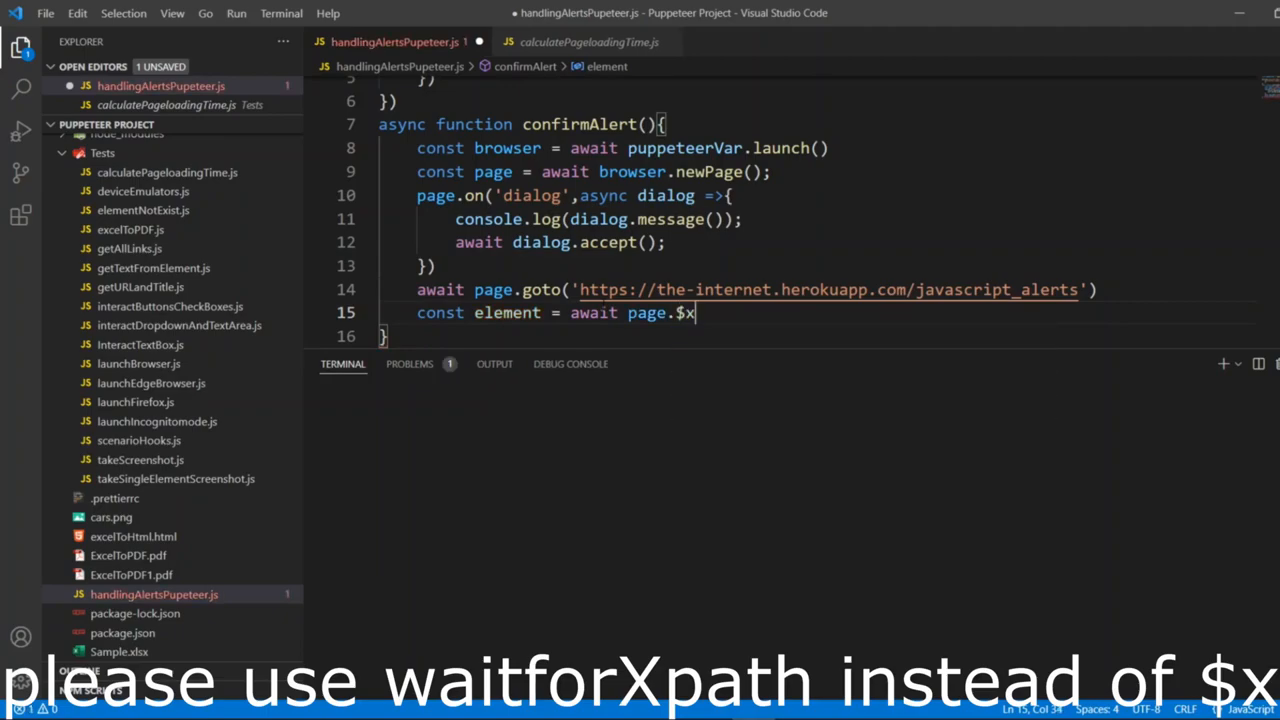
text(()
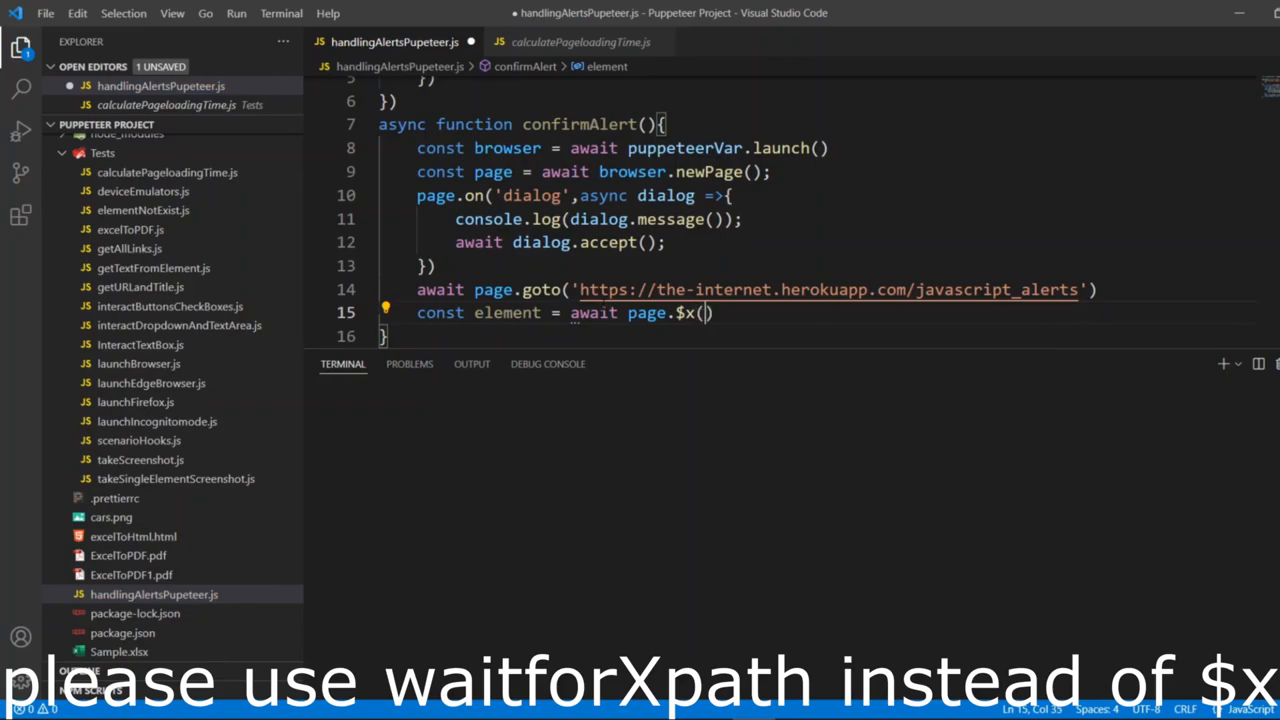
text("")
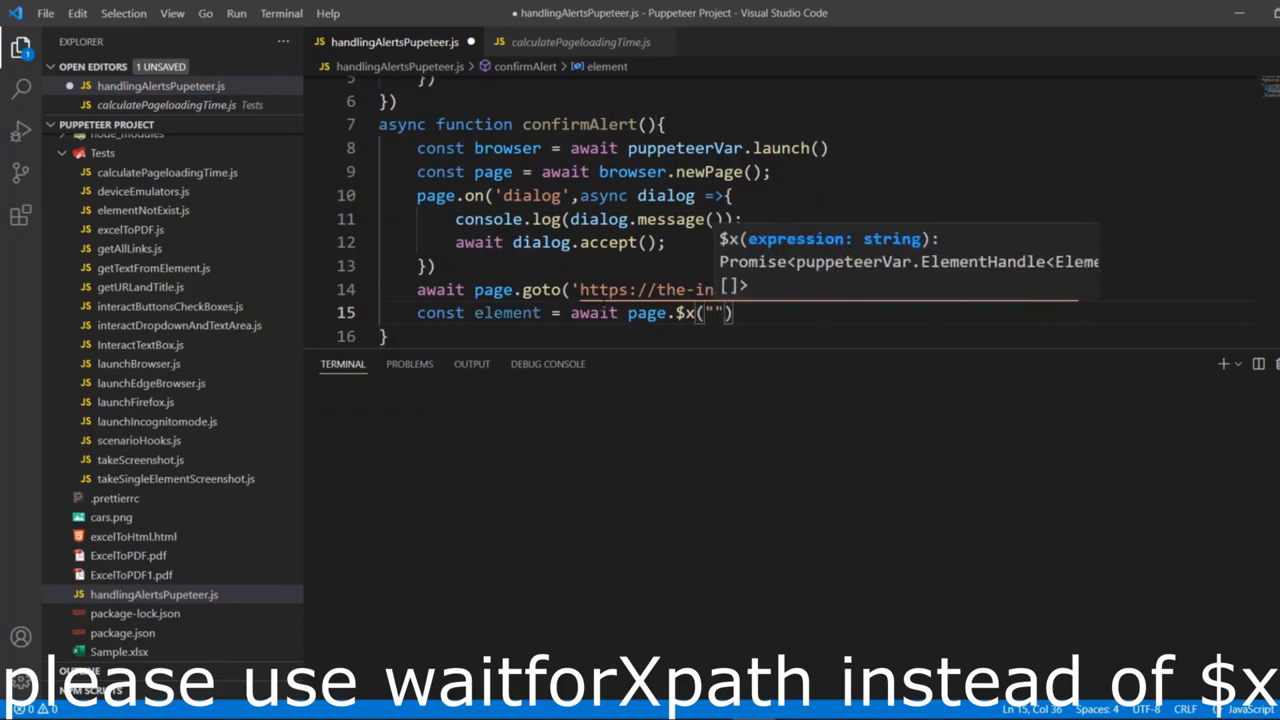
text(//button[@onclick="jsConfirm()"])
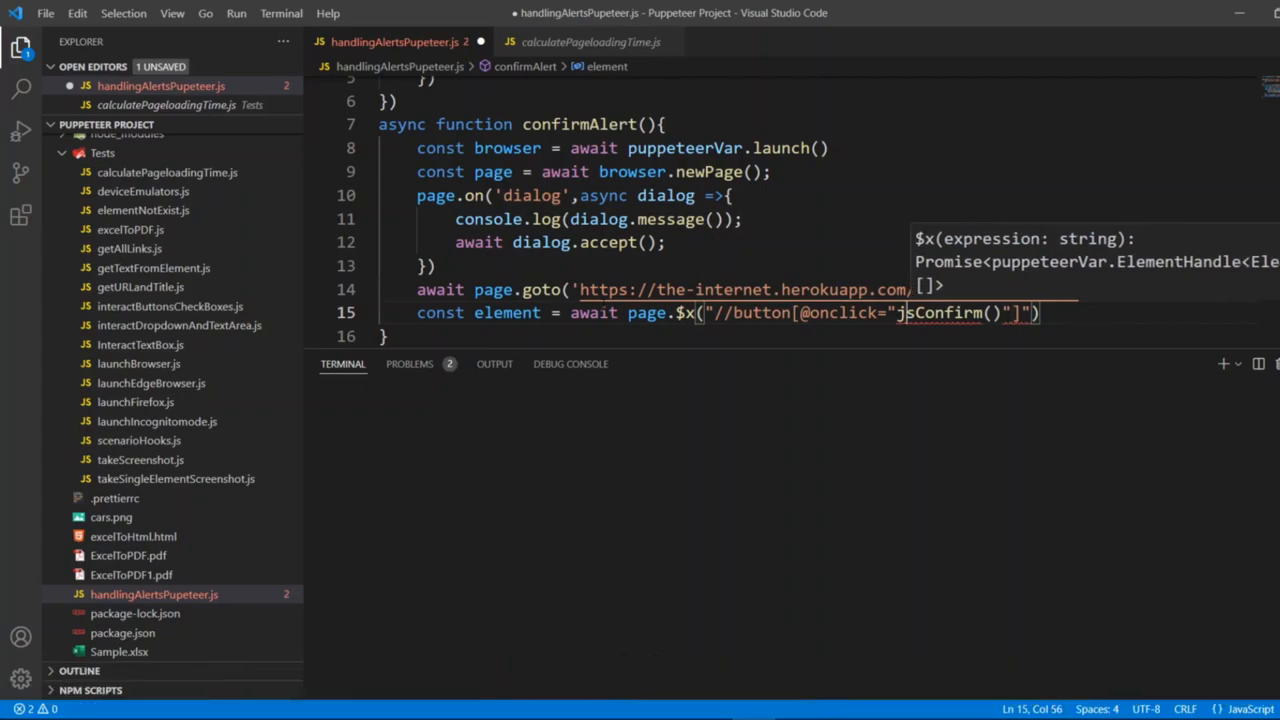
text(')
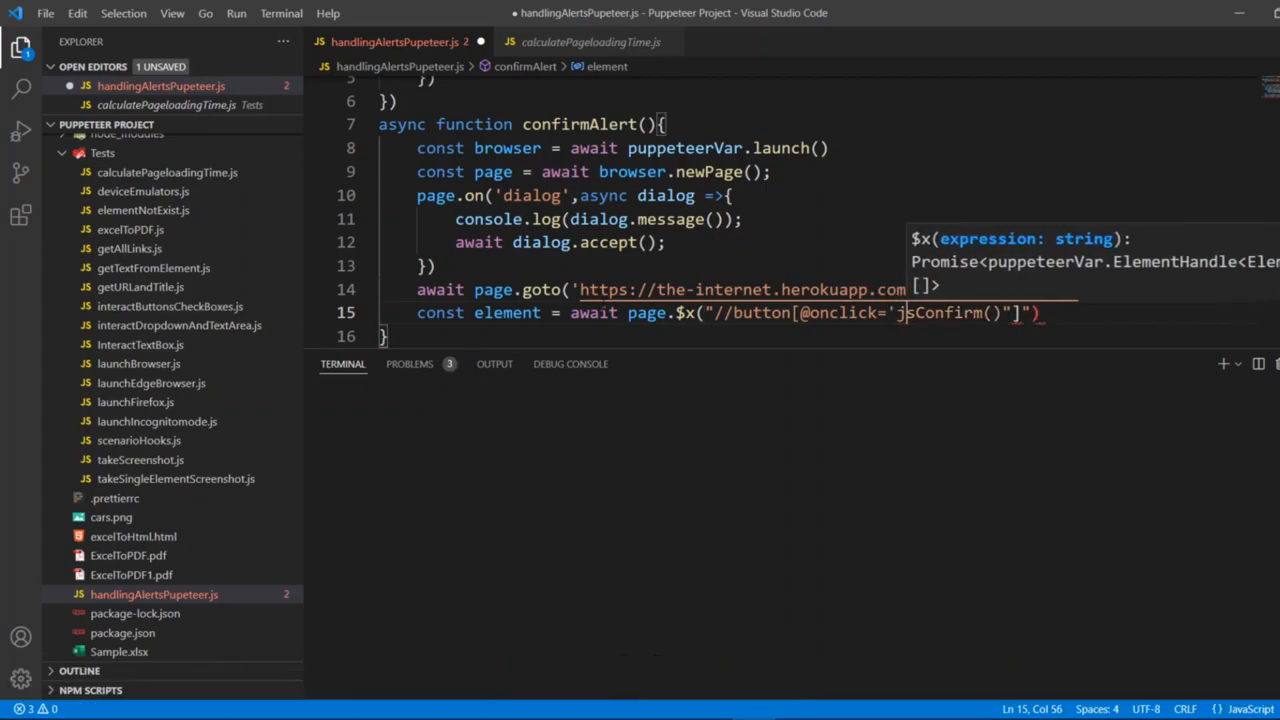
text(/java)
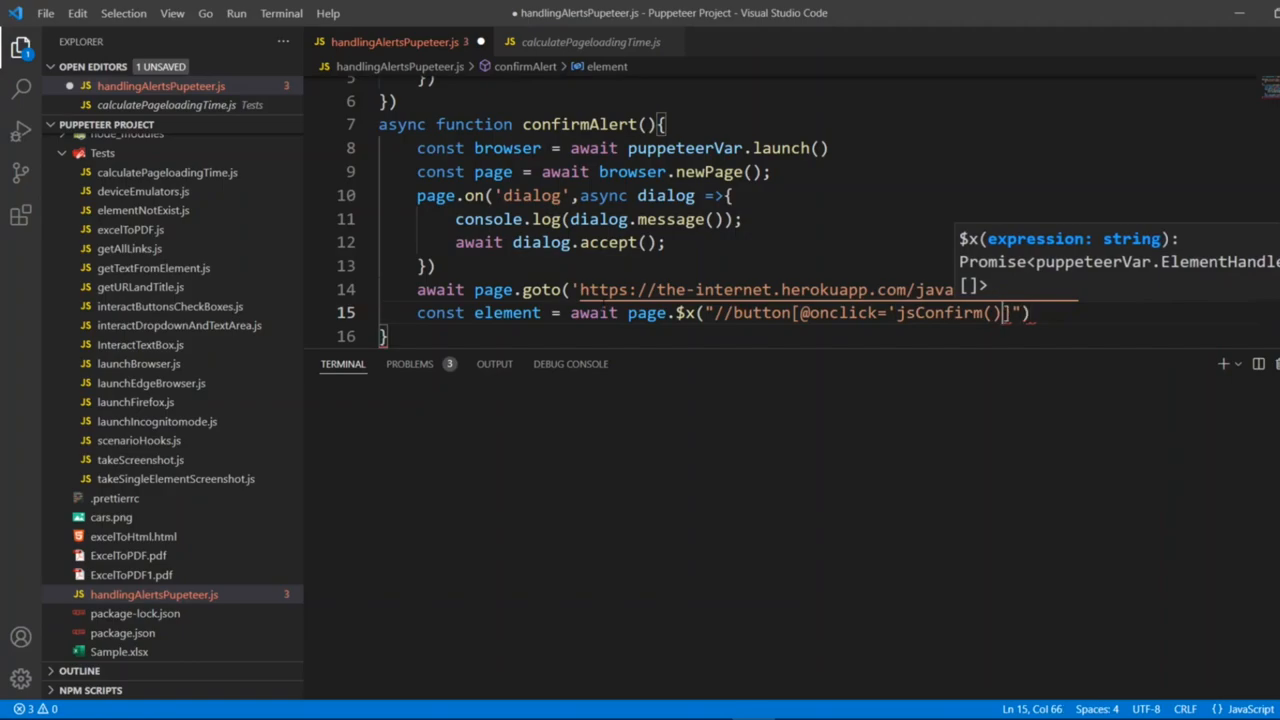
key(ctrl+s)
text(')
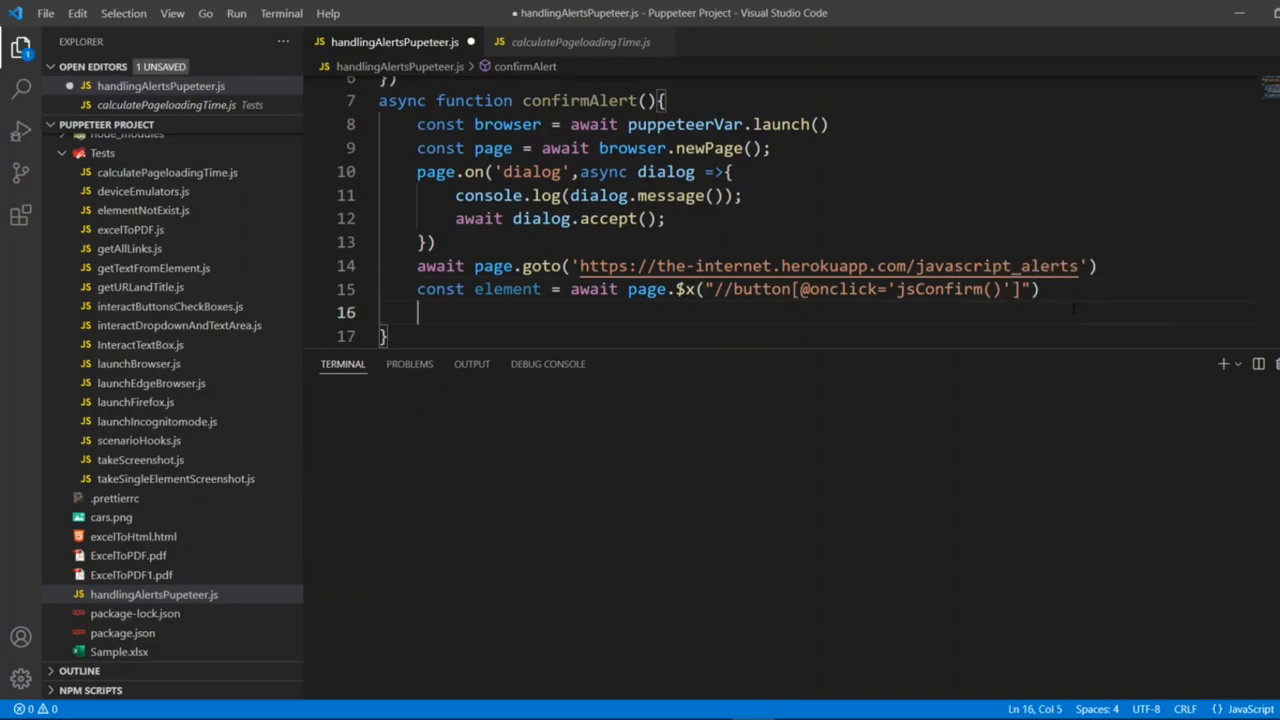
Add element.click() after the lookup and save the script.
text(element)
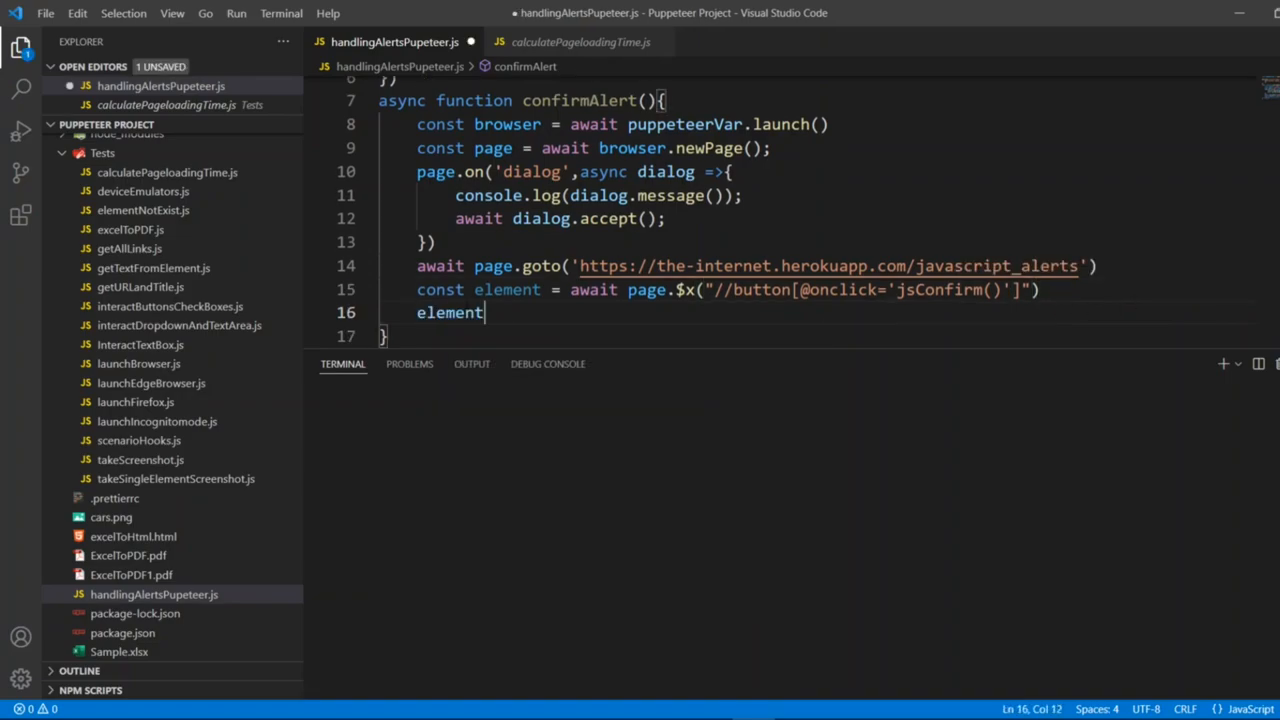
text(.click)
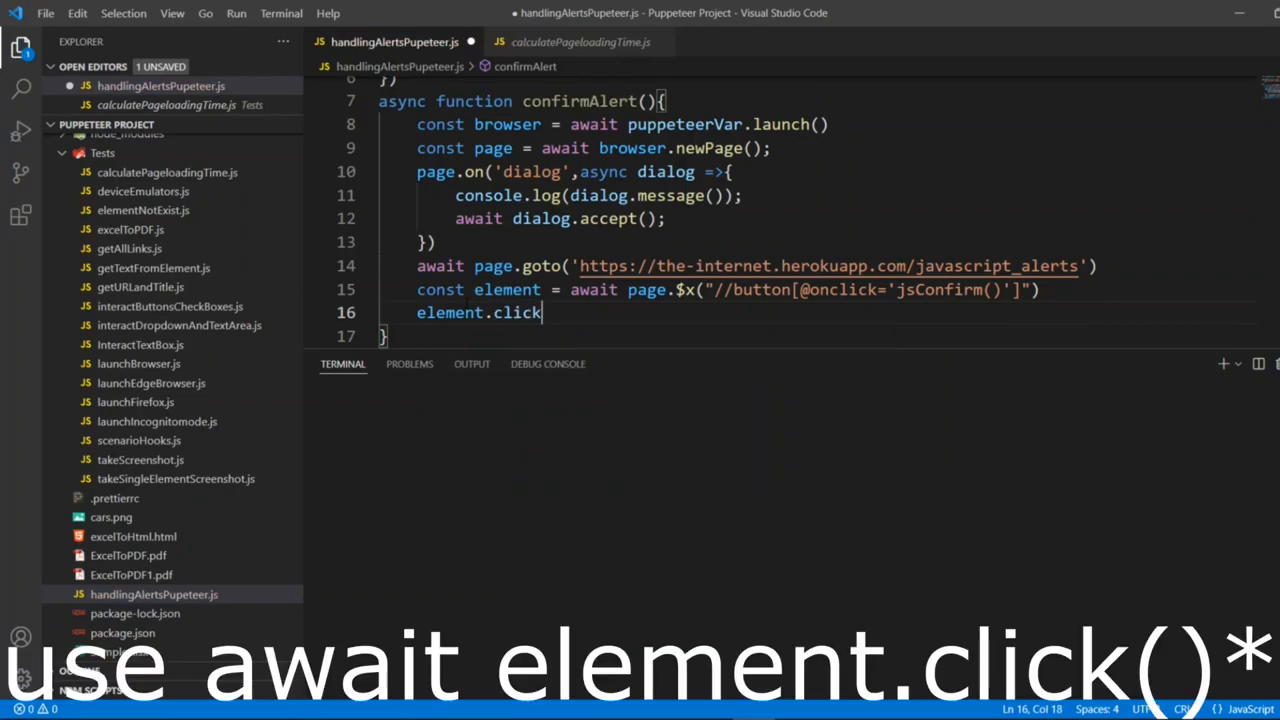
text(())
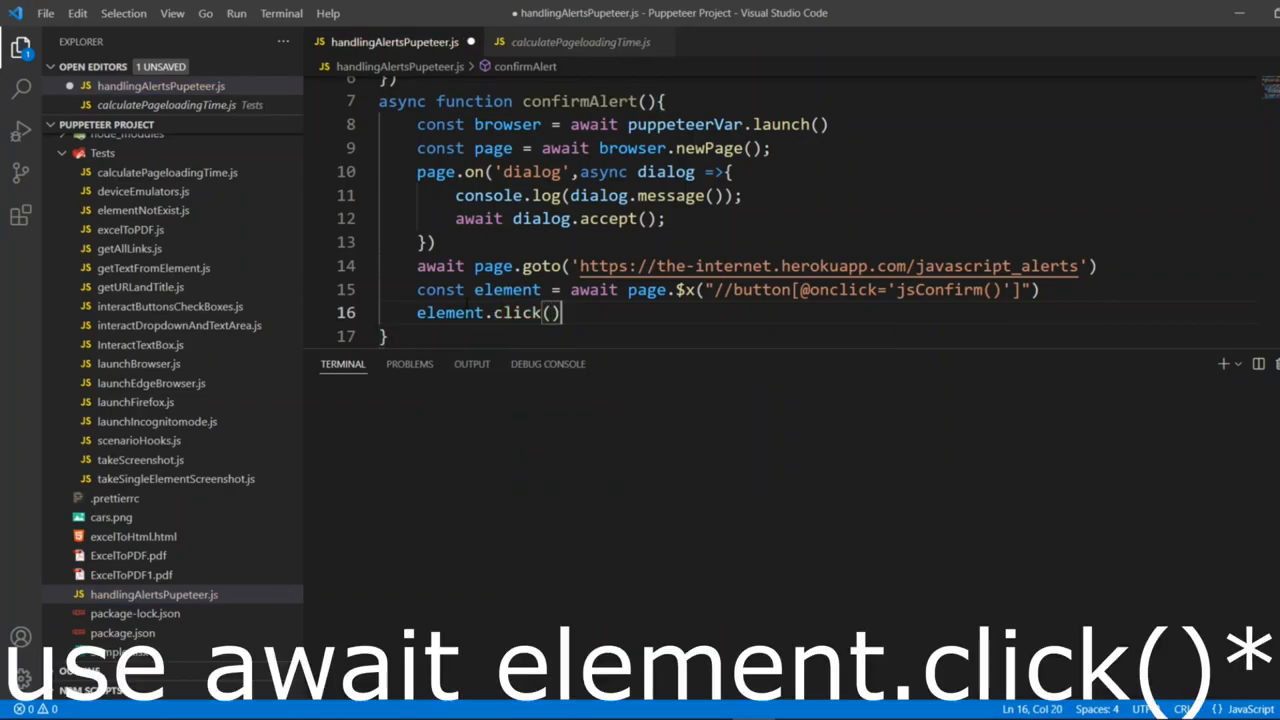
key(ctrl+s)
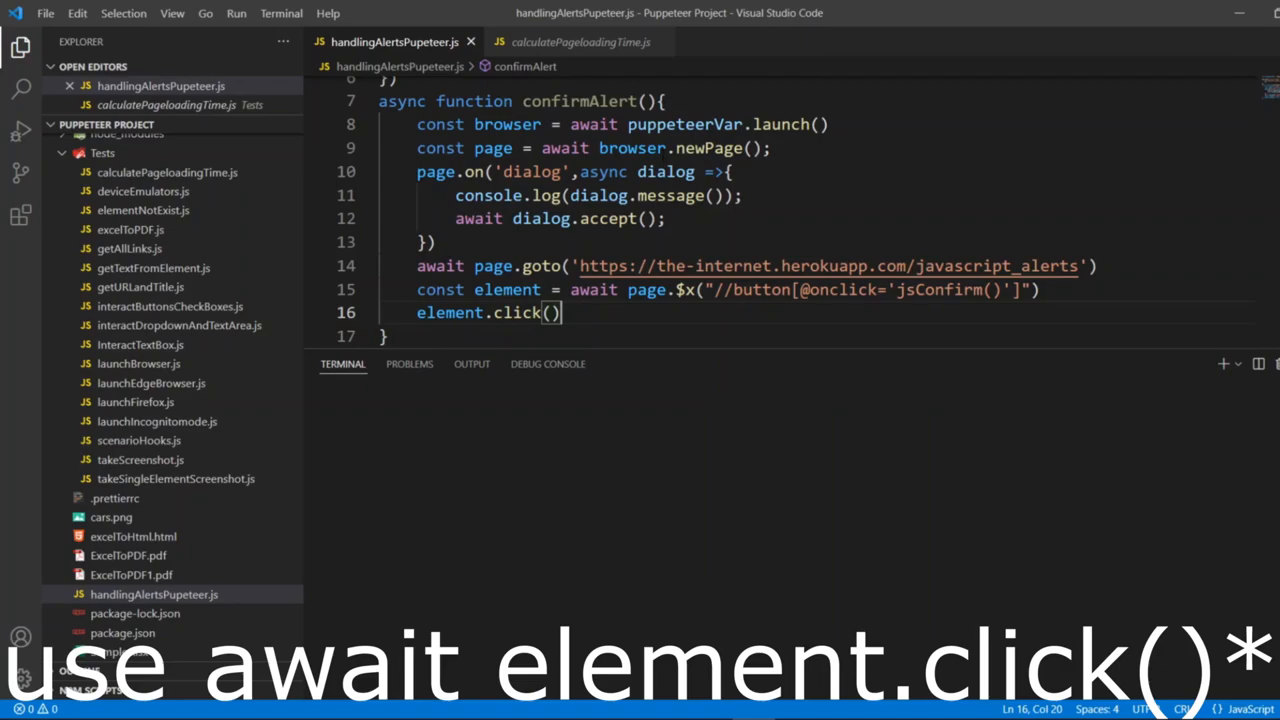
Add await confirmAlert(); inside the it() test body.
double_click(580, 112)
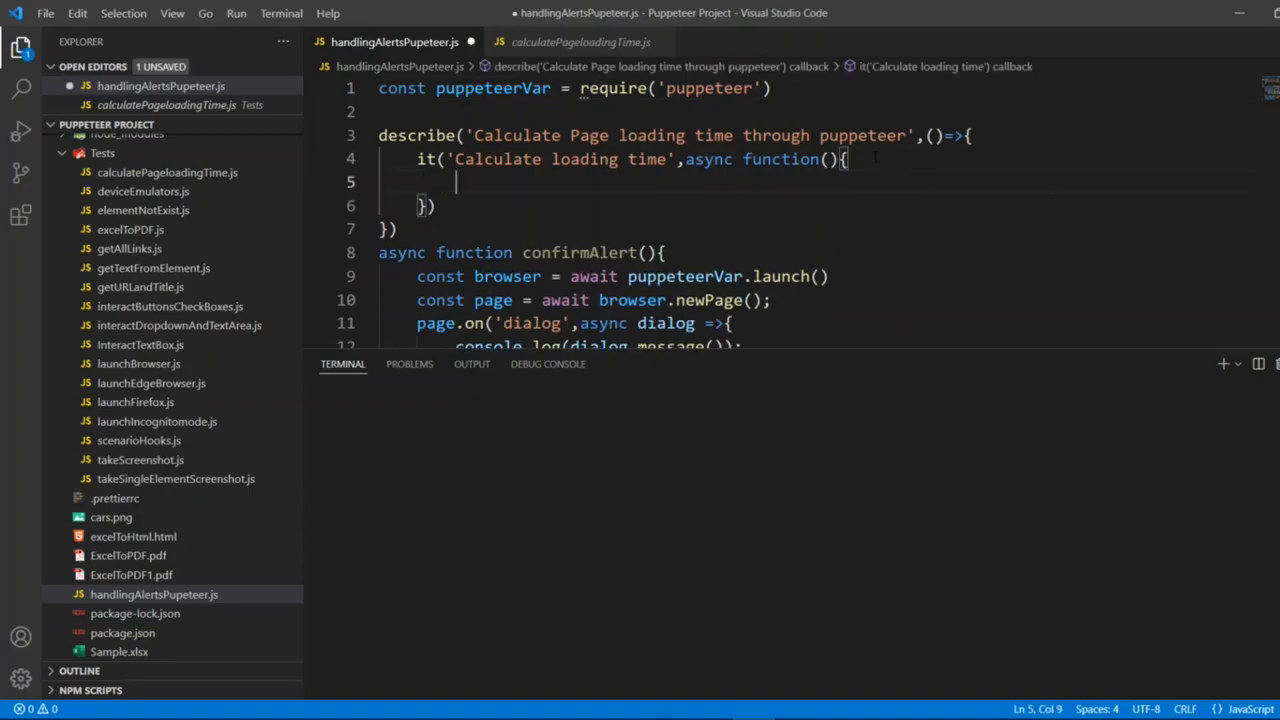
text(await confirmAlert();)
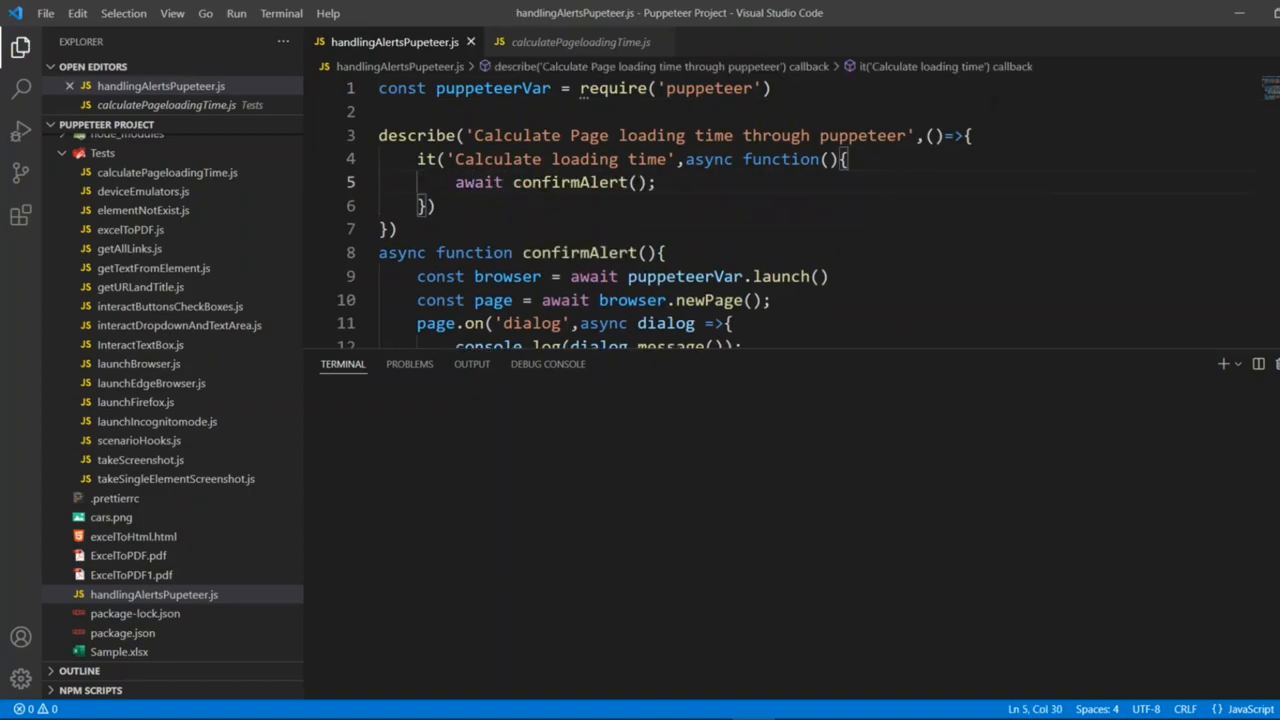
Retitle the suite 'Handling alerts' and the test 'Test : Handling alerts', then save.
drag(472, 136, 656, 136)
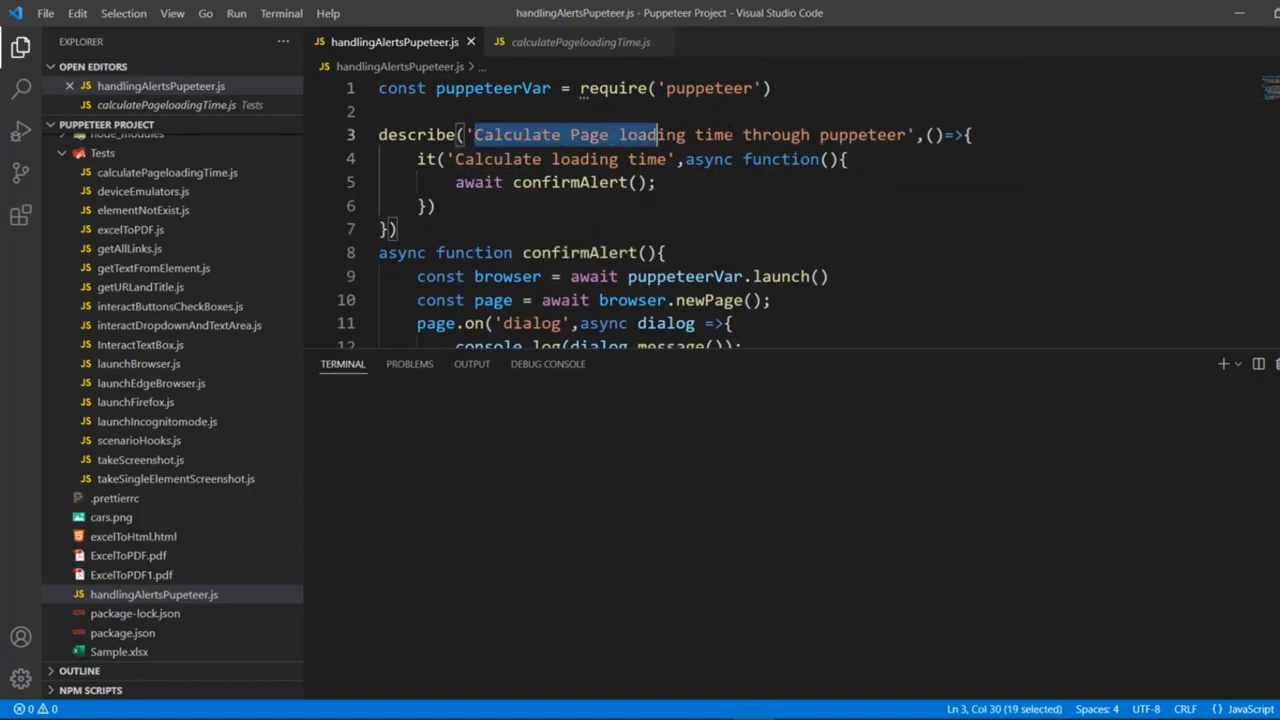
text(Handling alerts',()=>{)
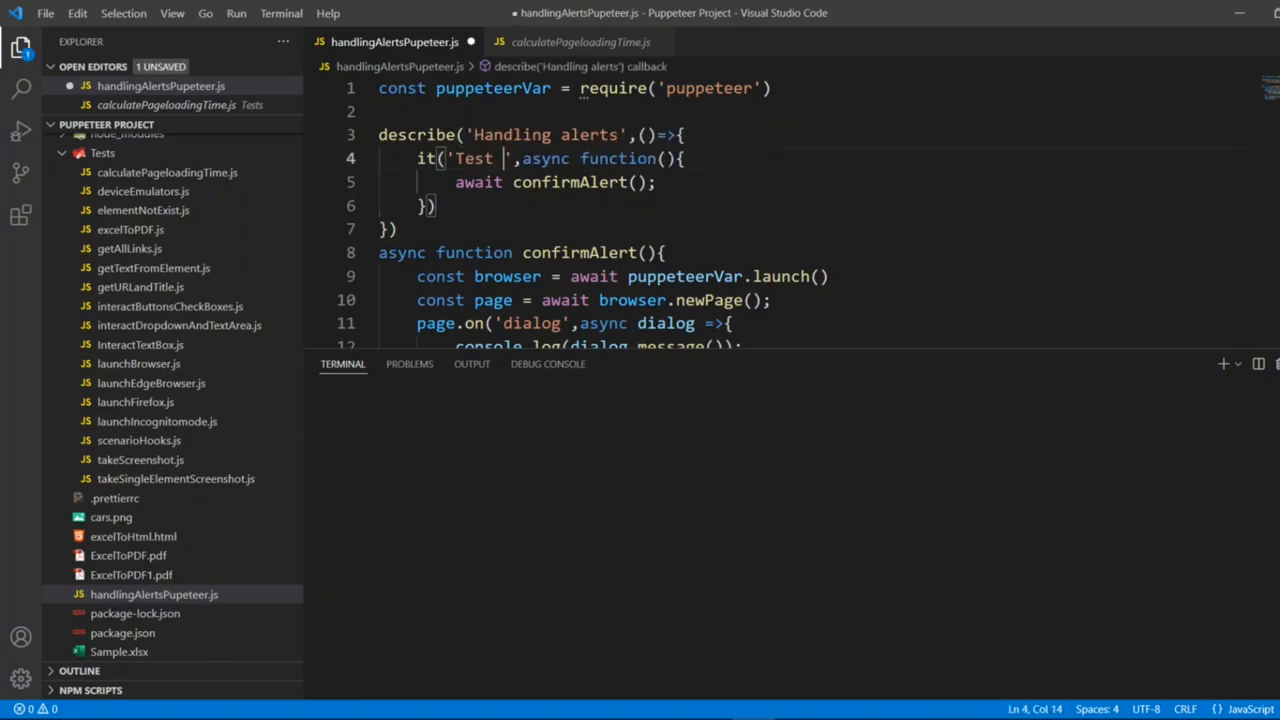
text(: Handling alerts)
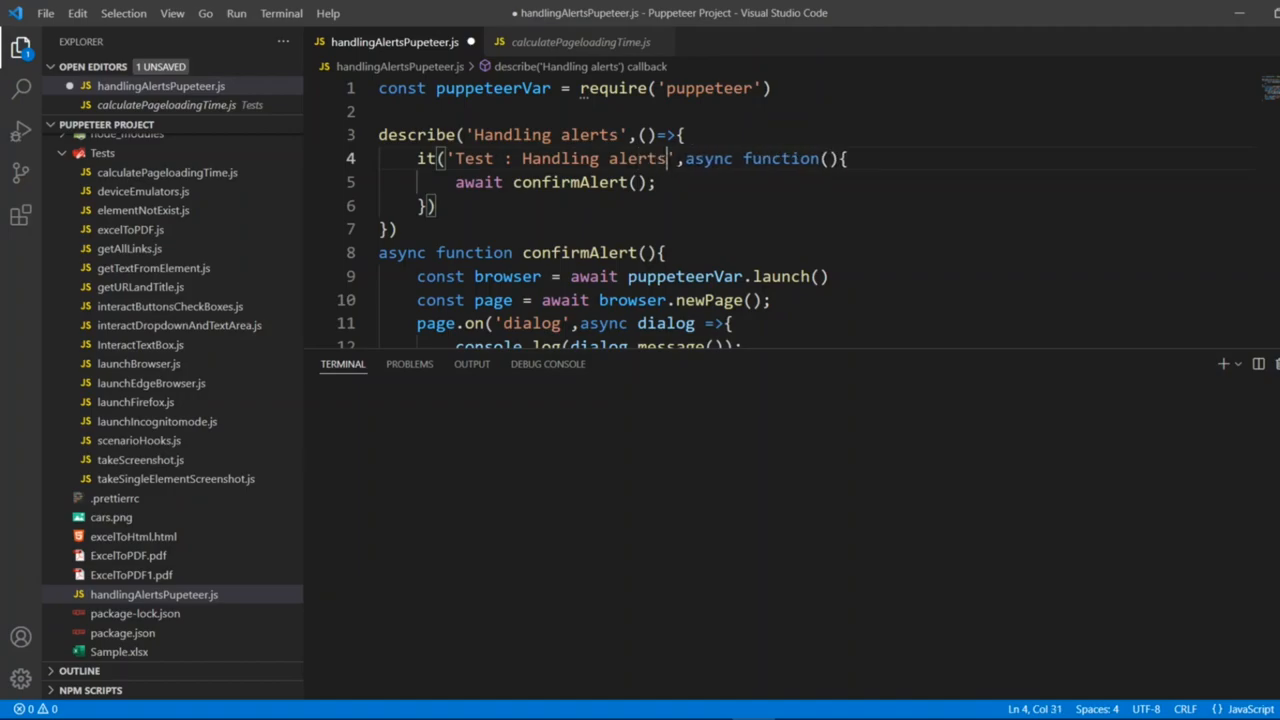
key(ctrl+s)
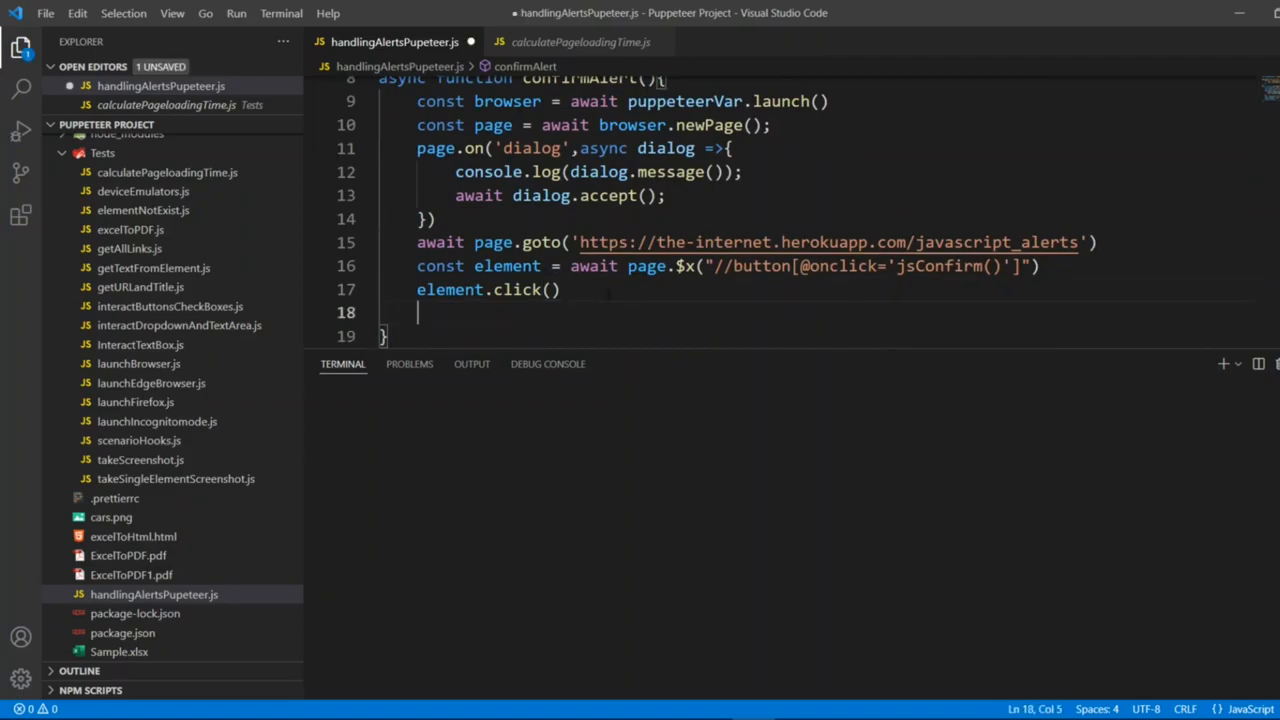
Add await page.waitForTimeout(3000); and await browser.close() to confirmAlert via IntelliSense.
text(await page.)
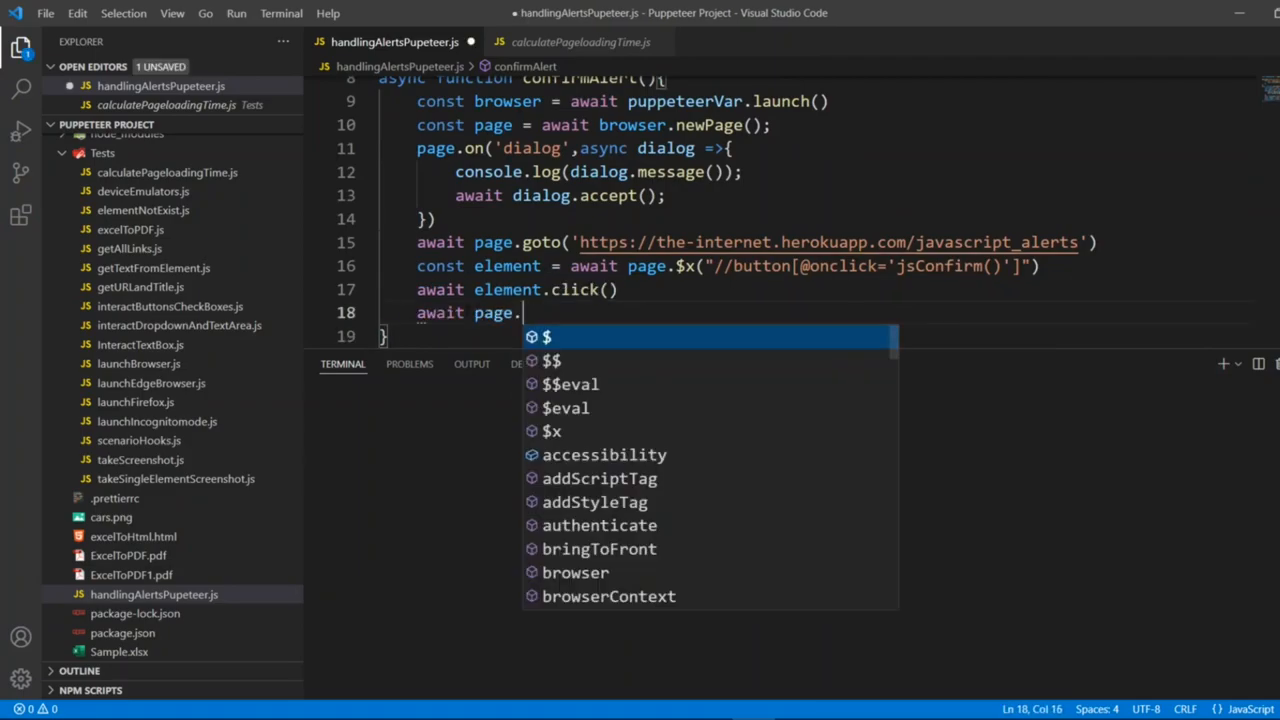
text(waitForTimeout(3000);)
text(await bro)
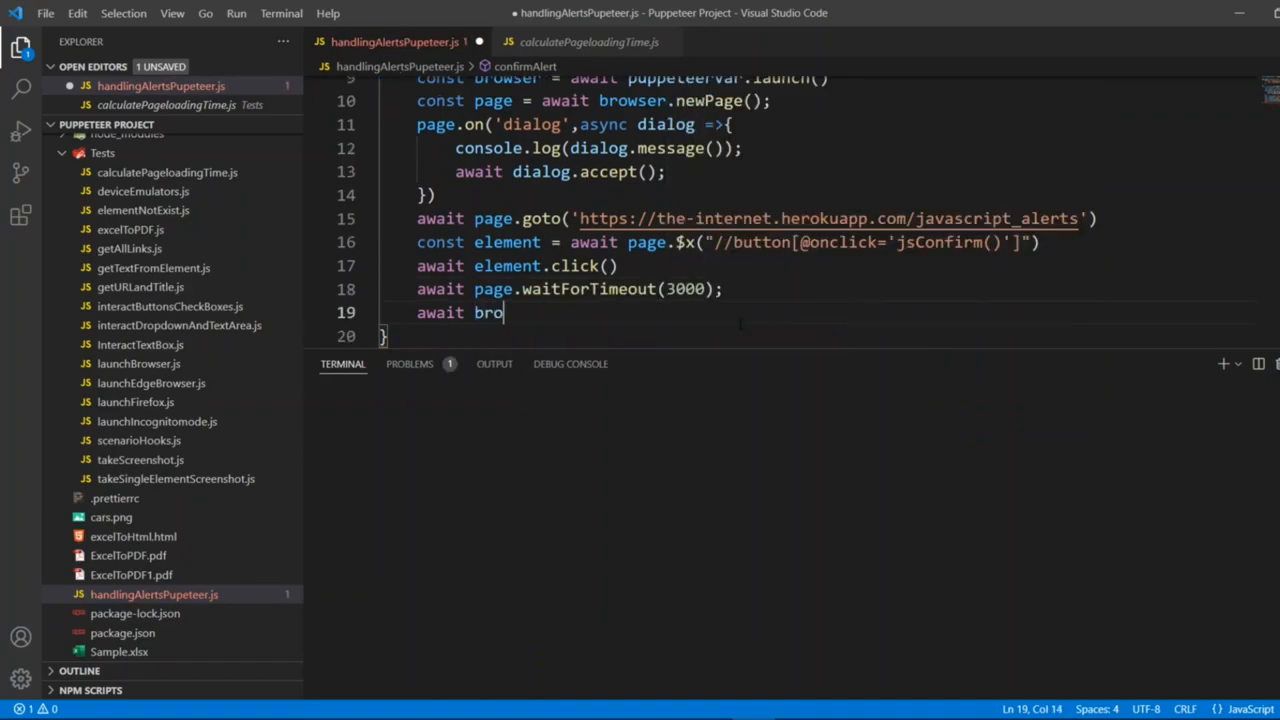
text(wser)
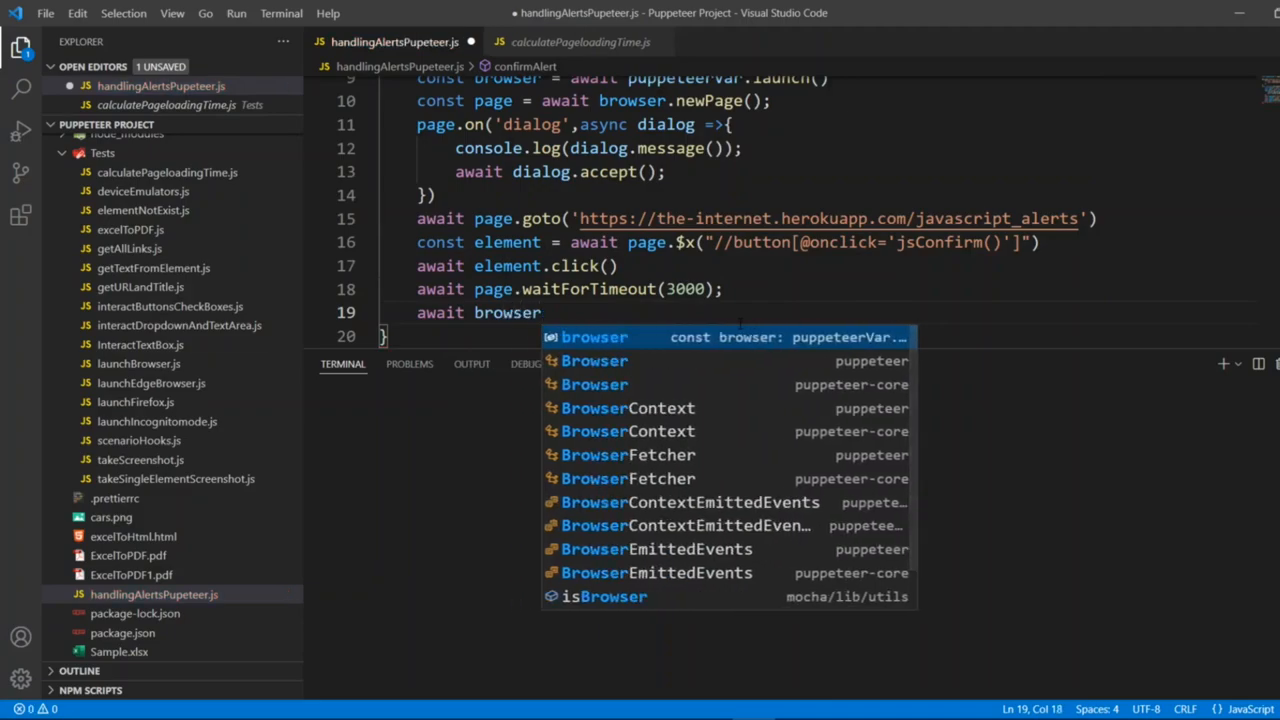
text(.close)
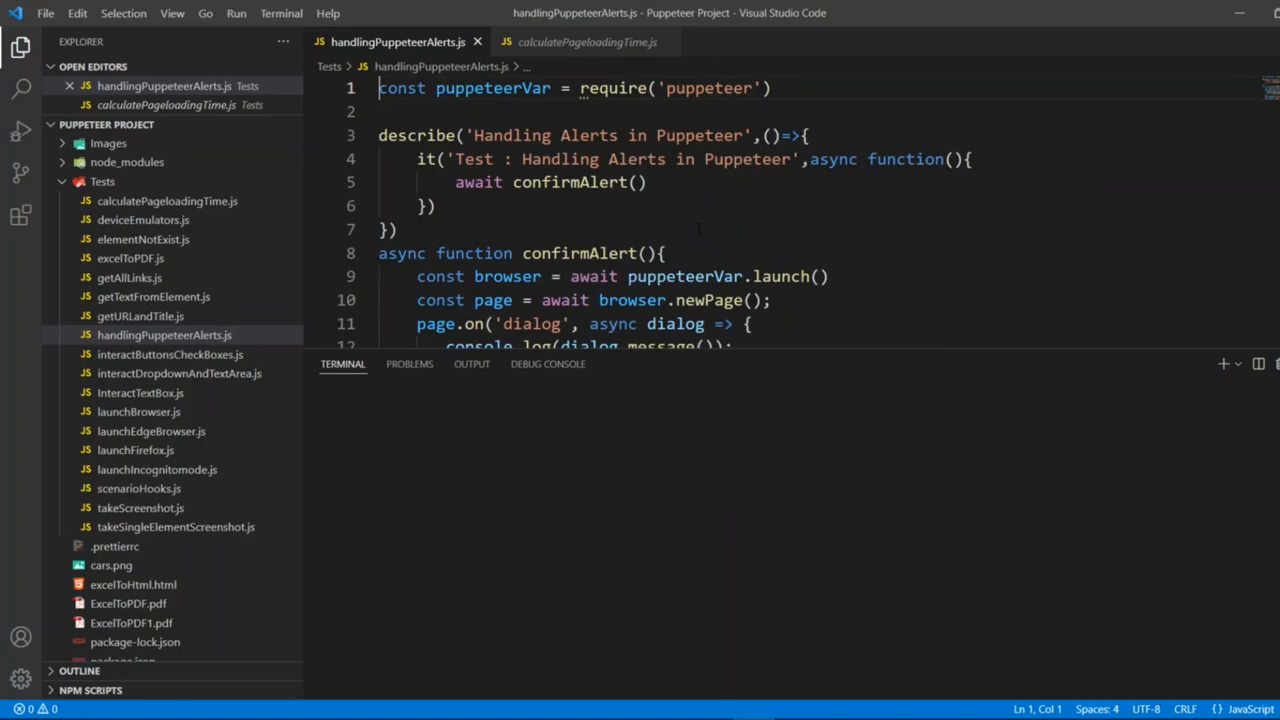
Select handlingPuppeteerAlerts.js in Explorer and copy its relative path for running.
click(164, 336)
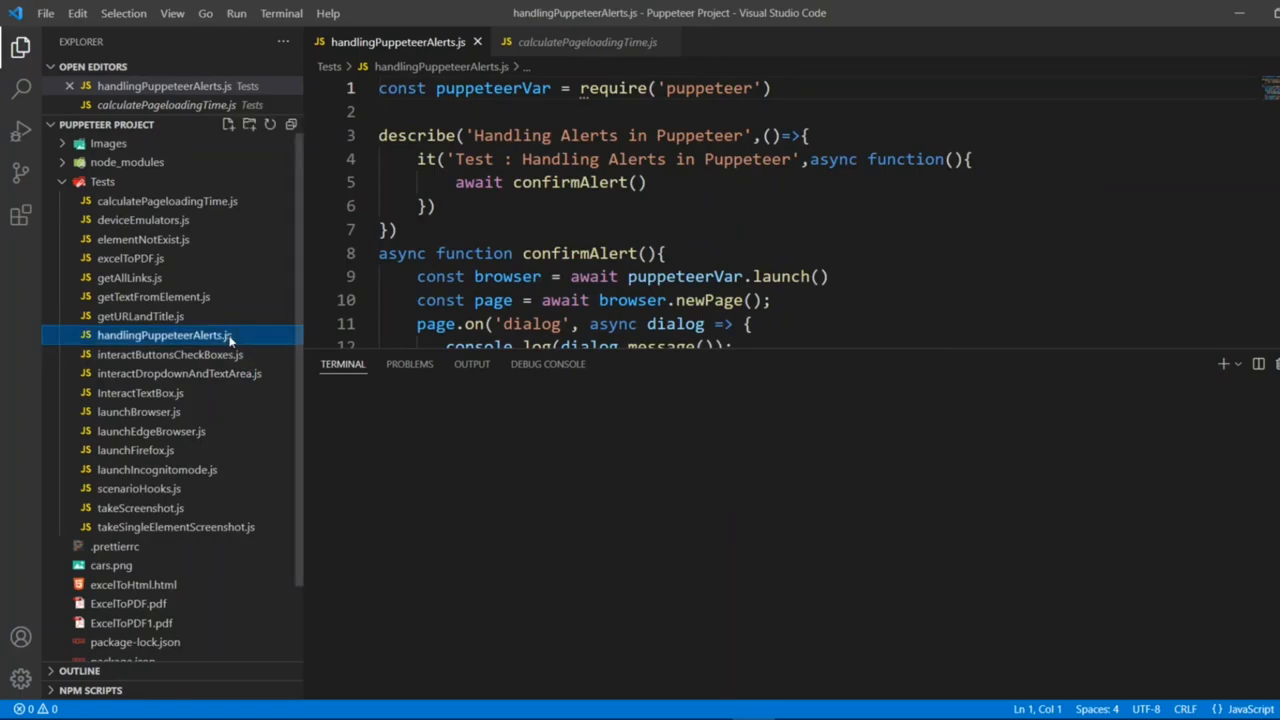
right_click(164, 336)
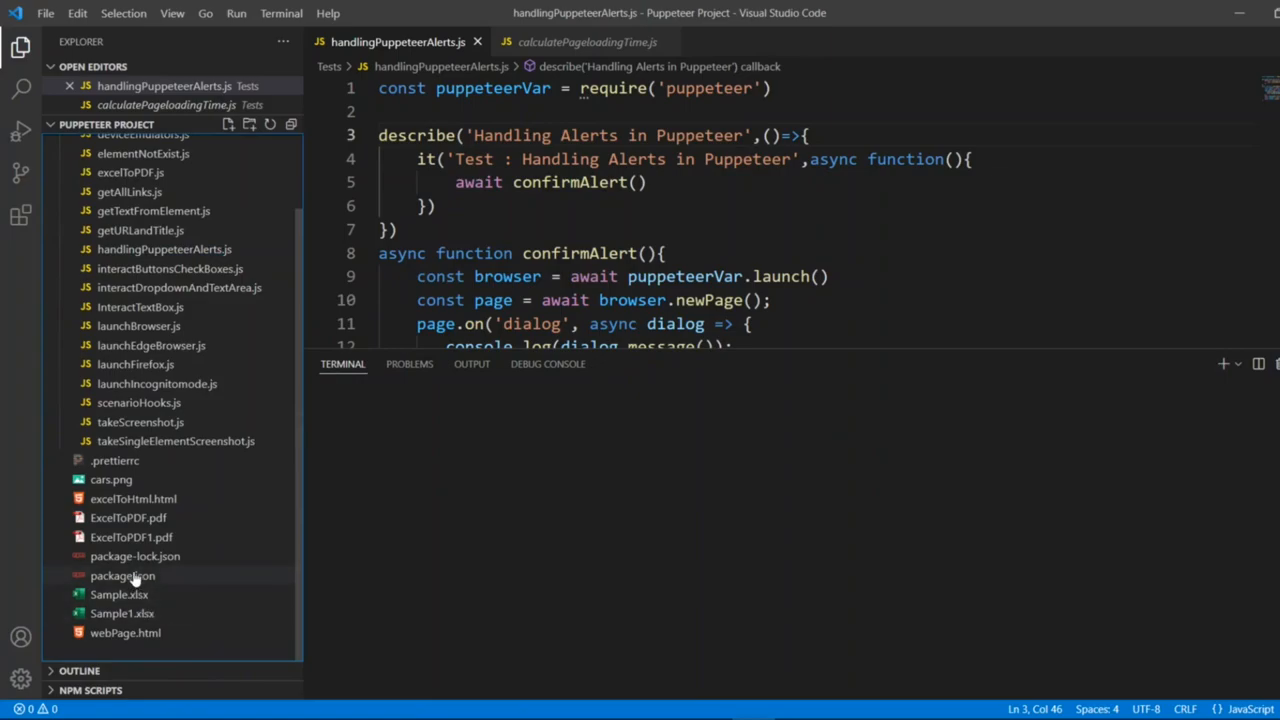
double_click(122, 576)
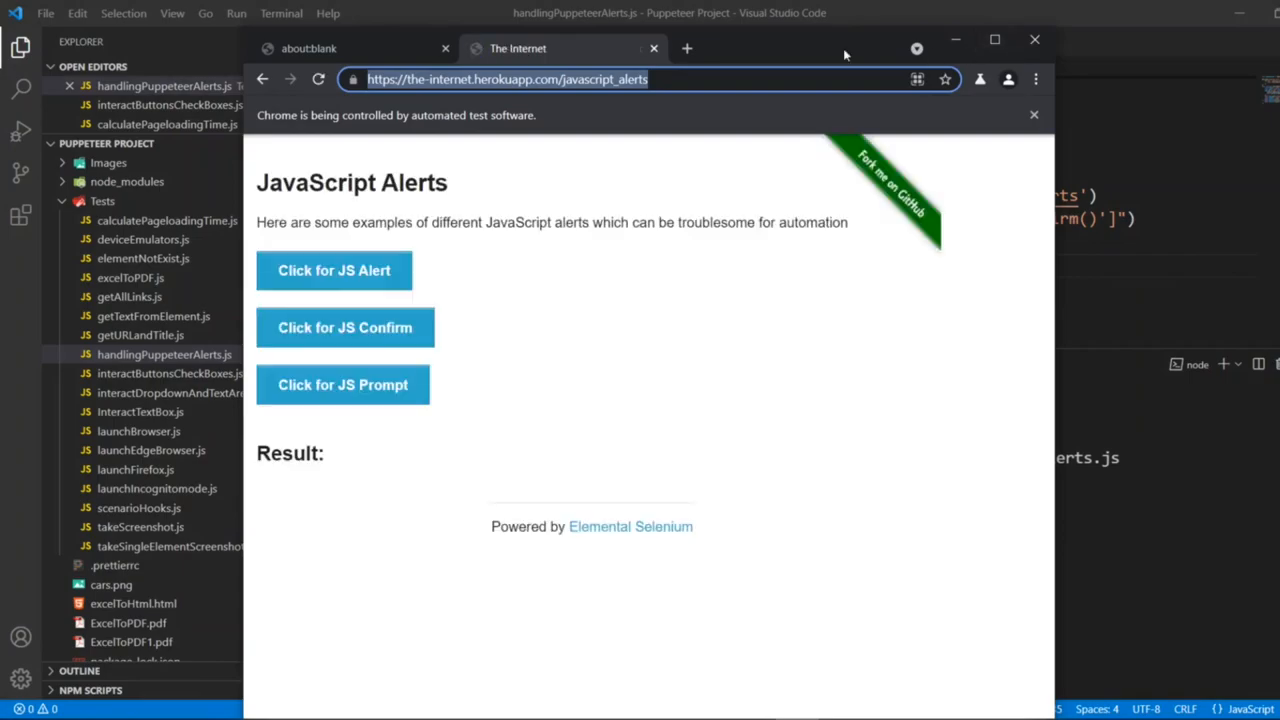
Run the test so automated Chrome presses JS Confirm and shows 'You clicked: Ok'.
click(344, 328)
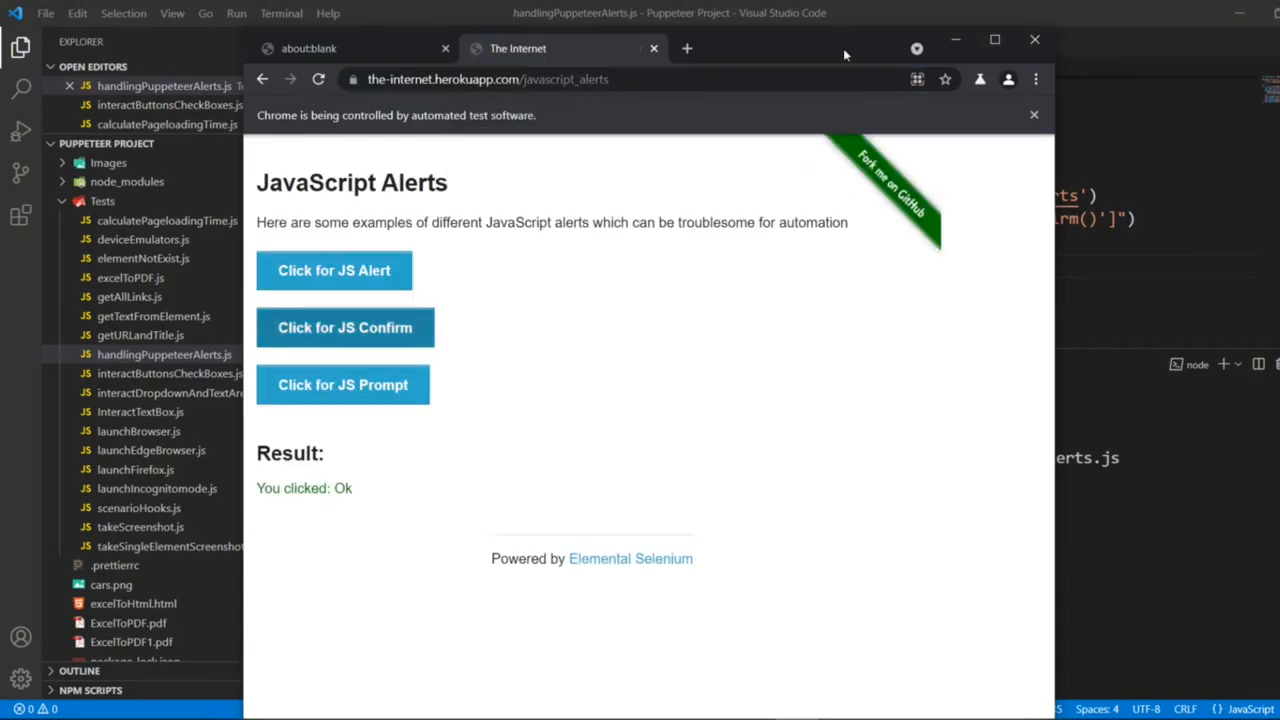